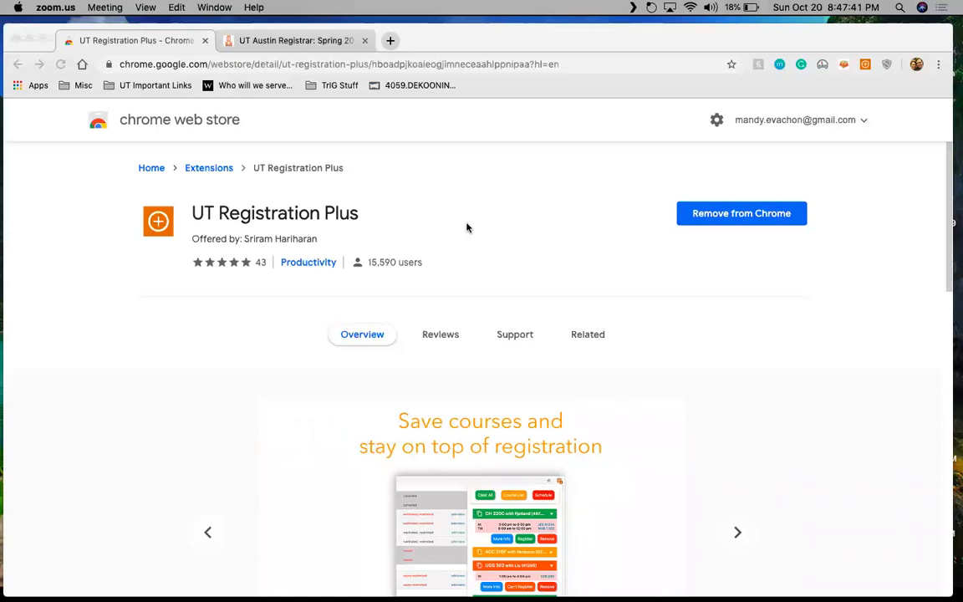
mouse_move(757, 233)
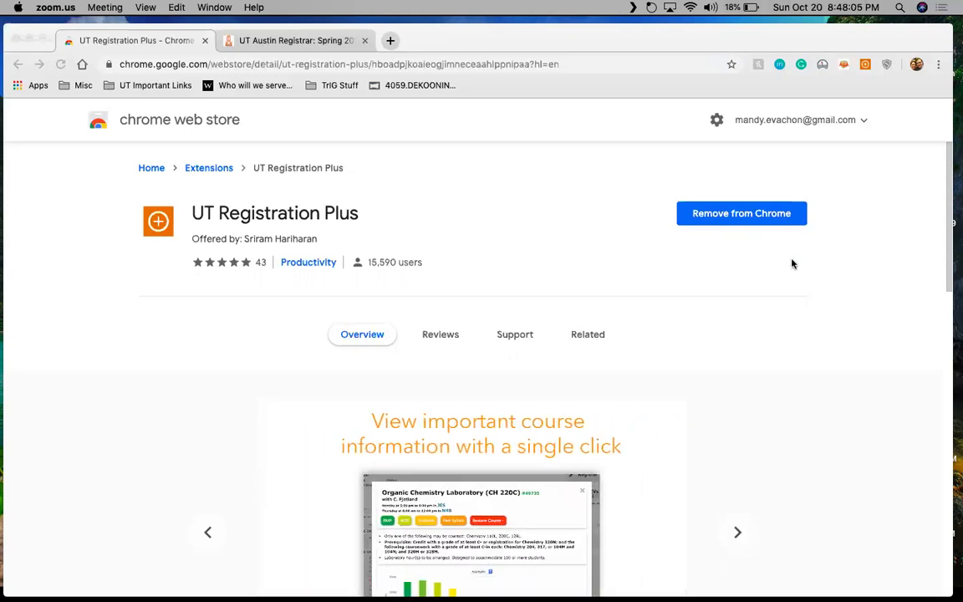
mouse_move(914, 301)
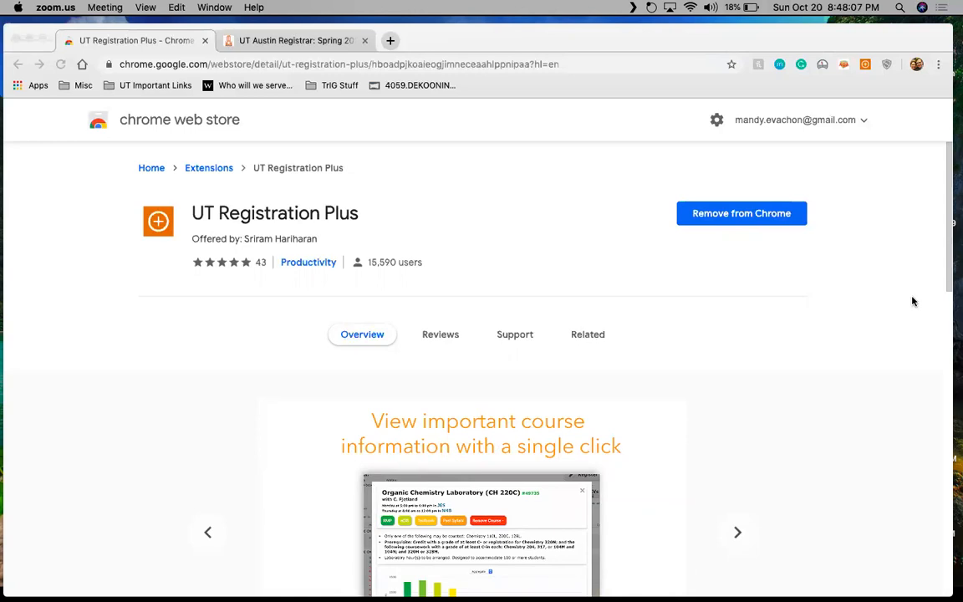
- Browse the extension's feature screenshots, then return to the Spring 2020 CMS results page
scroll(down, 3)
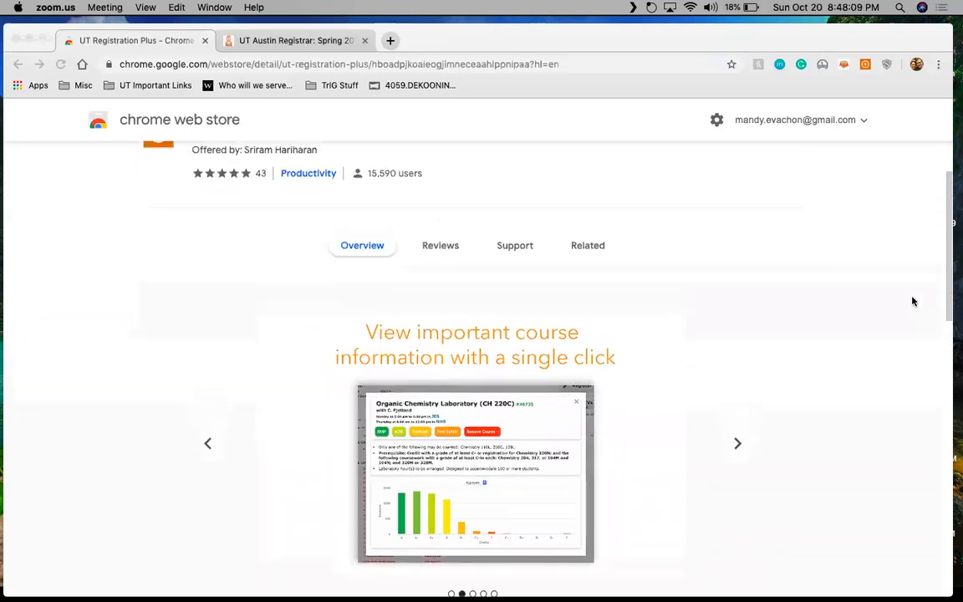
scroll(down, 3)
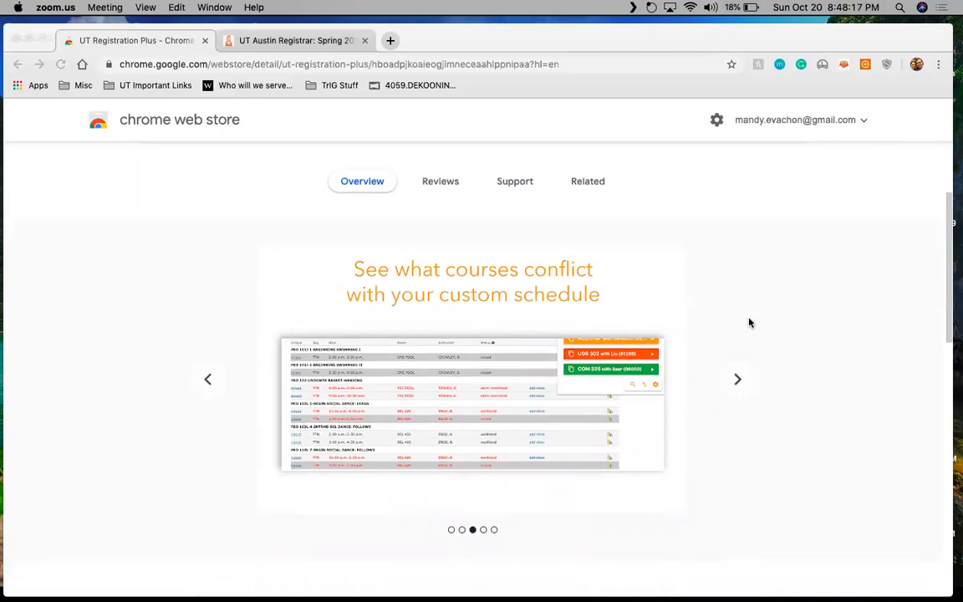
scroll(down, 3)
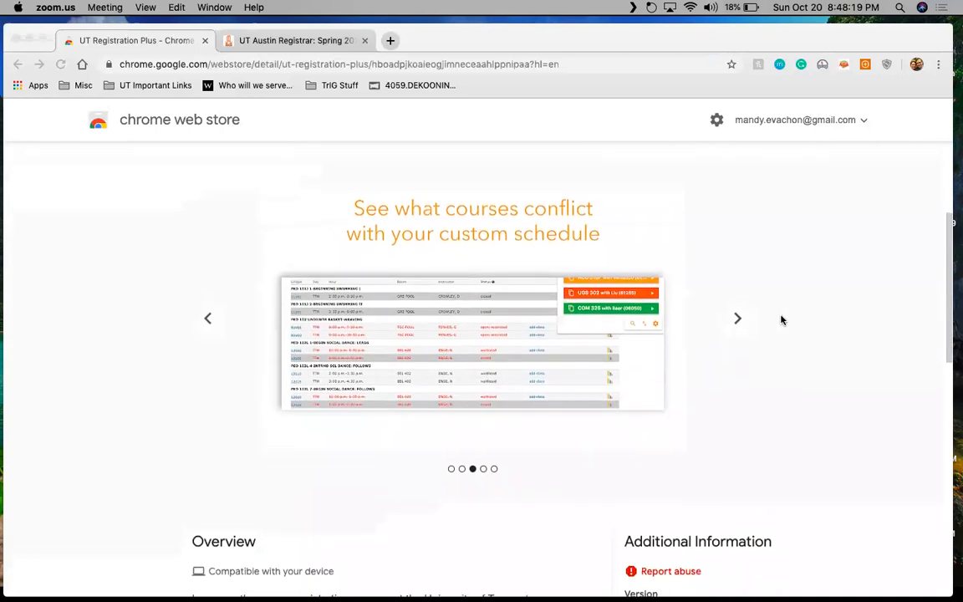
mouse_move(434, 238)
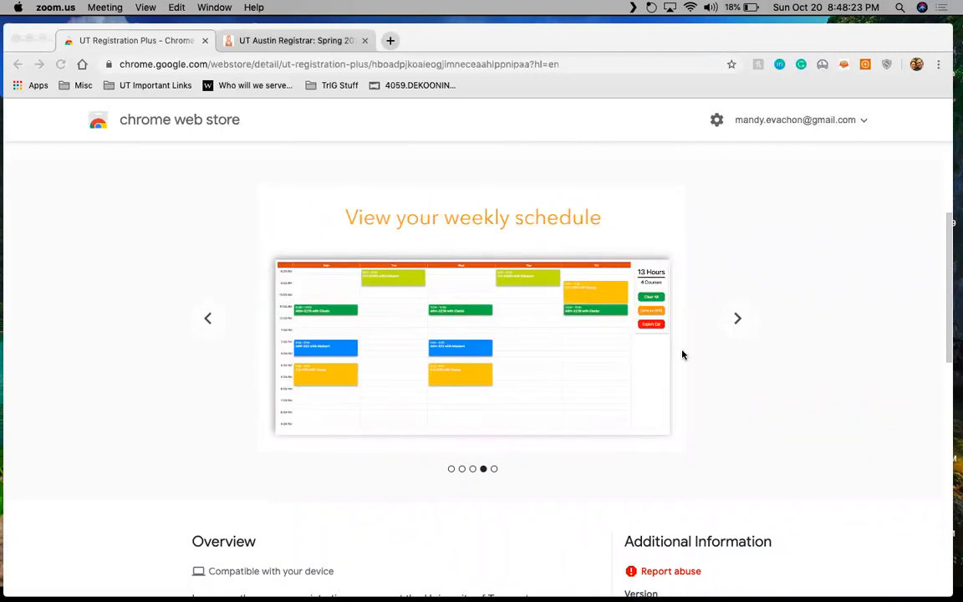
click(737, 318)
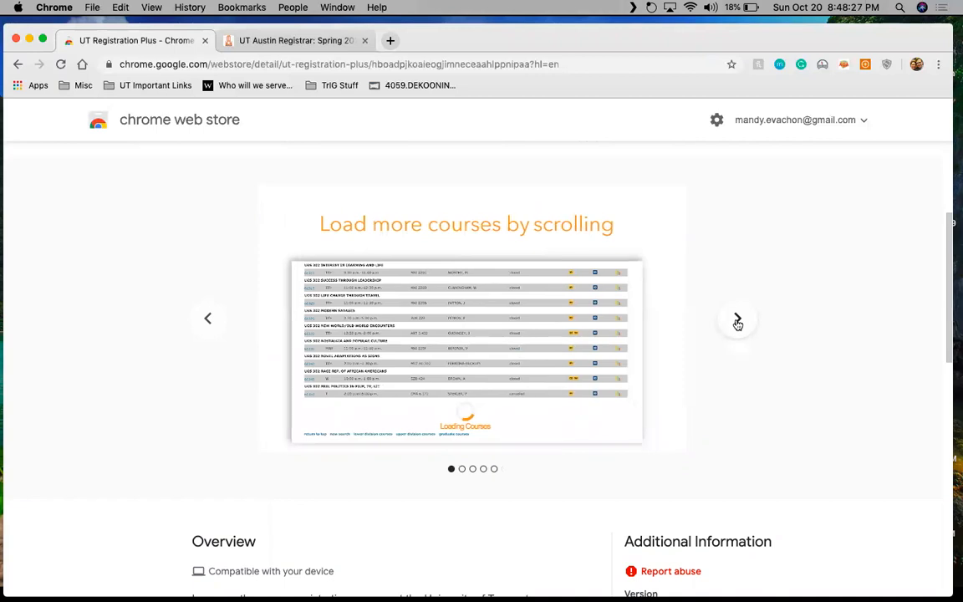
click(737, 320)
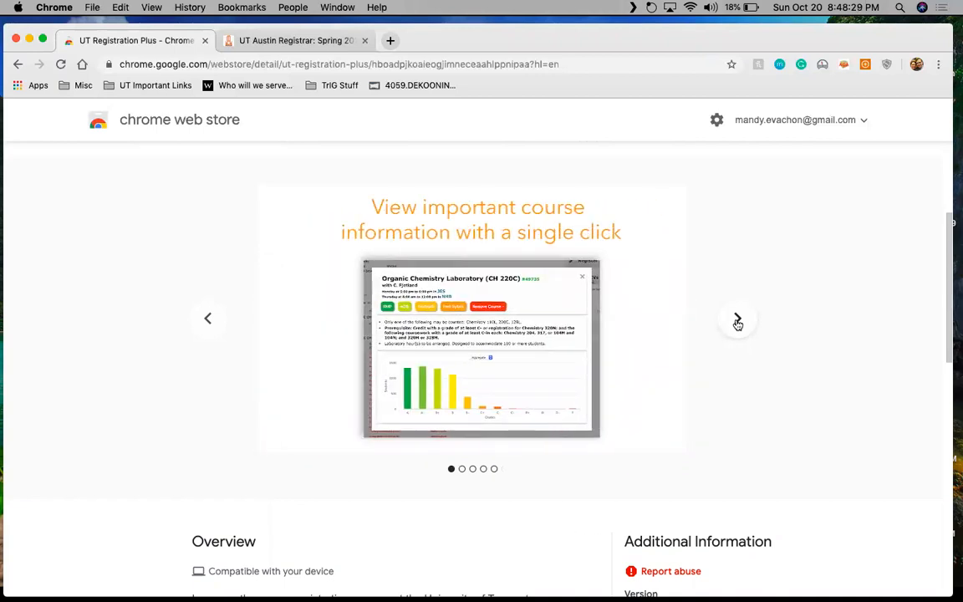
click(737, 320)
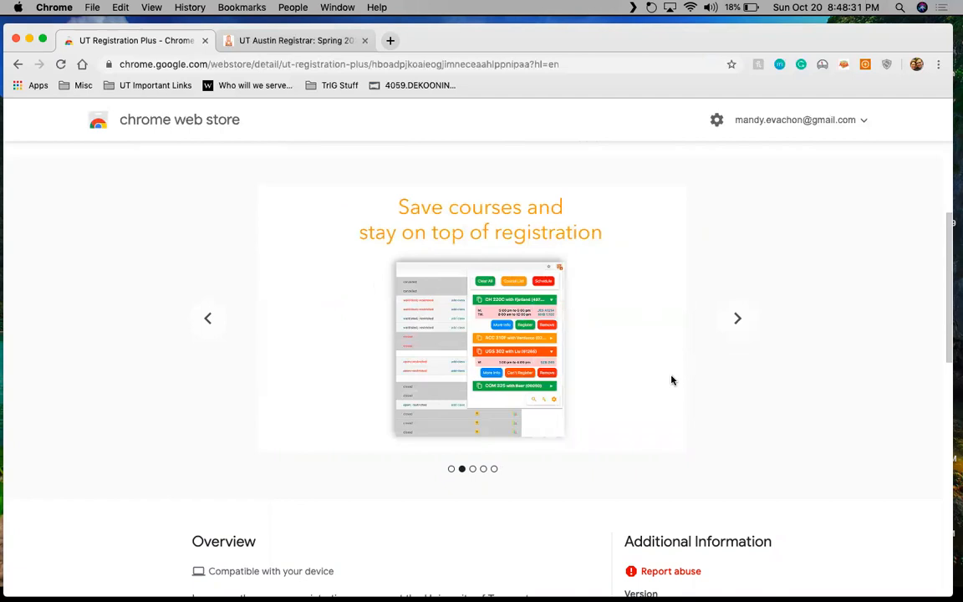
click(737, 319)
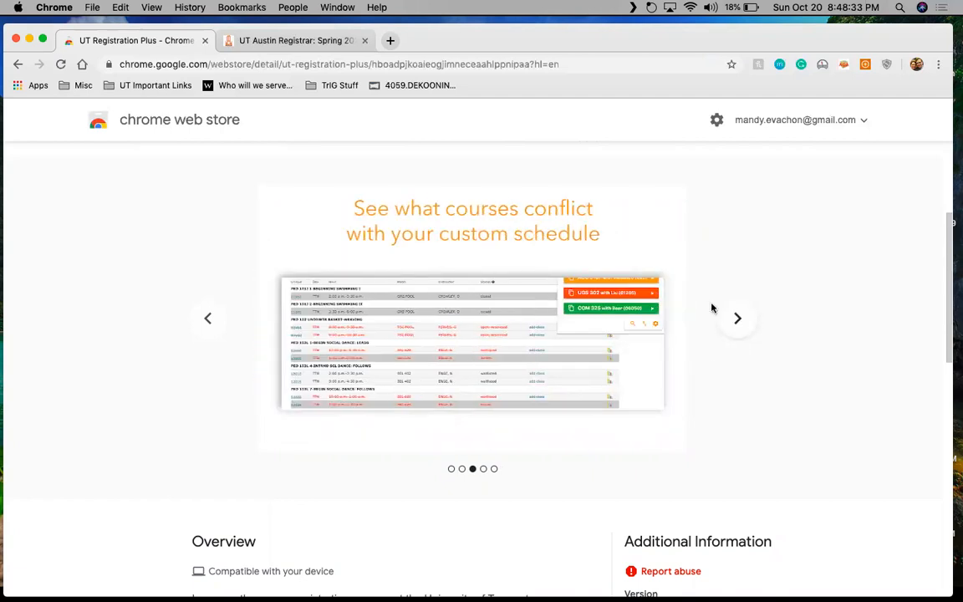
click(737, 319)
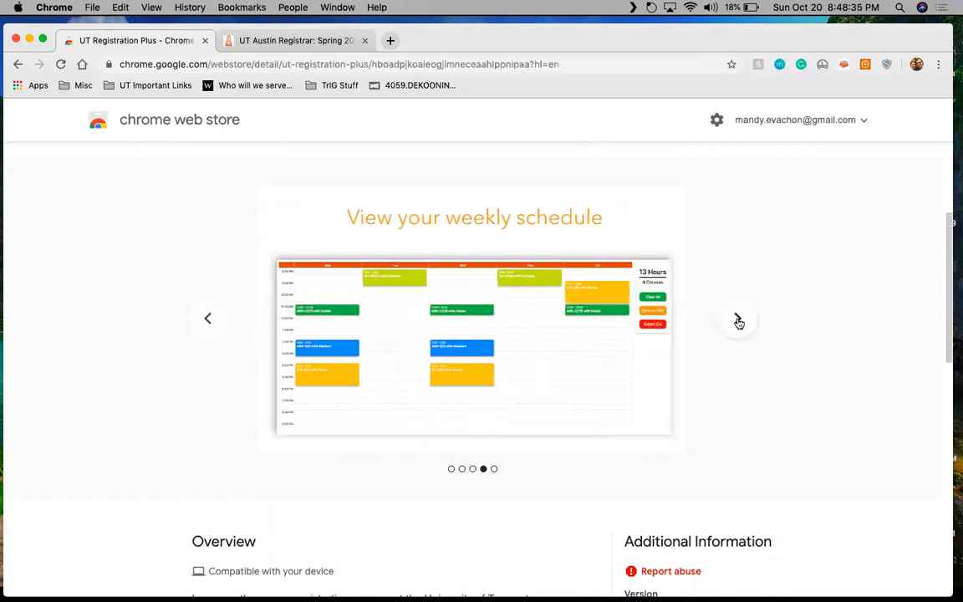
click(738, 319)
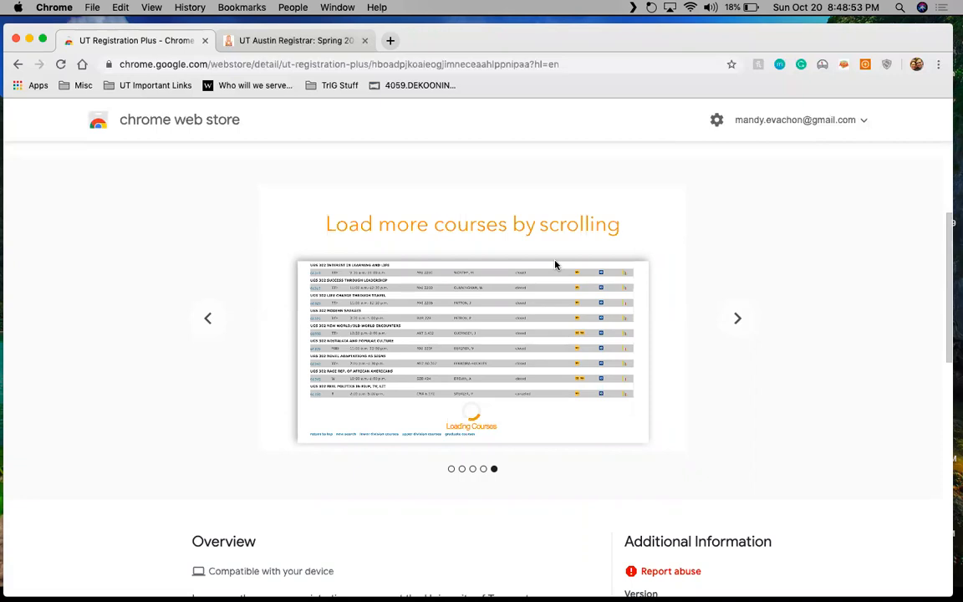
mouse_move(703, 305)
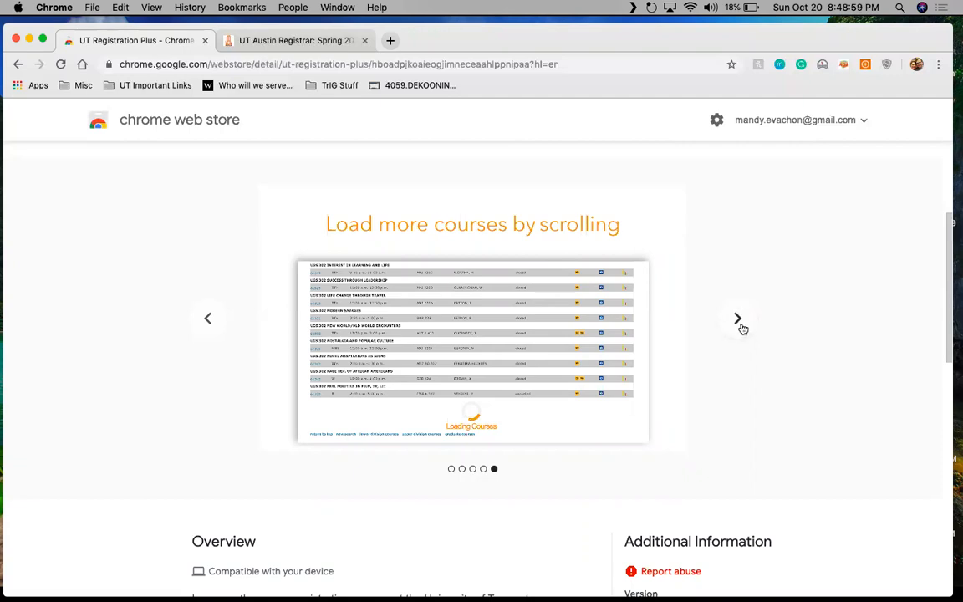
mouse_move(806, 248)
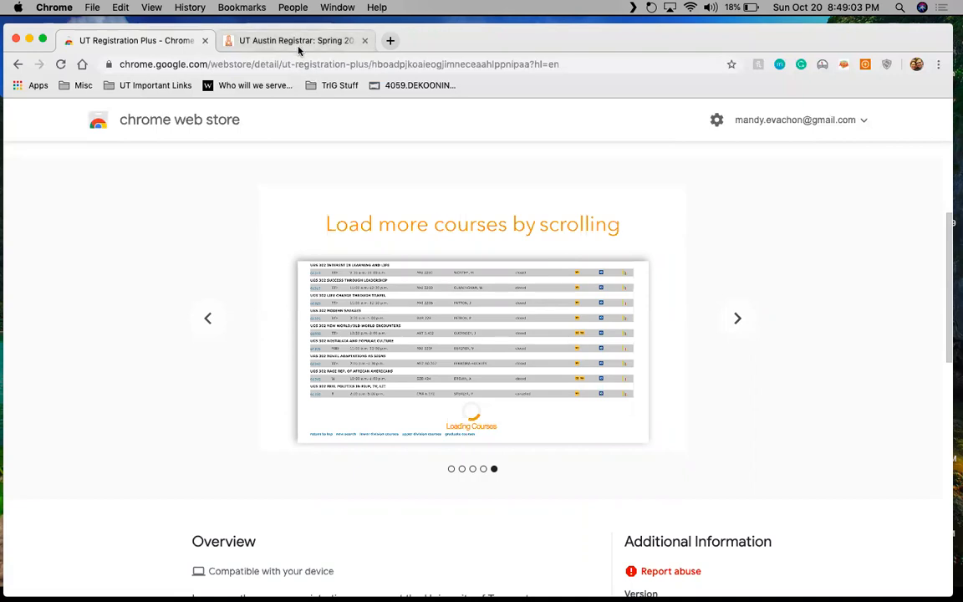
click(293, 41)
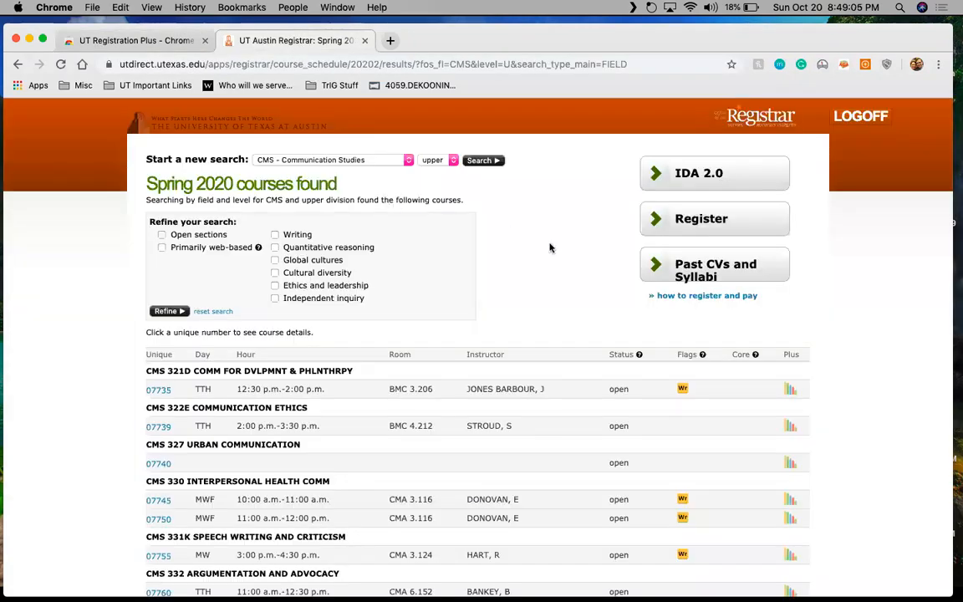
mouse_move(367, 164)
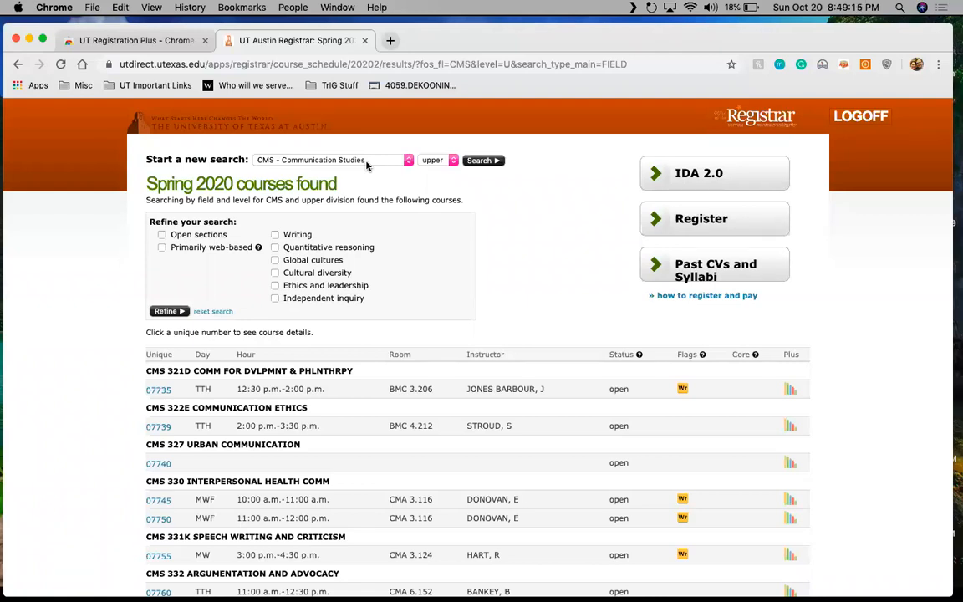
mouse_move(391, 249)
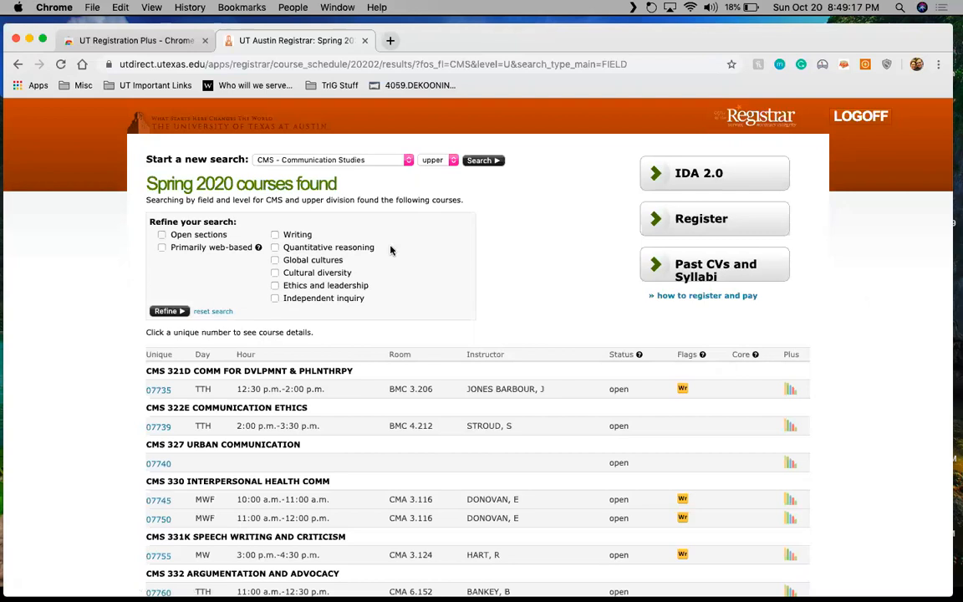
mouse_move(60, 245)
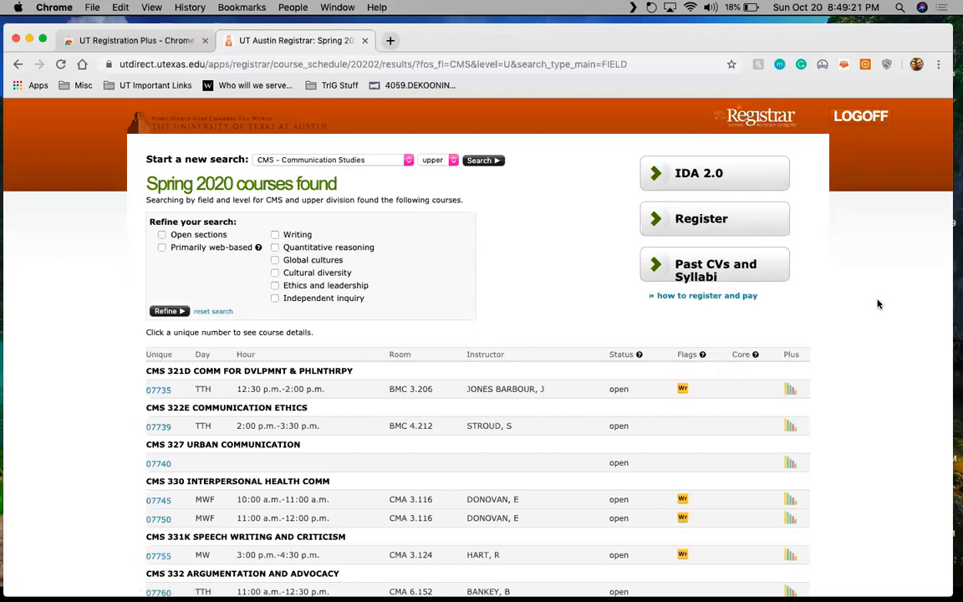
mouse_move(728, 242)
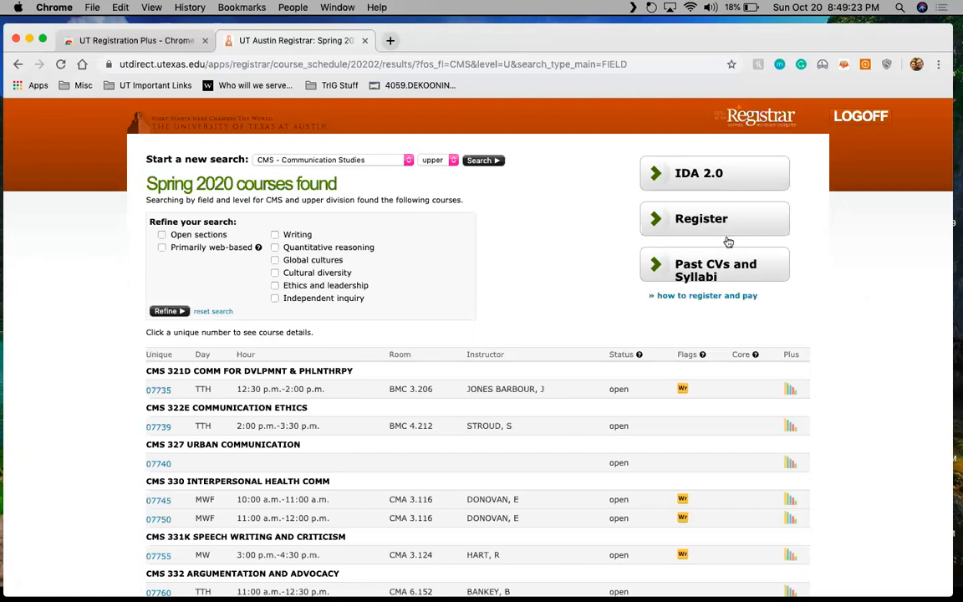
mouse_move(591, 232)
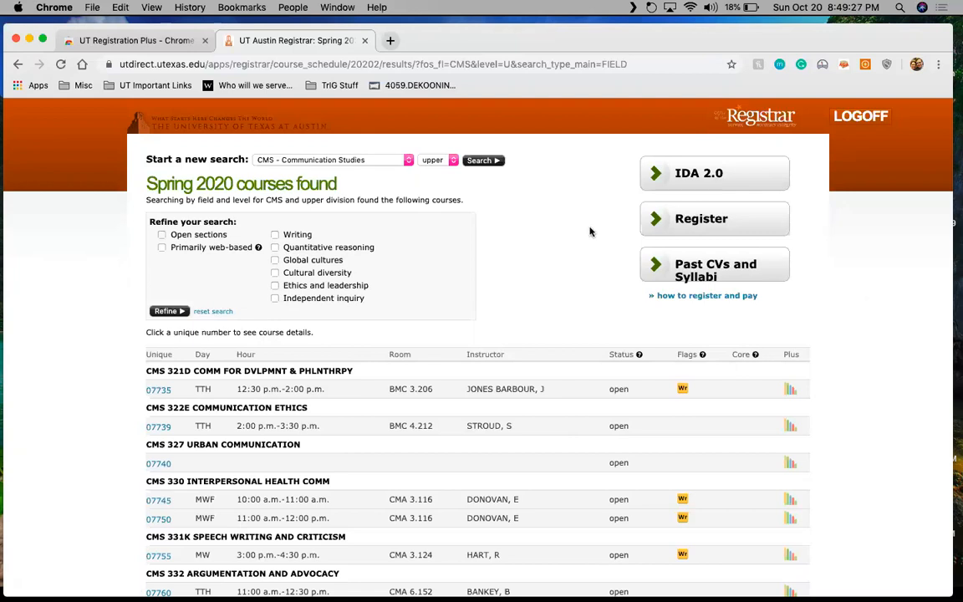
scroll(down, 3)
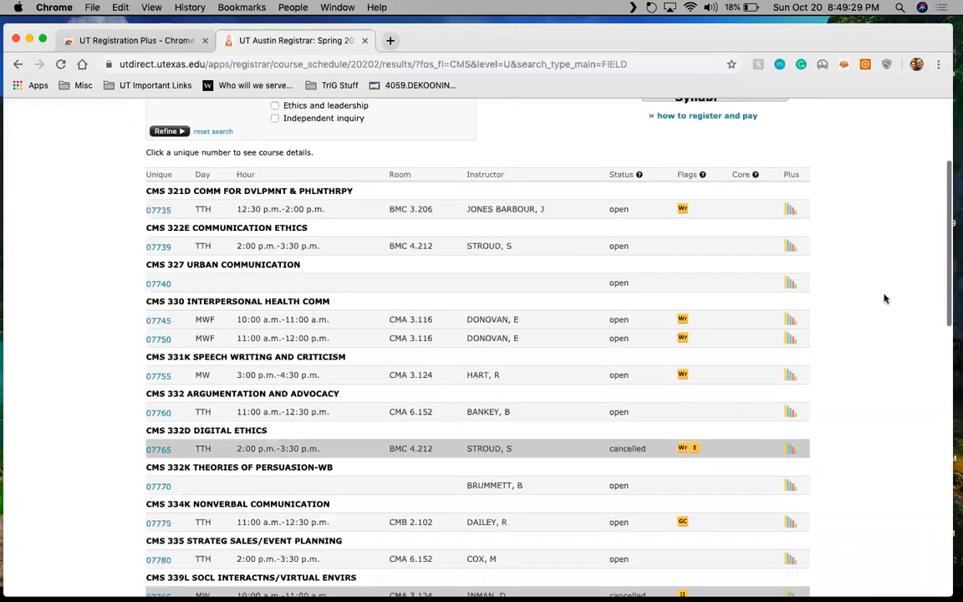
scroll(down, 3)
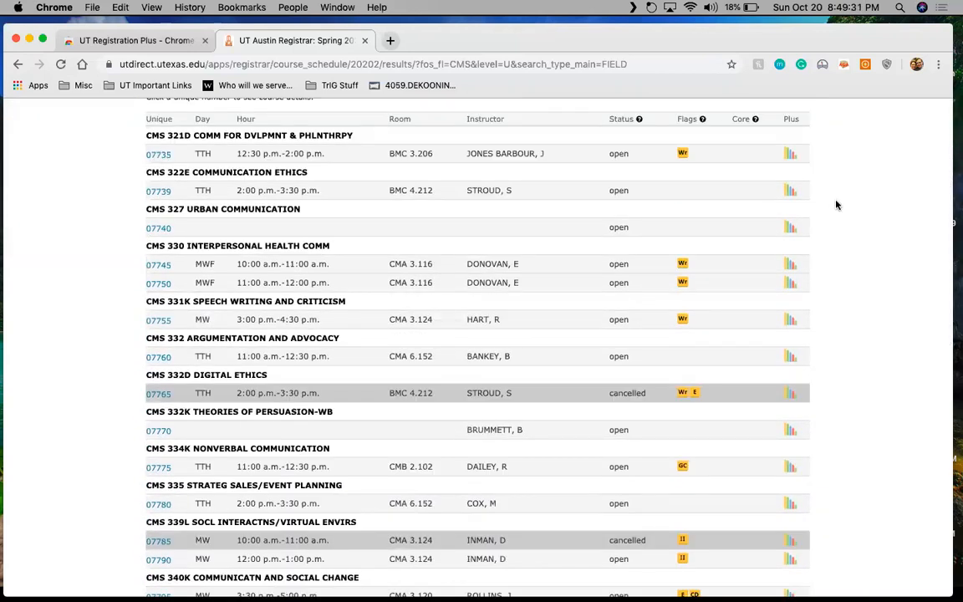
mouse_move(776, 161)
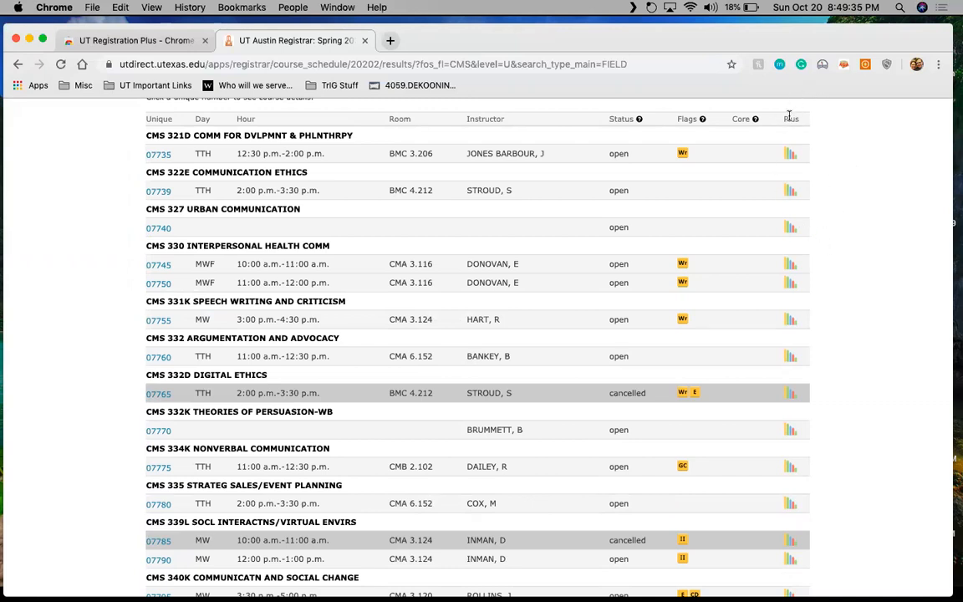
mouse_move(792, 161)
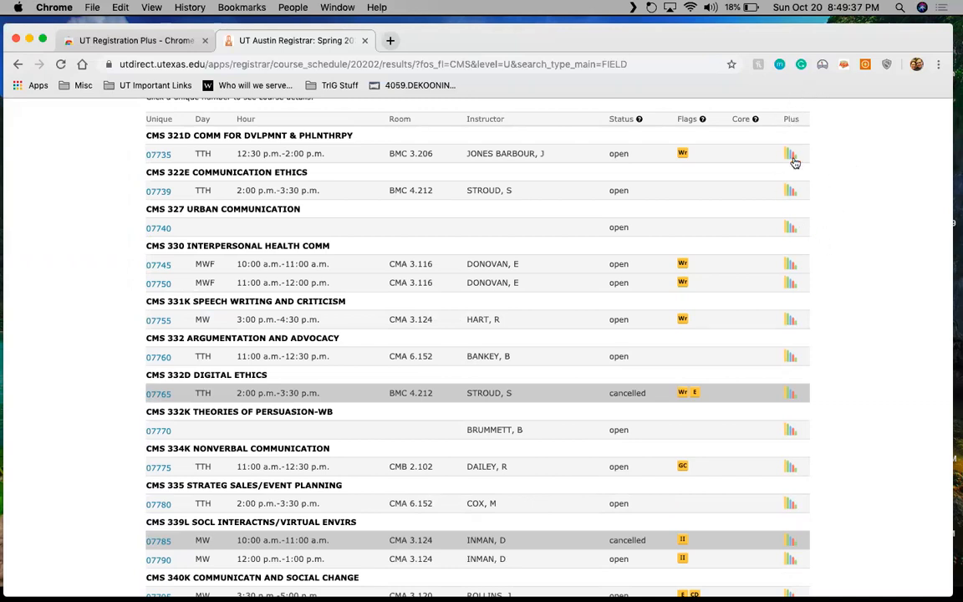
mouse_move(828, 243)
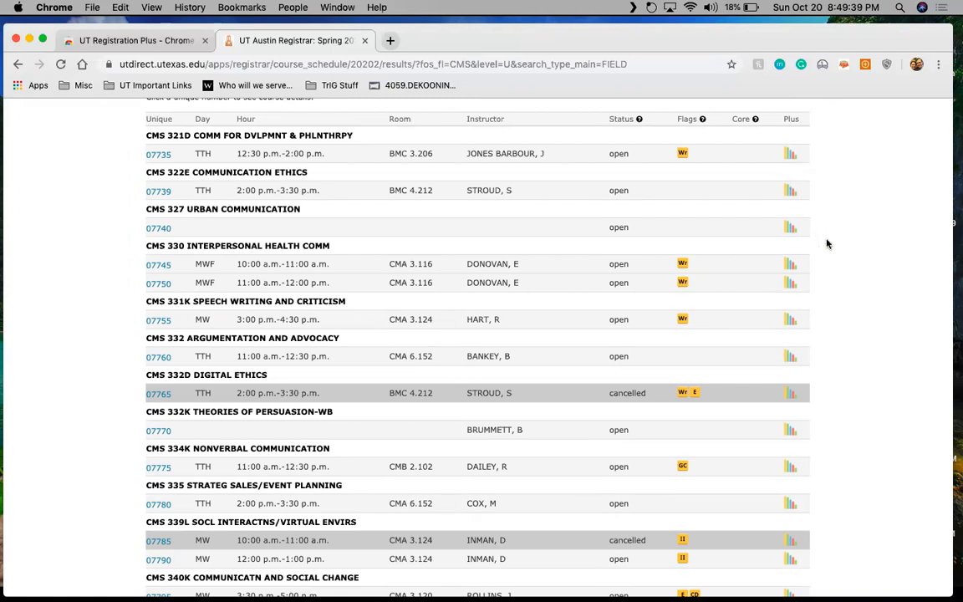
scroll(down, 3)
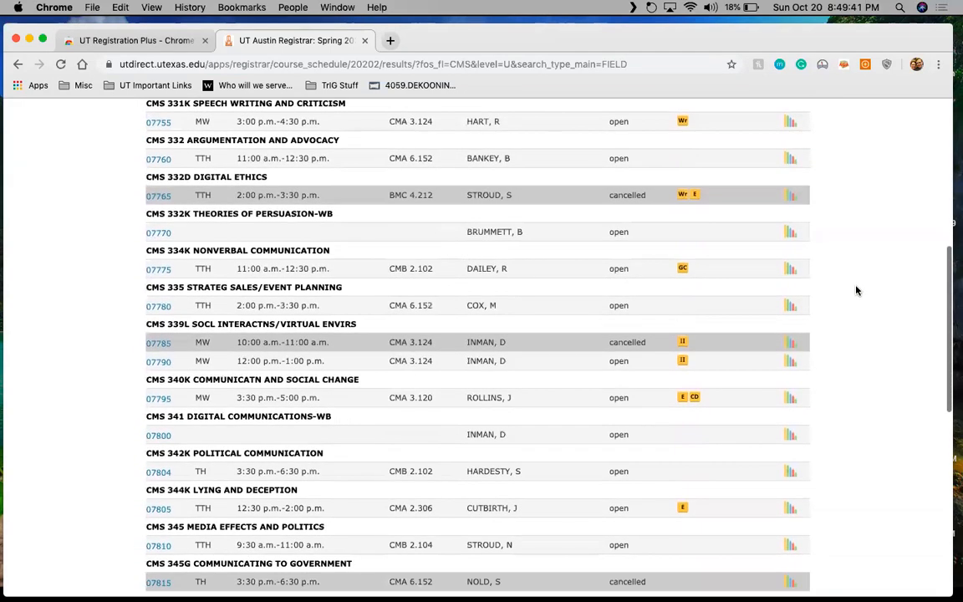
scroll(down, 3)
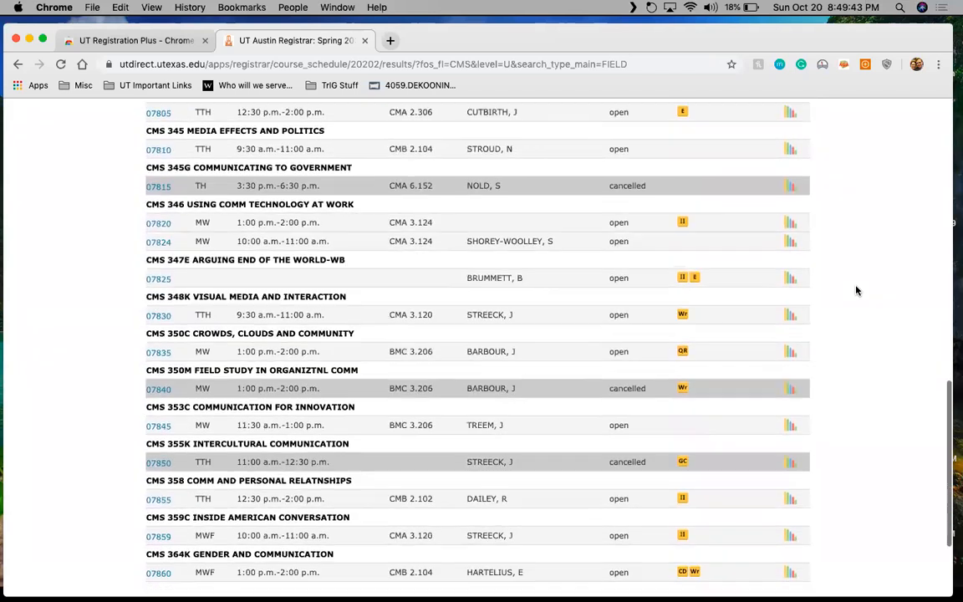
scroll(down, 3)
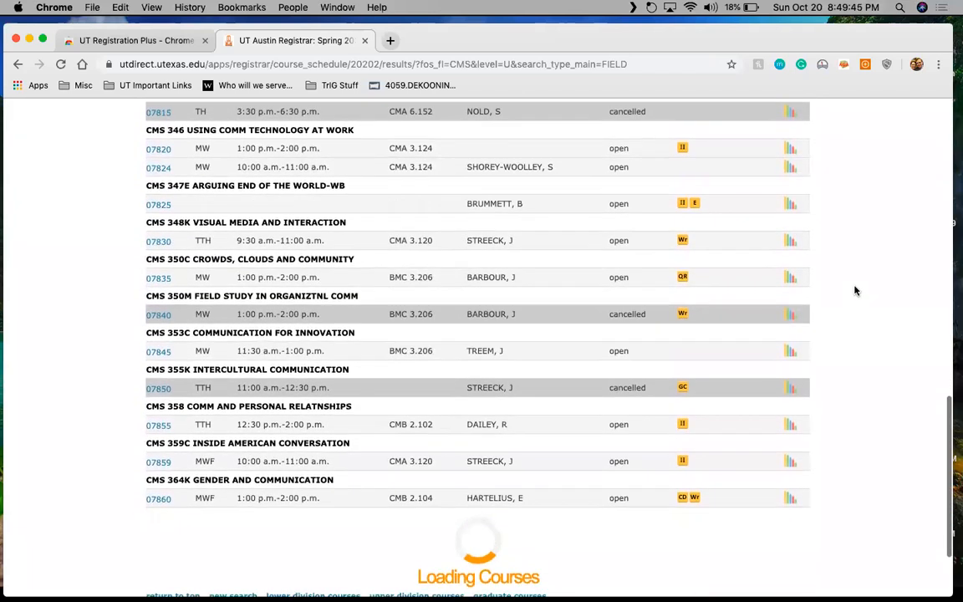
scroll(down, 3)
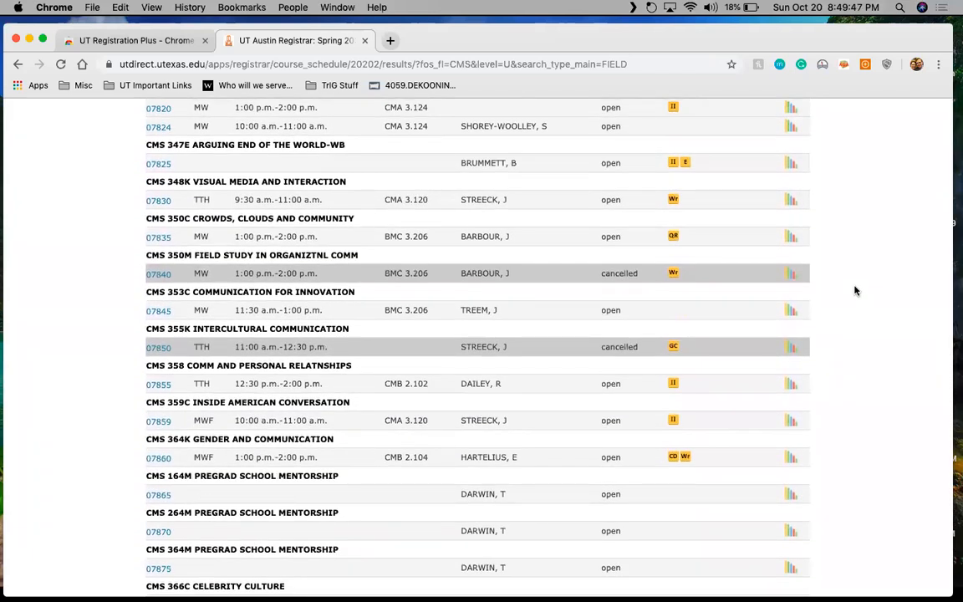
mouse_move(600, 237)
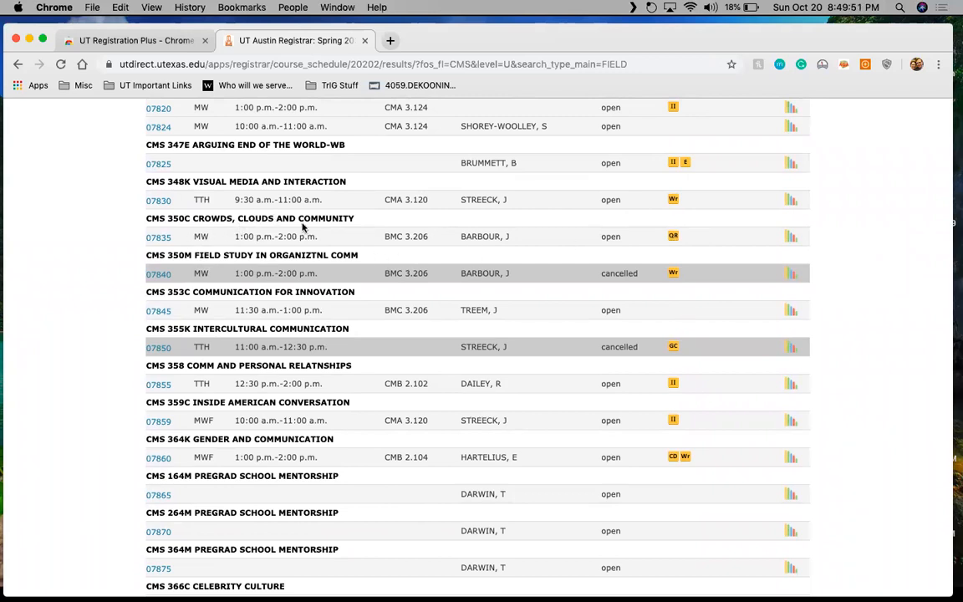
mouse_move(645, 246)
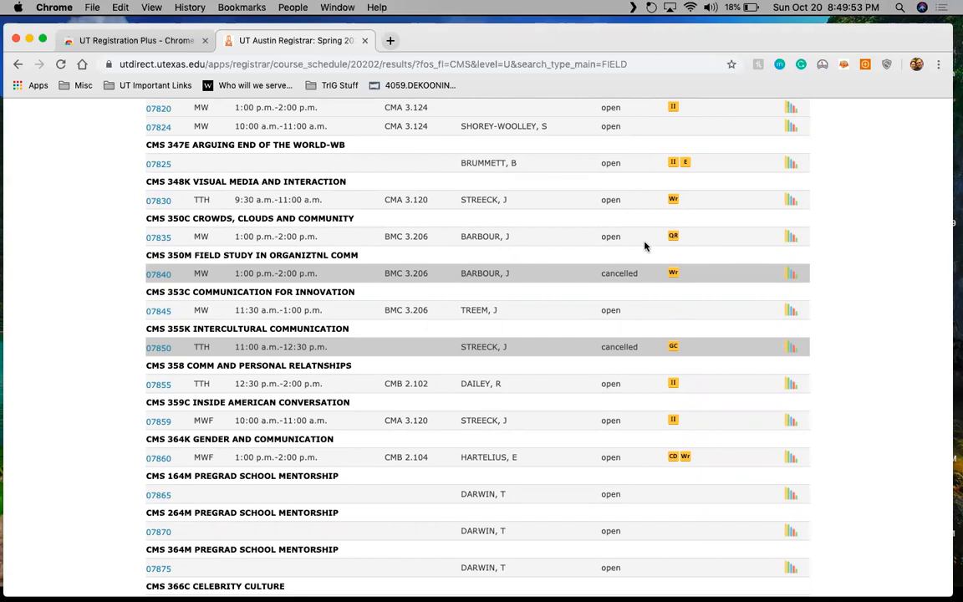
mouse_move(674, 236)
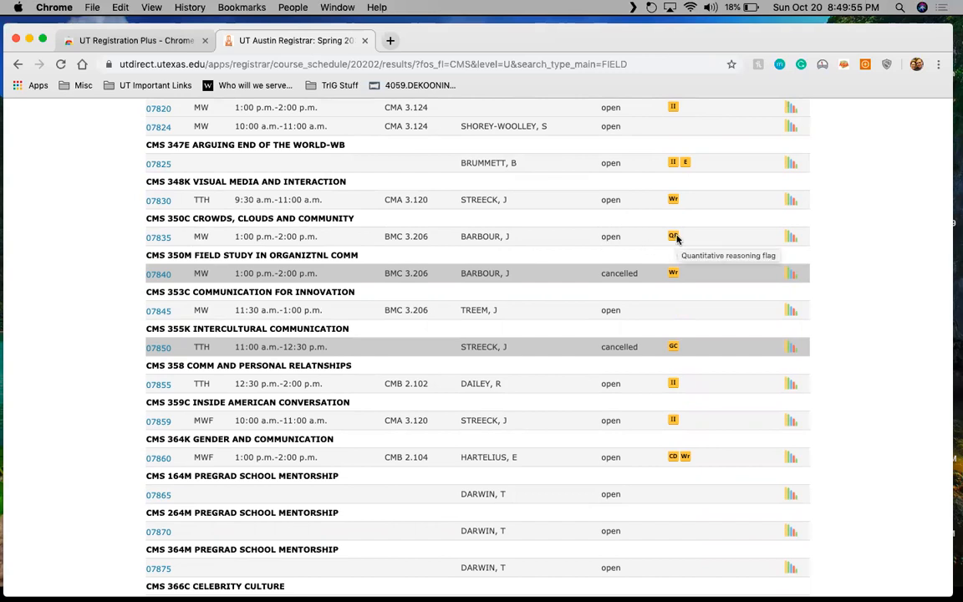
mouse_move(675, 199)
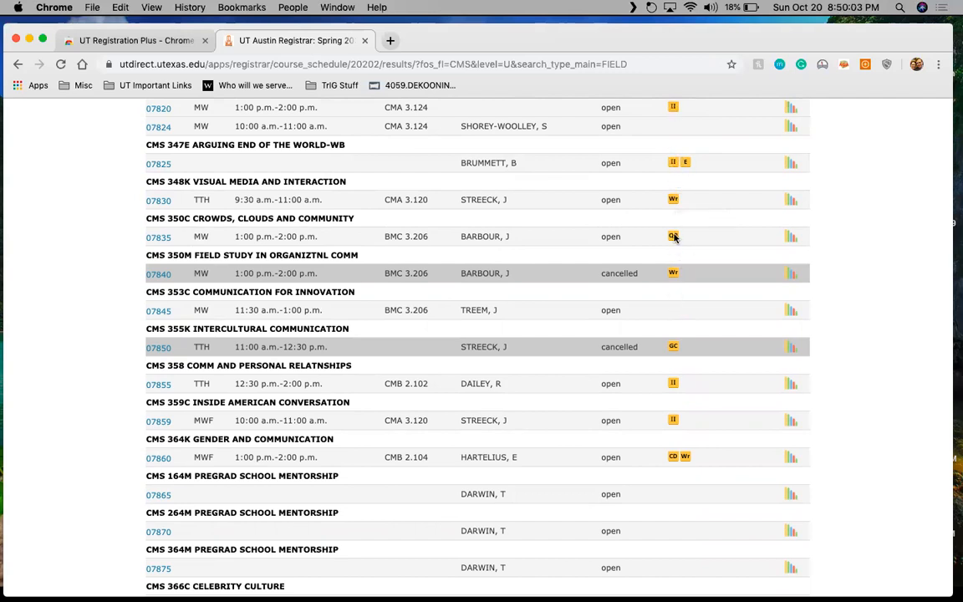
mouse_move(672, 237)
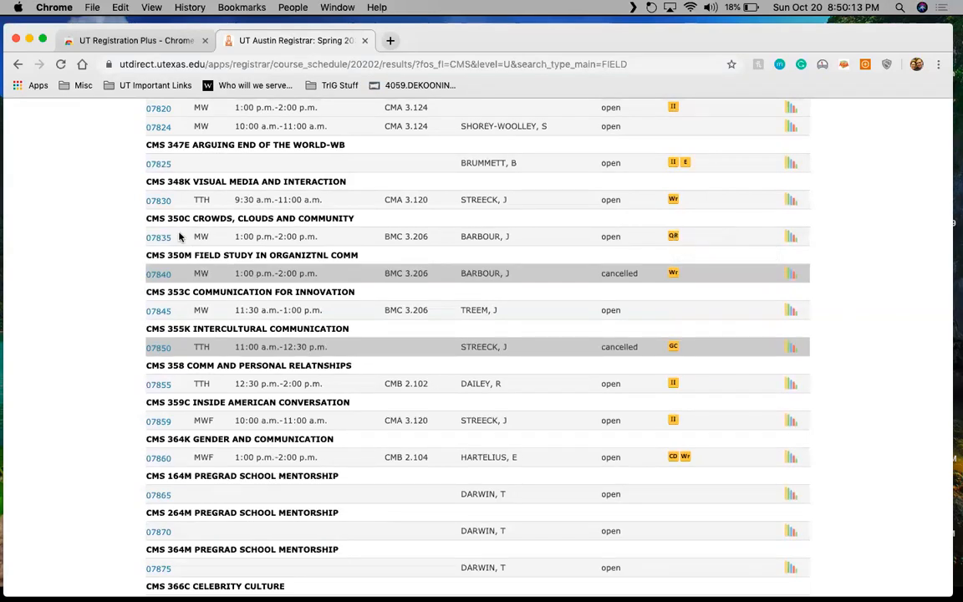
mouse_move(193, 220)
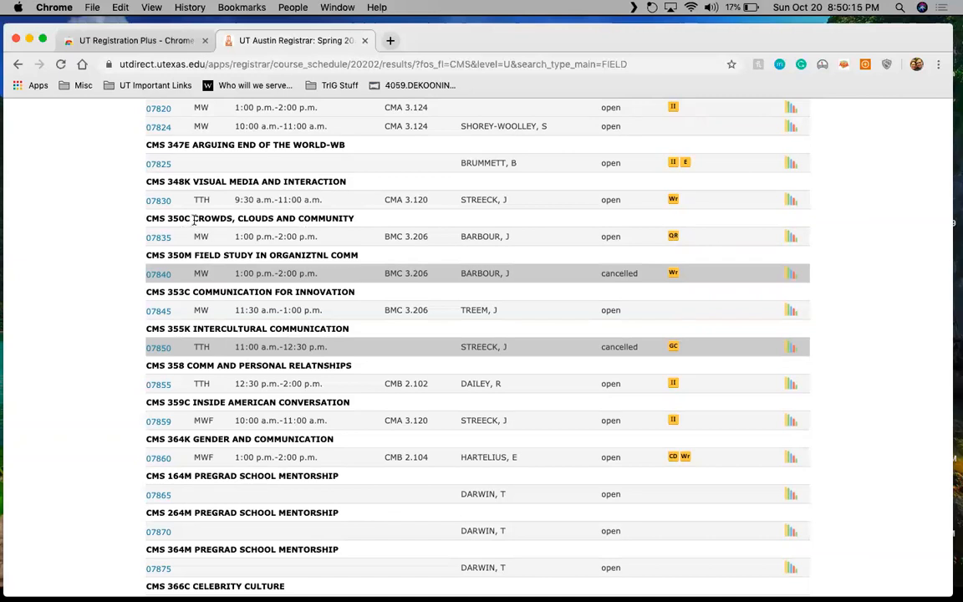
mouse_move(208, 245)
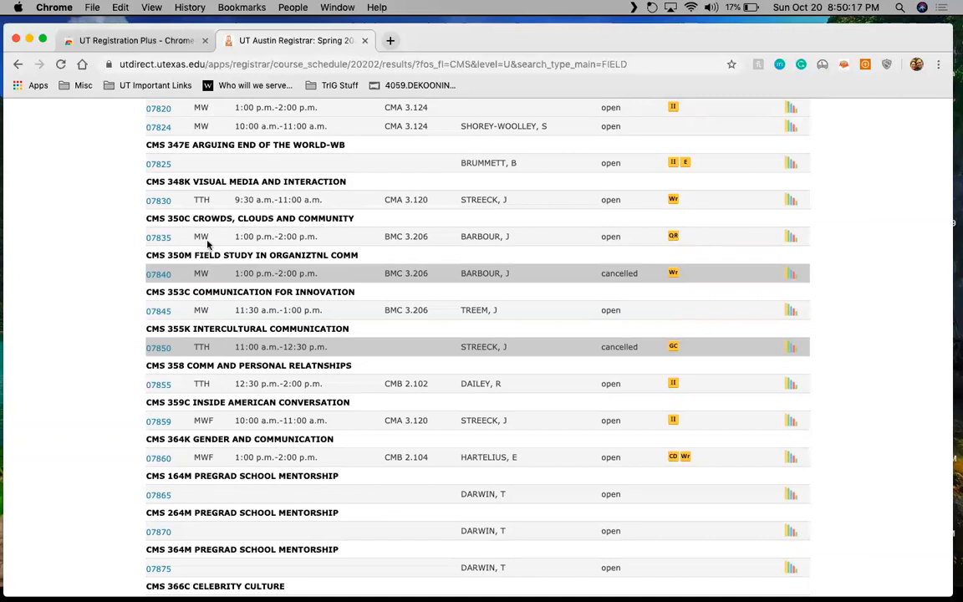
mouse_move(741, 256)
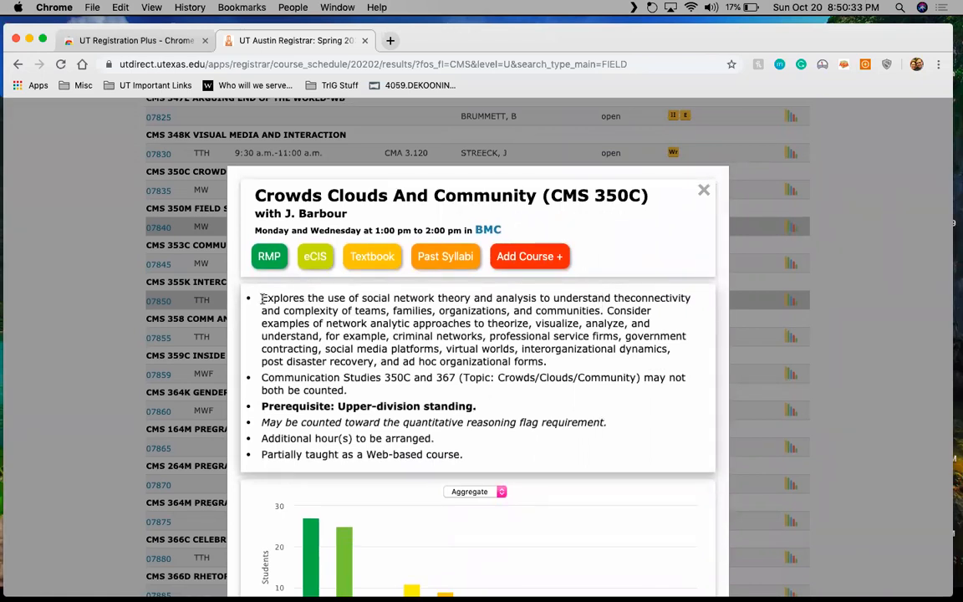
double_click(402, 405)
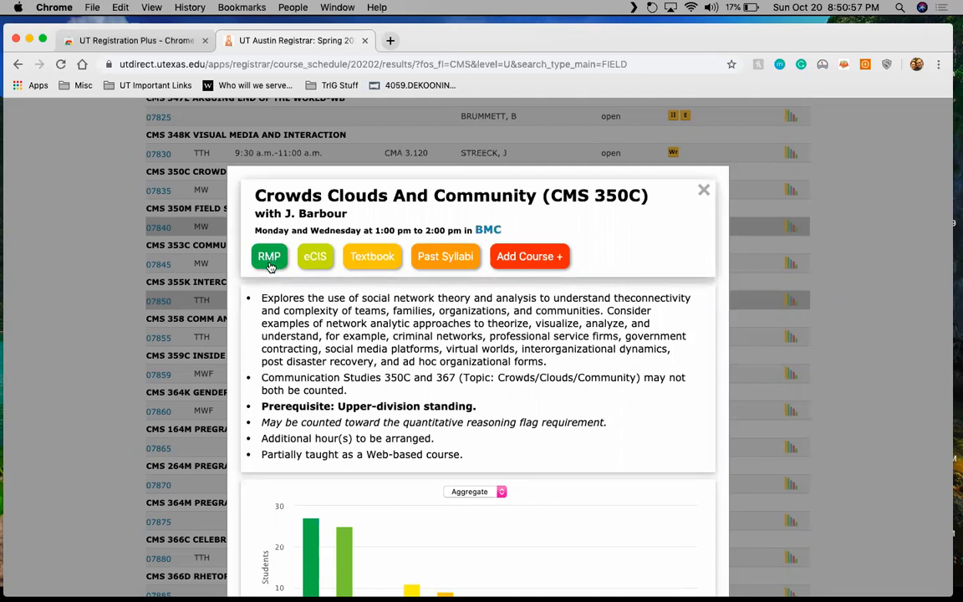
click(268, 256)
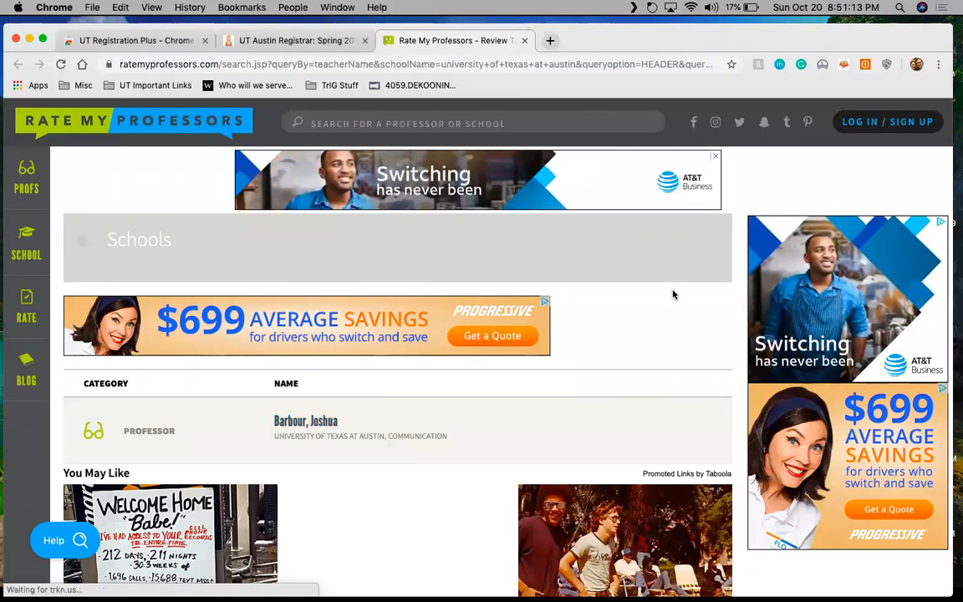
click(306, 420)
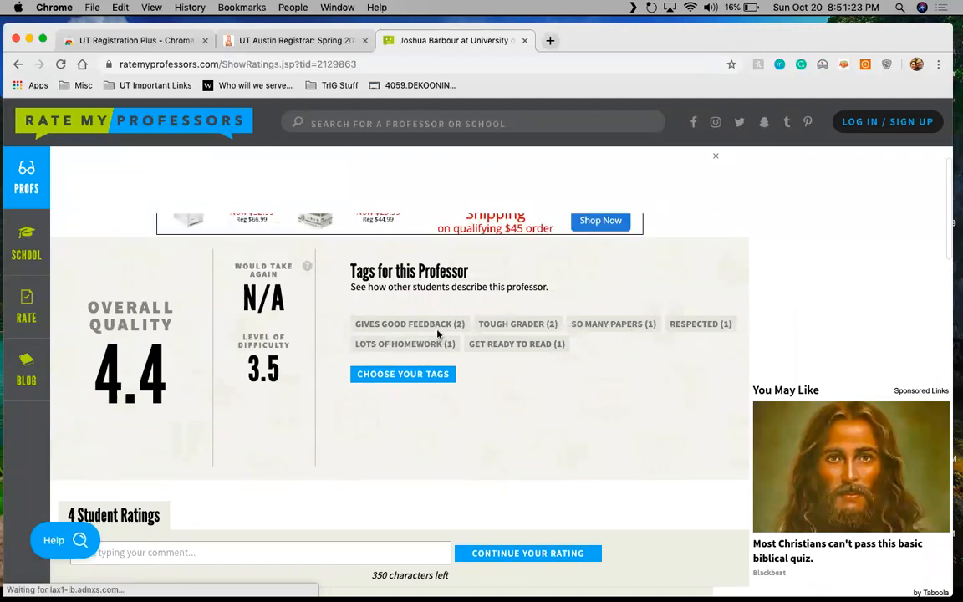
scroll(down, 3)
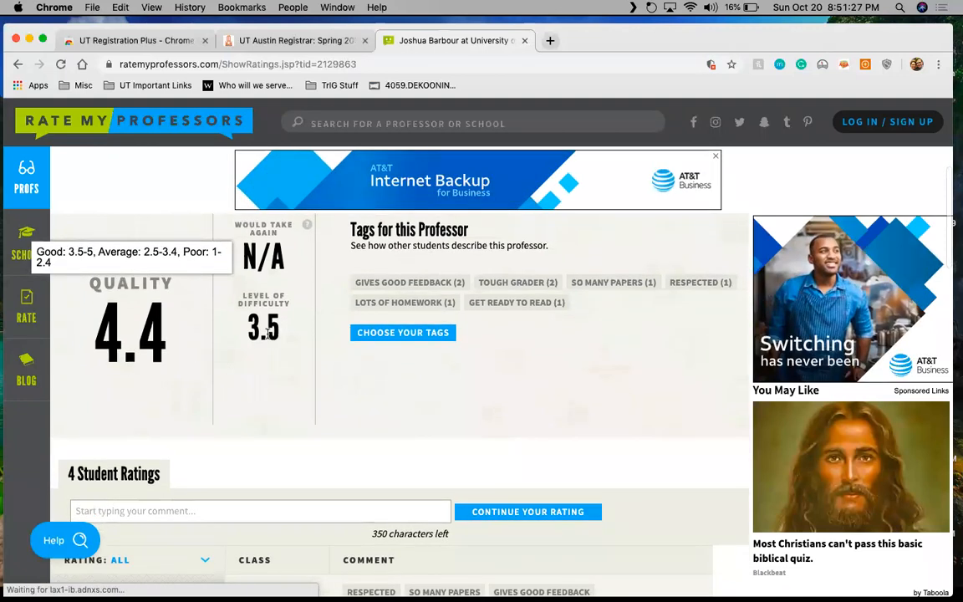
scroll(down, 3)
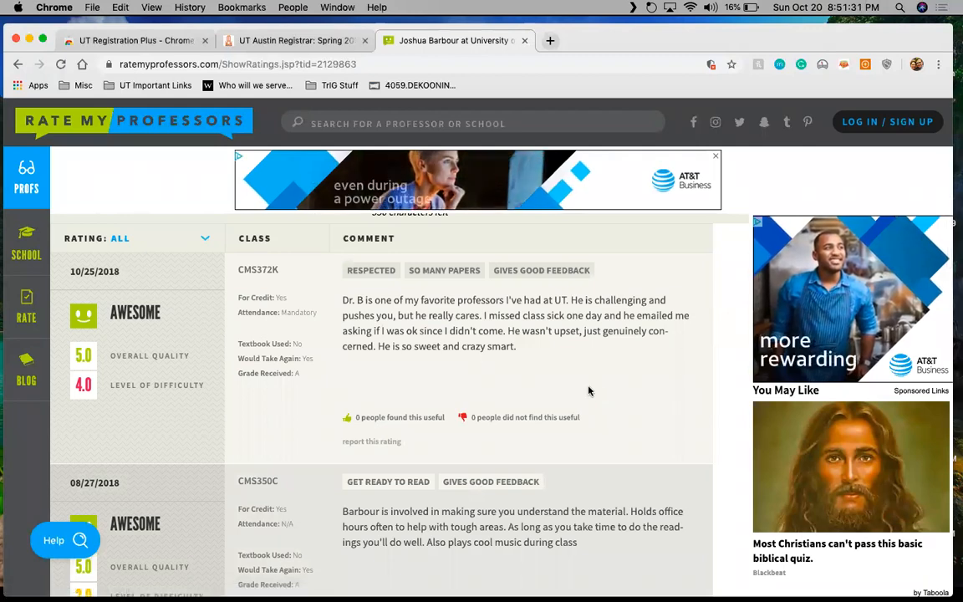
scroll(down, 3)
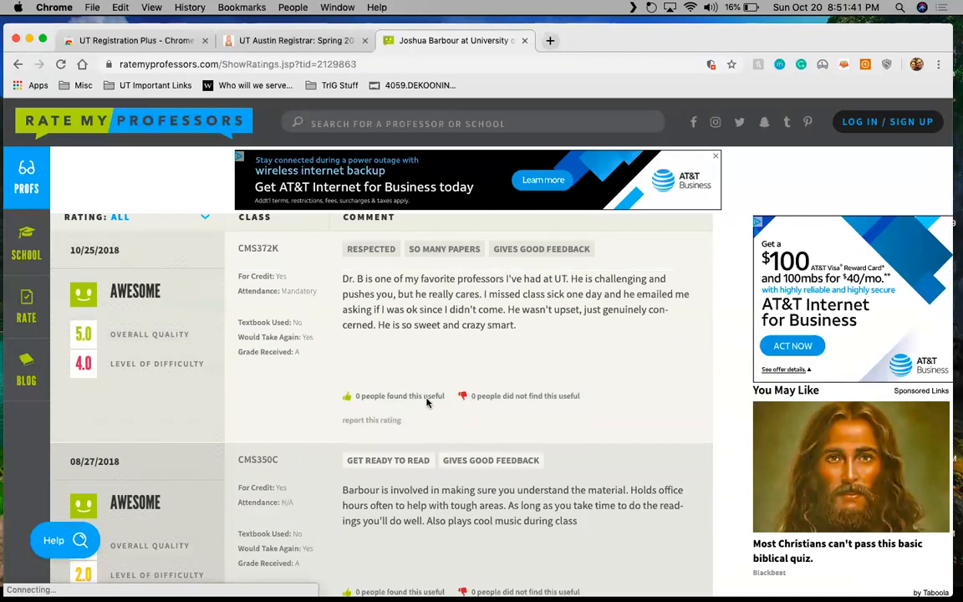
scroll(down, 3)
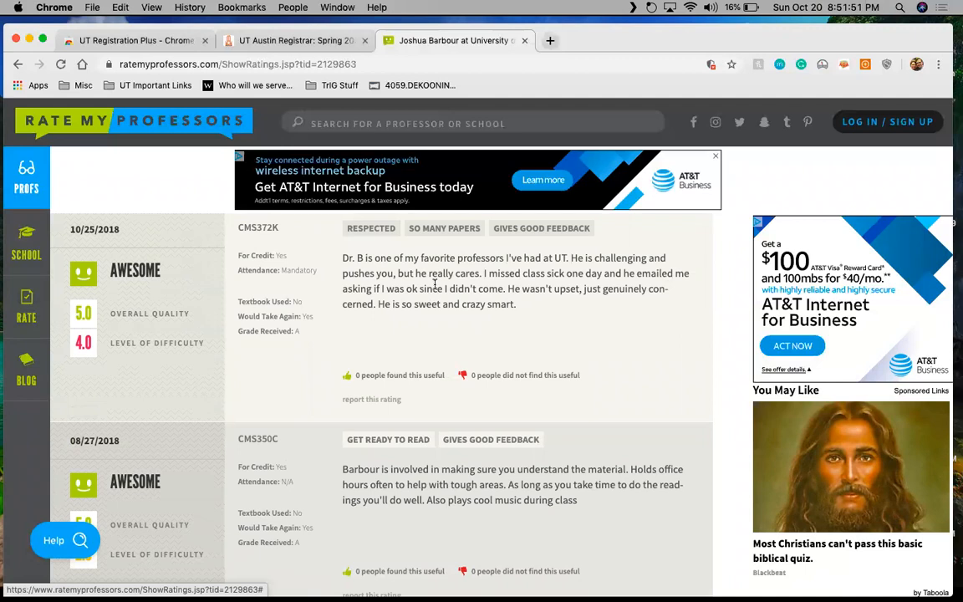
click(293, 40)
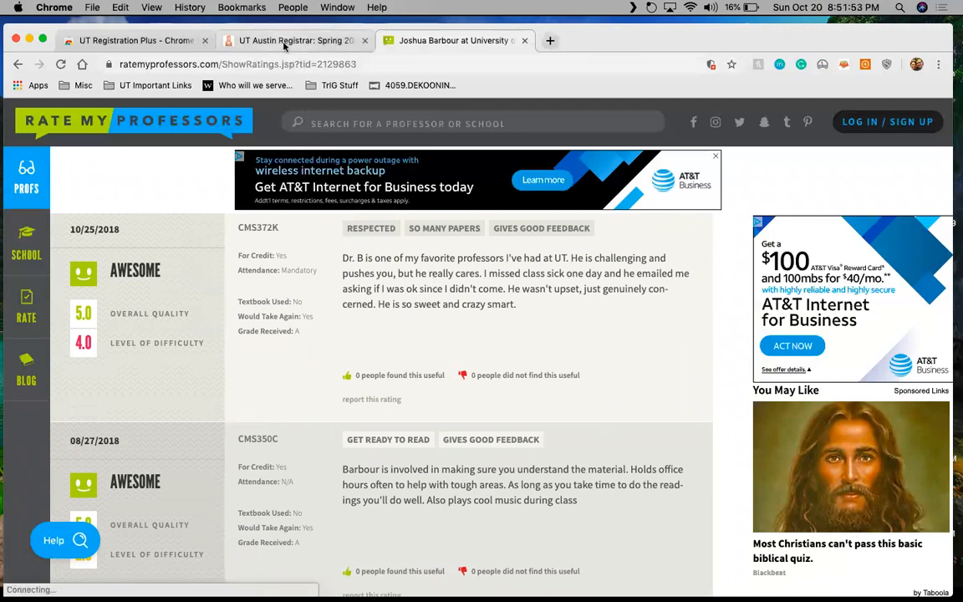
click(293, 40)
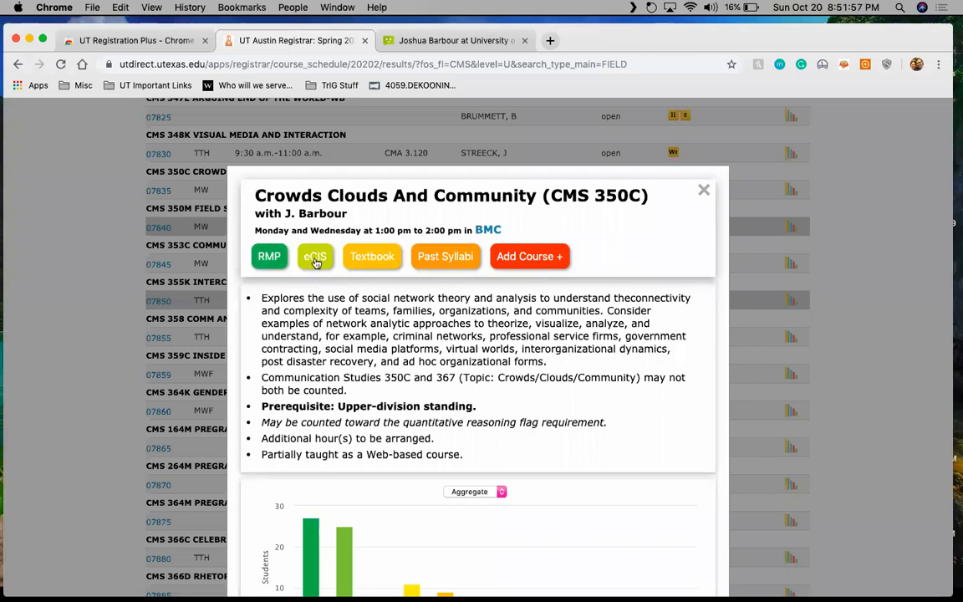
- View Barbour's Spring 2019 COM102 eCIS results (4.9 instructor, 4.8 course), then close Rate My Professors
click(315, 256)
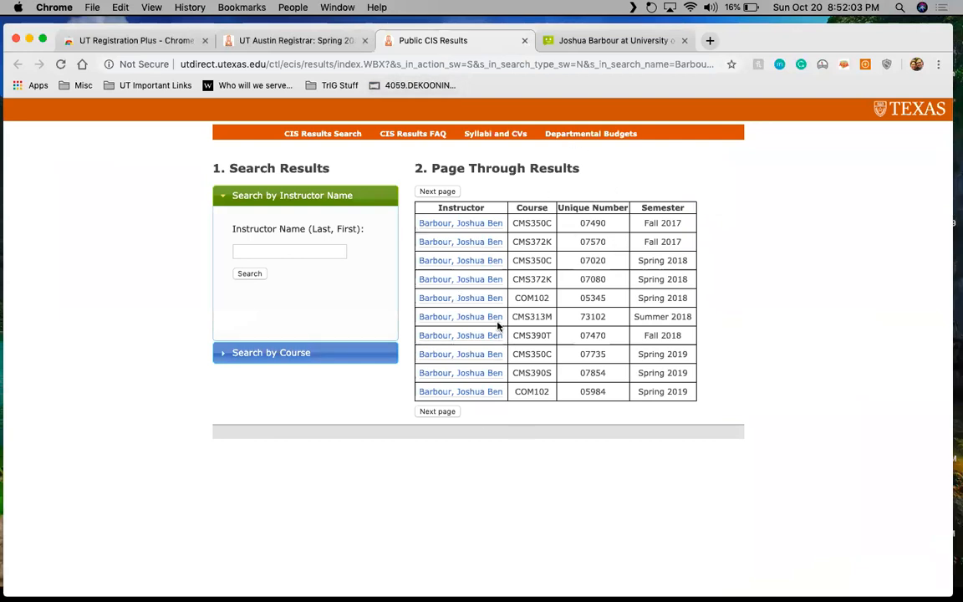
mouse_move(470, 401)
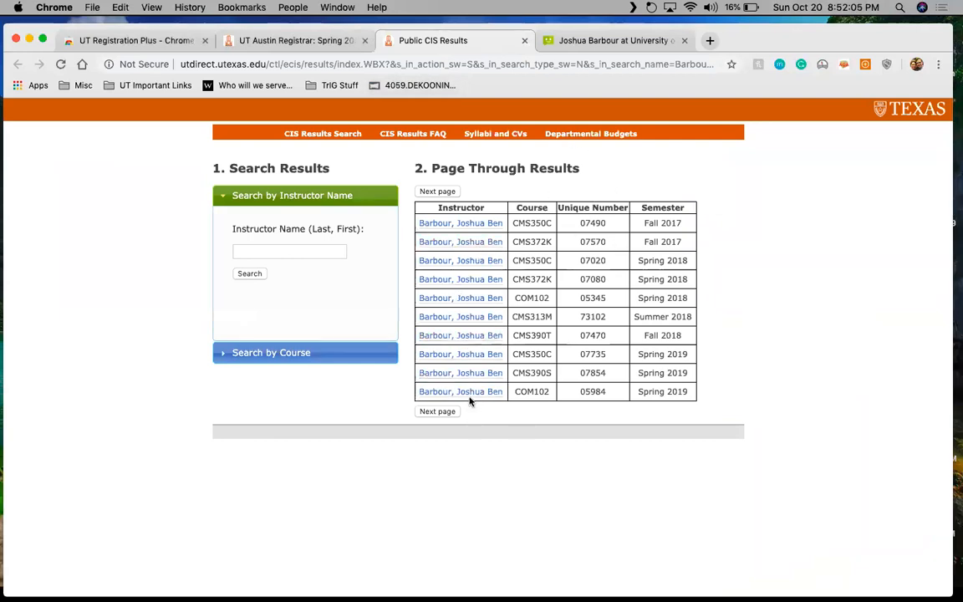
mouse_move(461, 391)
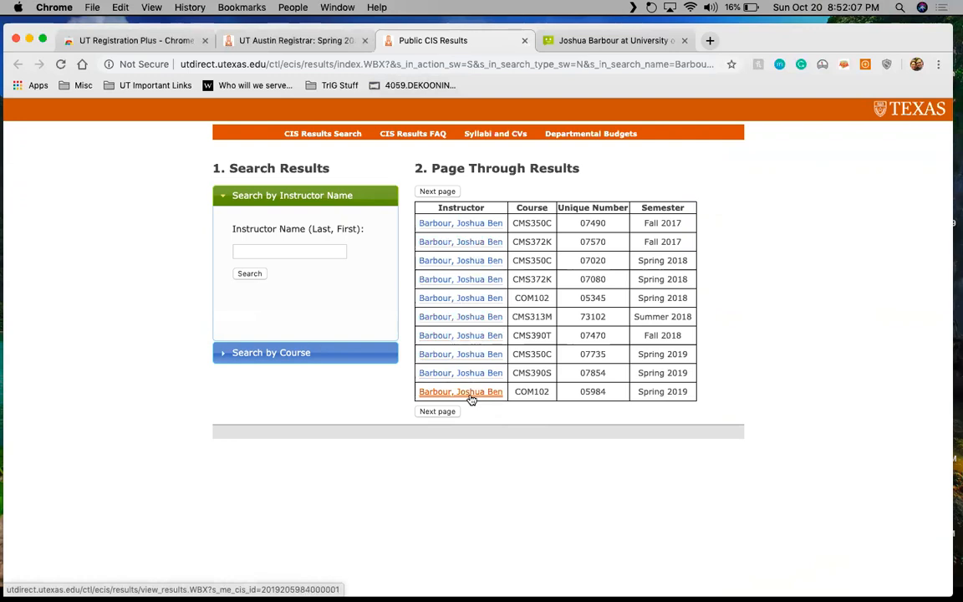
click(460, 391)
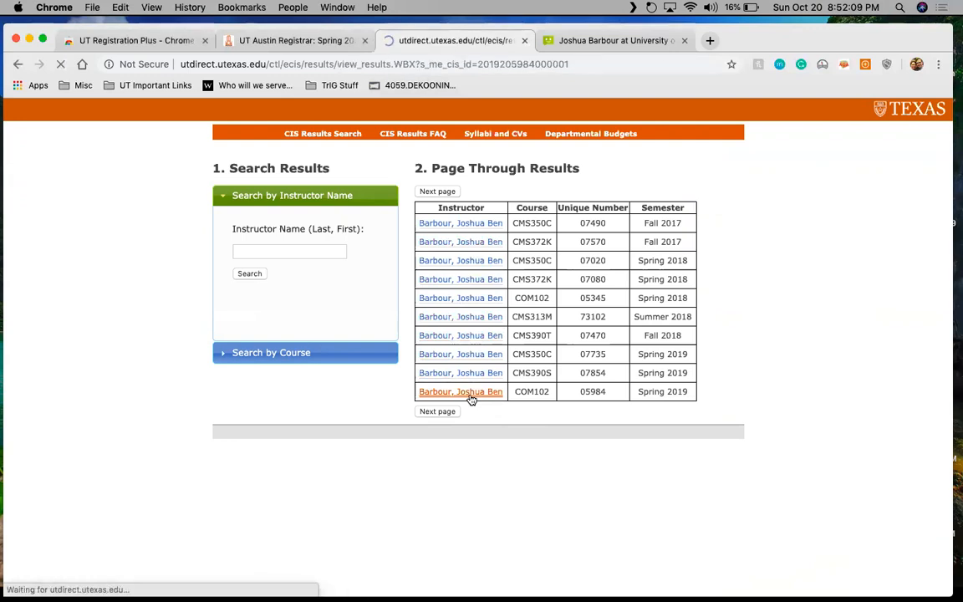
click(460, 391)
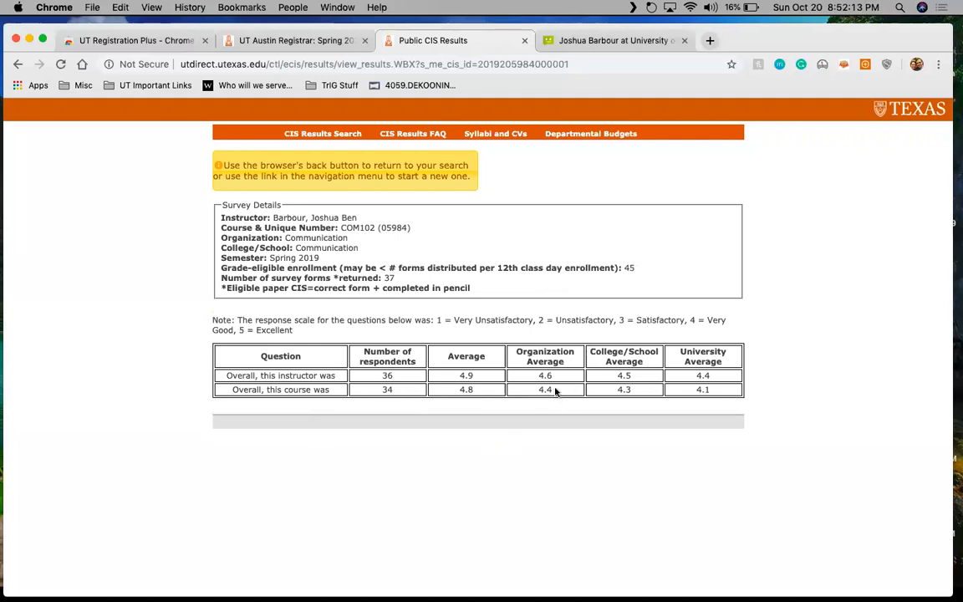
mouse_move(504, 325)
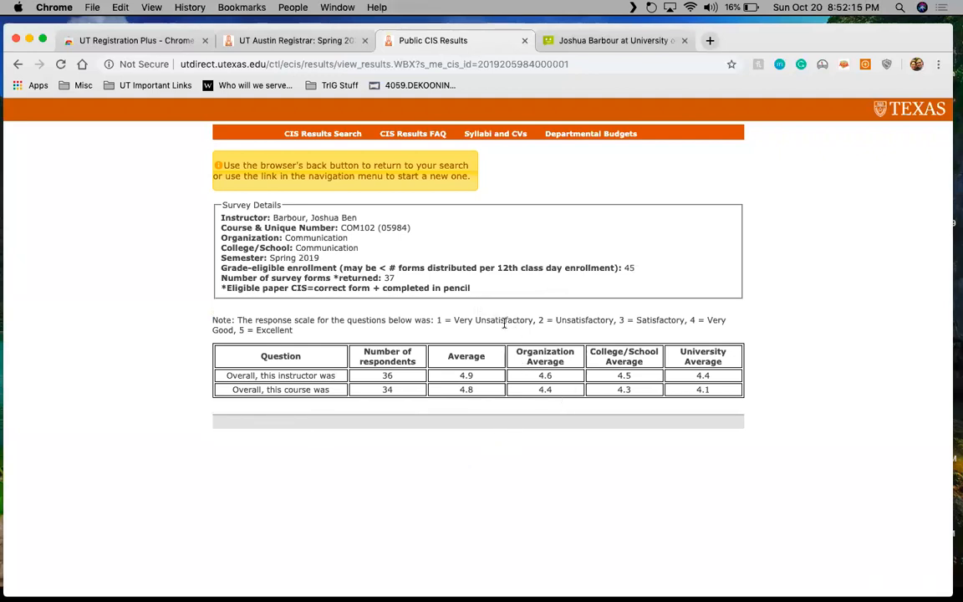
mouse_move(501, 311)
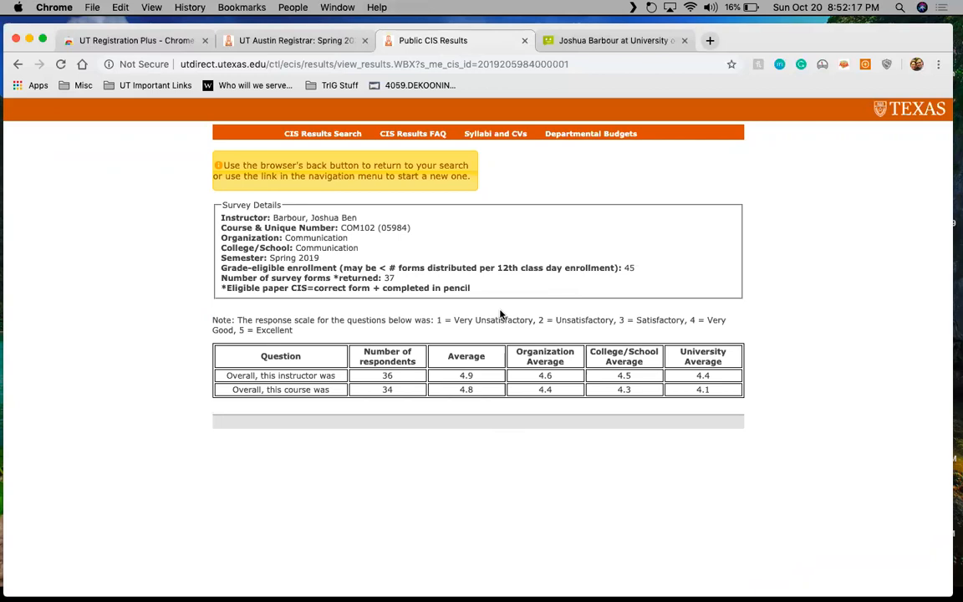
mouse_move(354, 221)
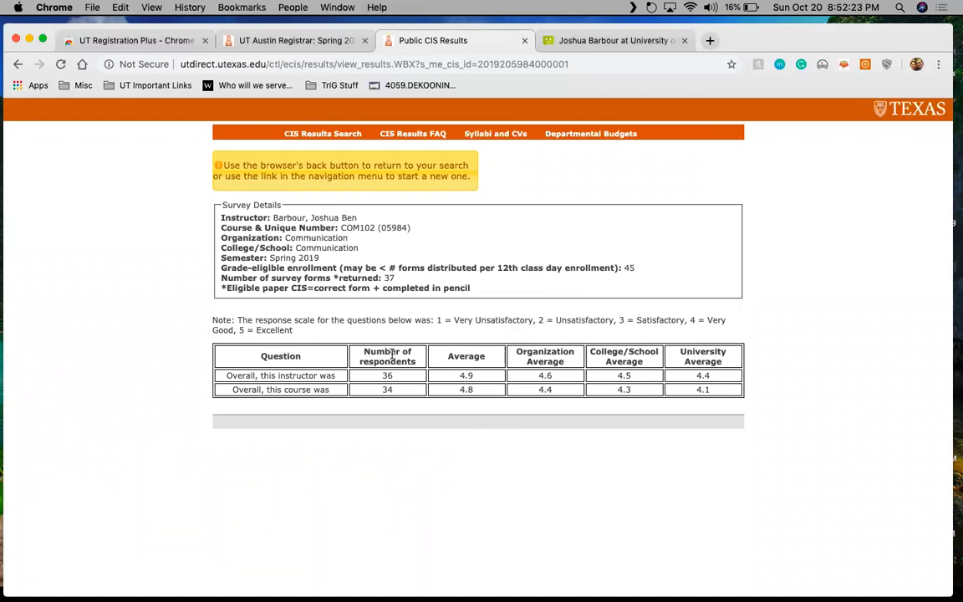
mouse_move(547, 361)
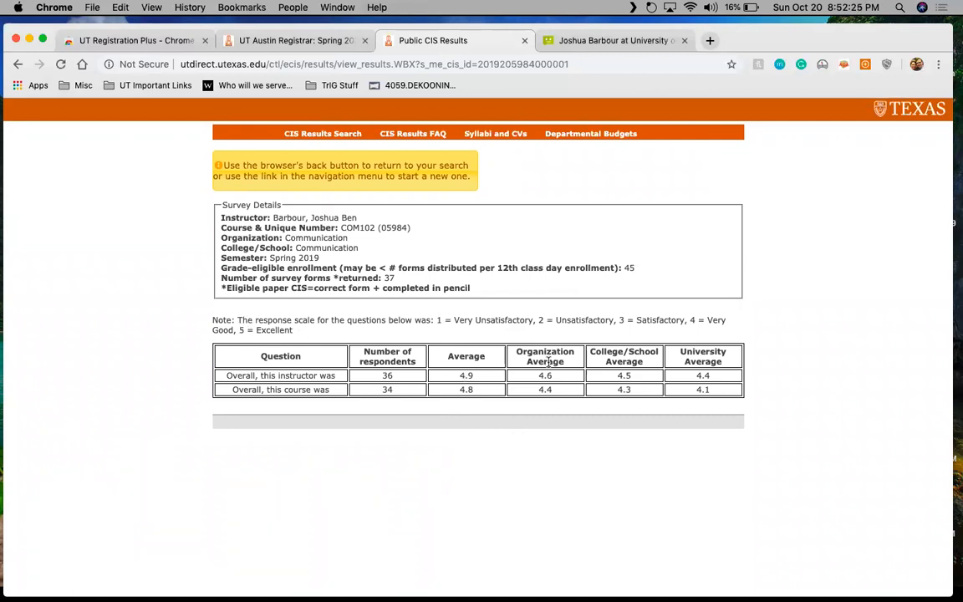
mouse_move(558, 404)
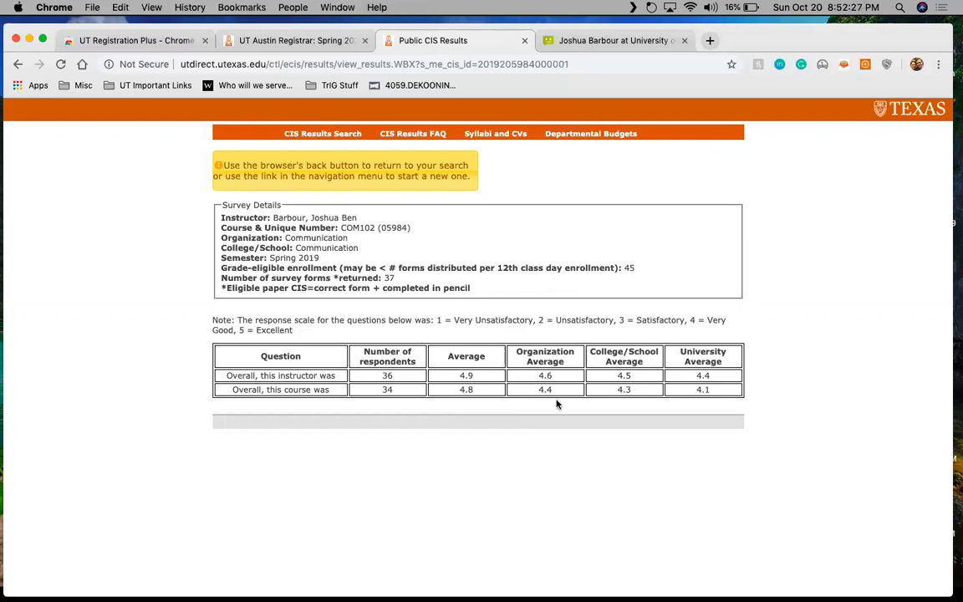
mouse_move(331, 238)
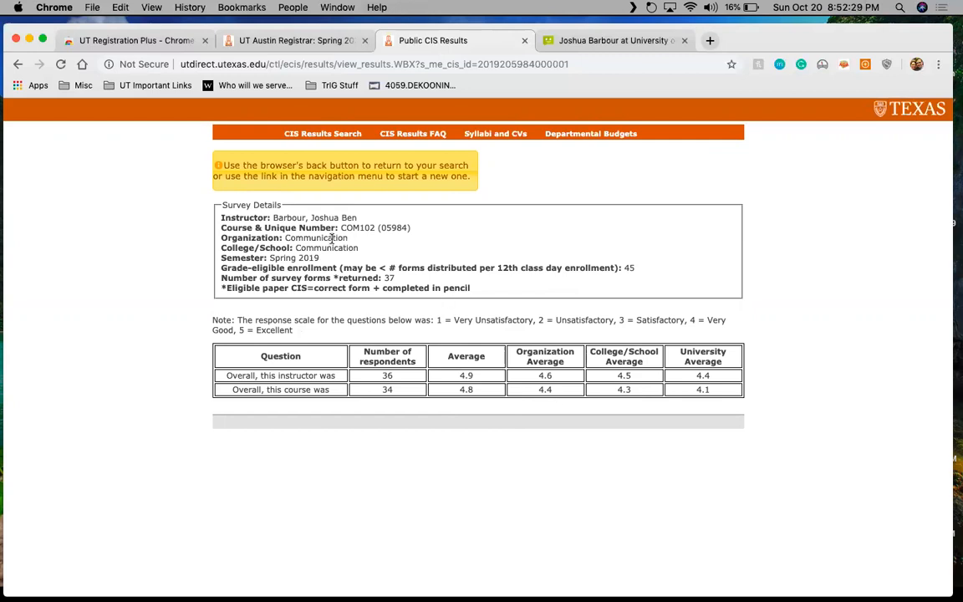
mouse_move(423, 257)
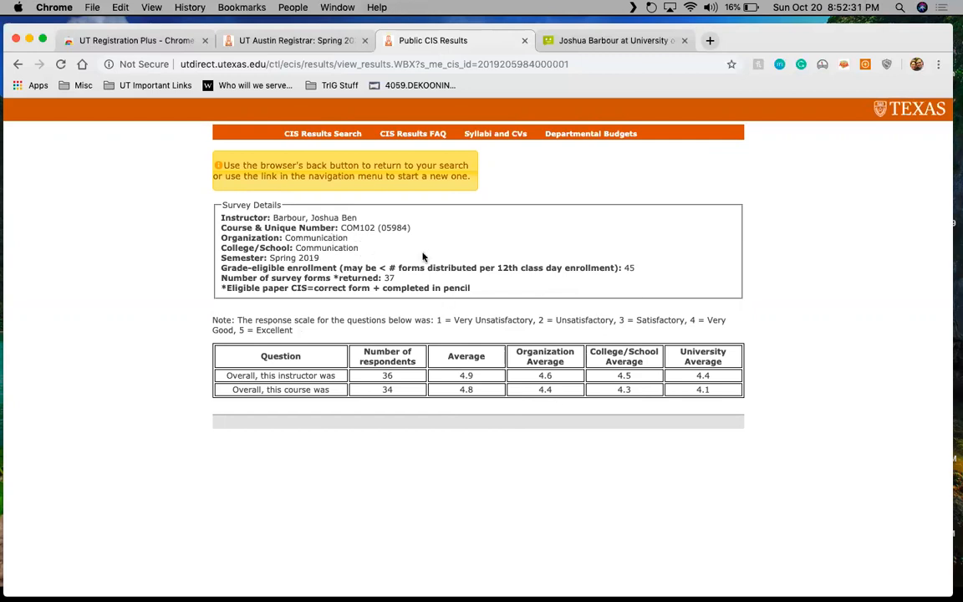
mouse_move(750, 392)
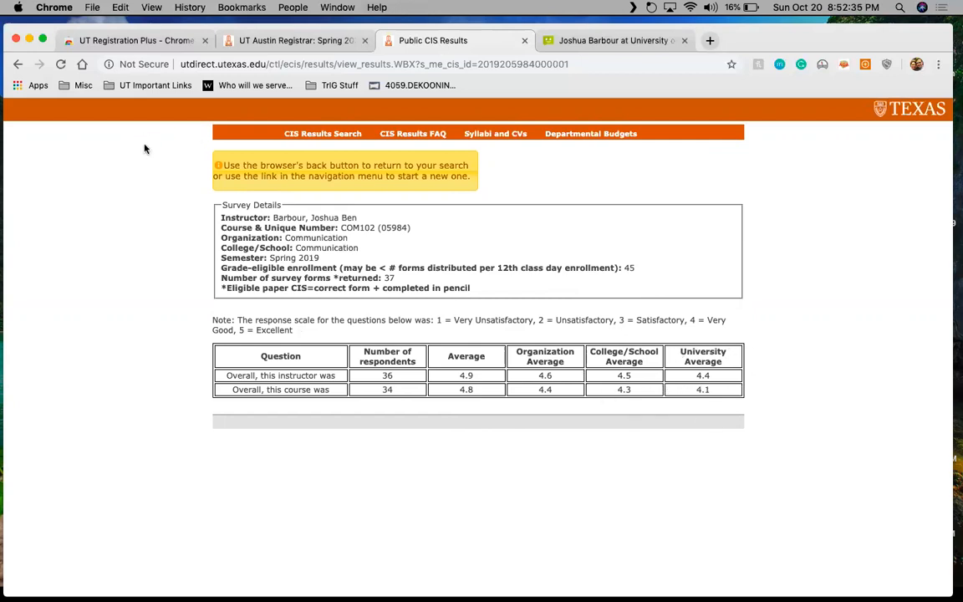
mouse_move(542, 422)
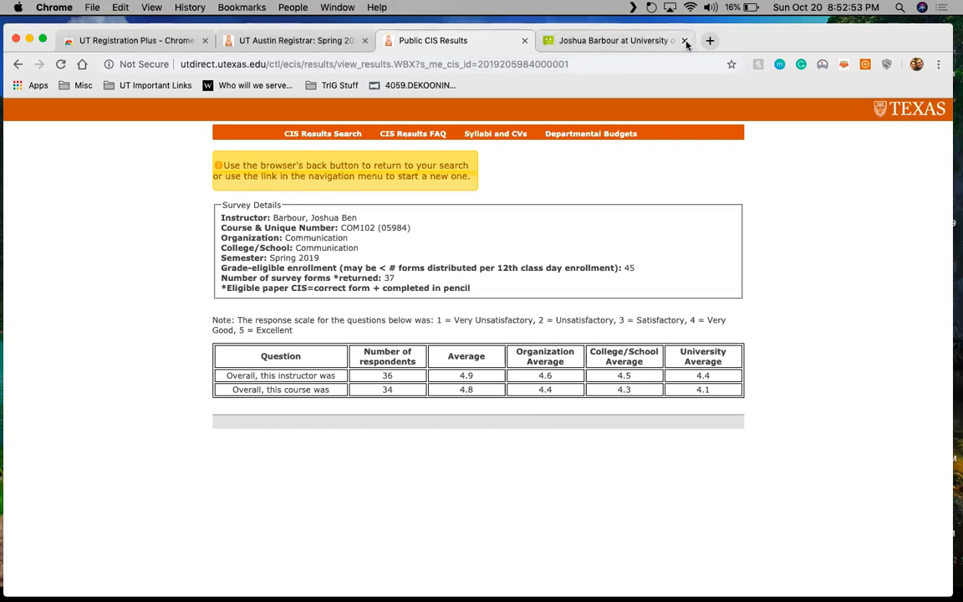
click(691, 40)
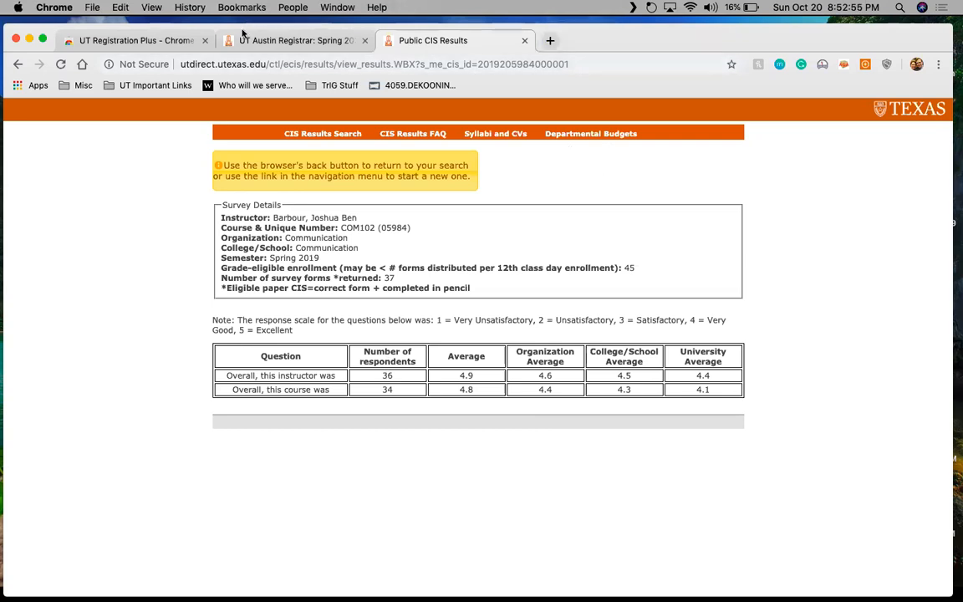
- Return to the CMS 350C popup and look up its textbooks at the University Co-op
click(292, 40)
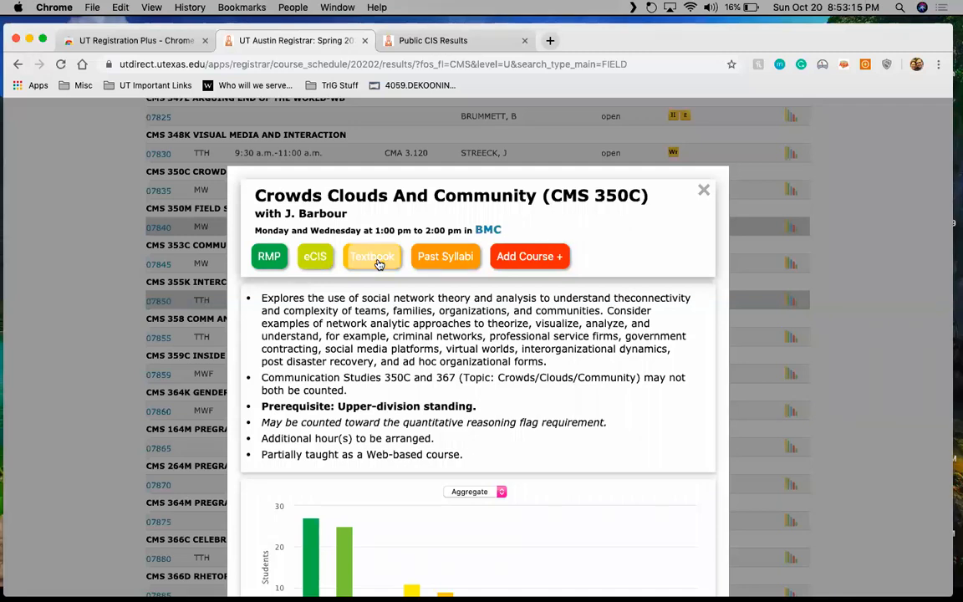
click(372, 256)
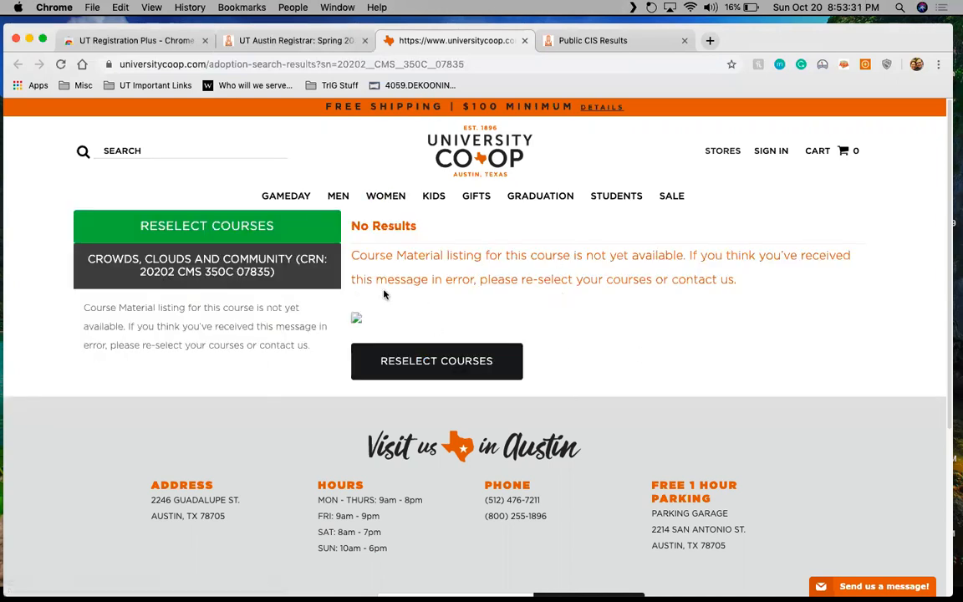
mouse_move(476, 196)
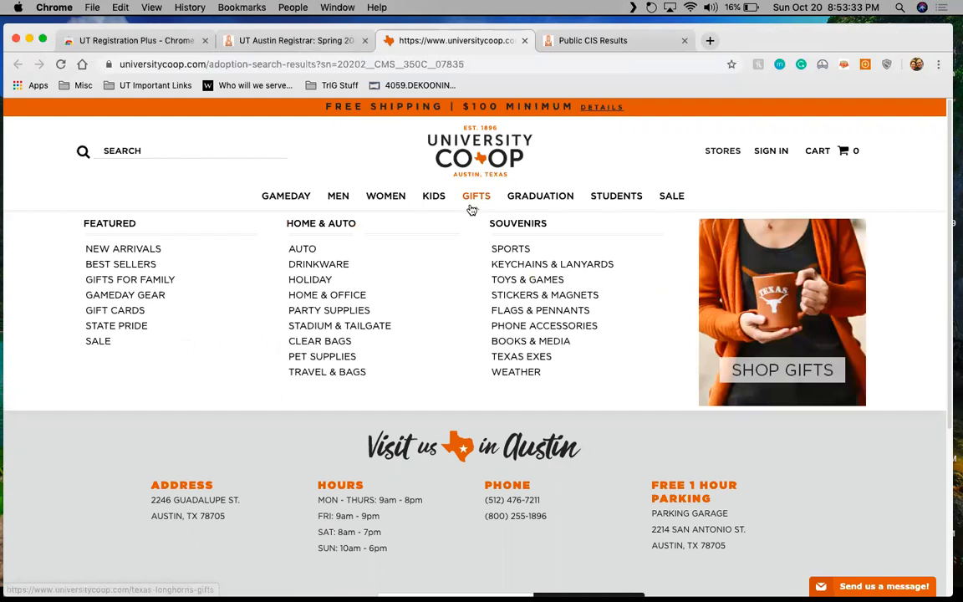
- Go back to the CMS 350C details on the registrar tab
click(292, 40)
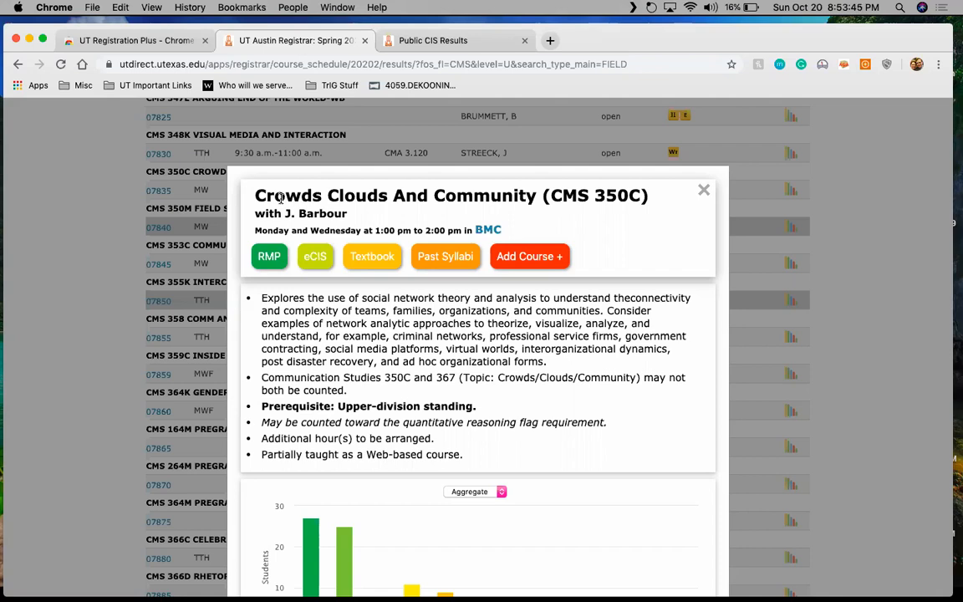
mouse_move(455, 264)
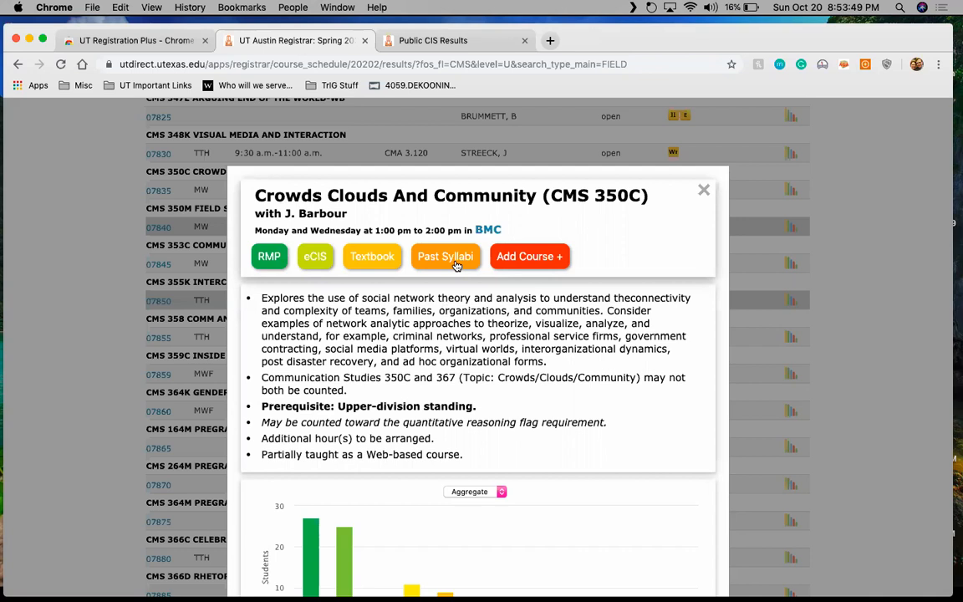
- Search past CMS 350C syllabi and open the Spring 2019 syllabus PDF
click(446, 256)
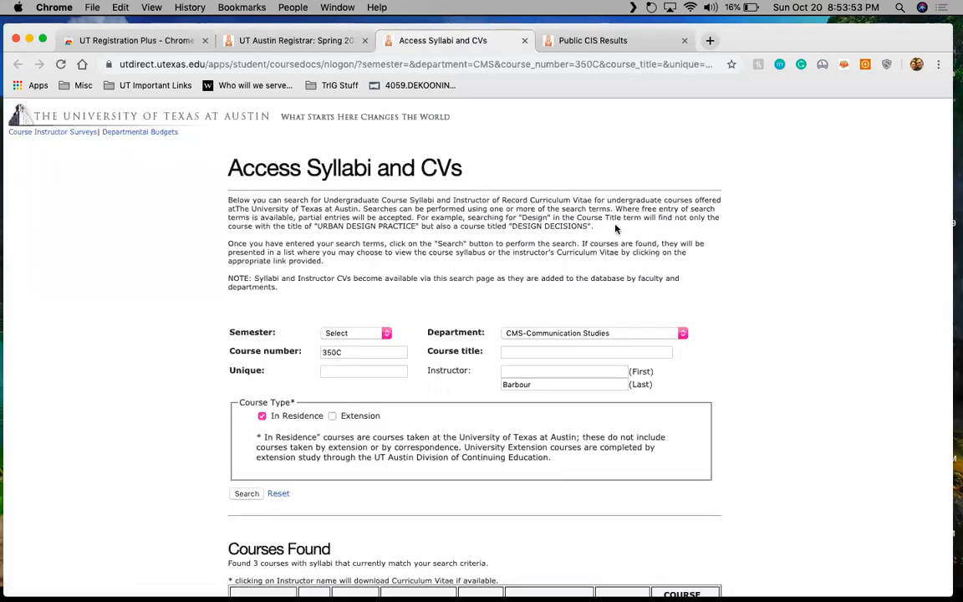
mouse_move(717, 239)
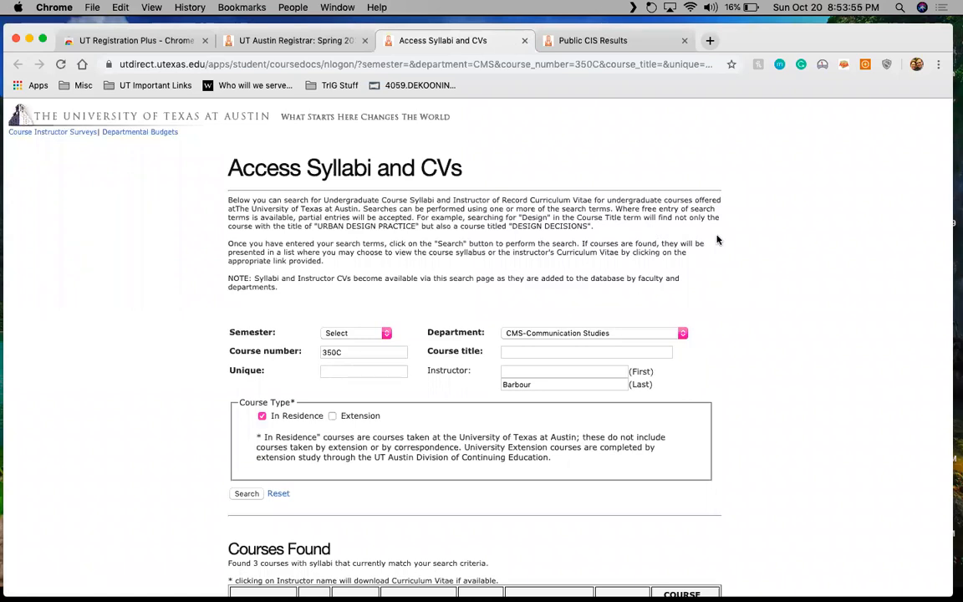
mouse_move(536, 146)
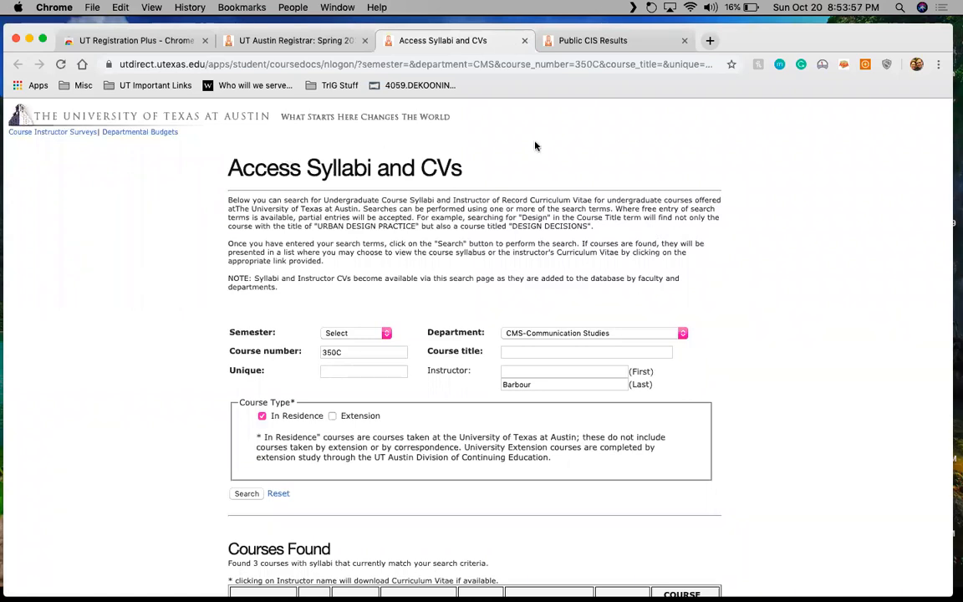
scroll(down, 3)
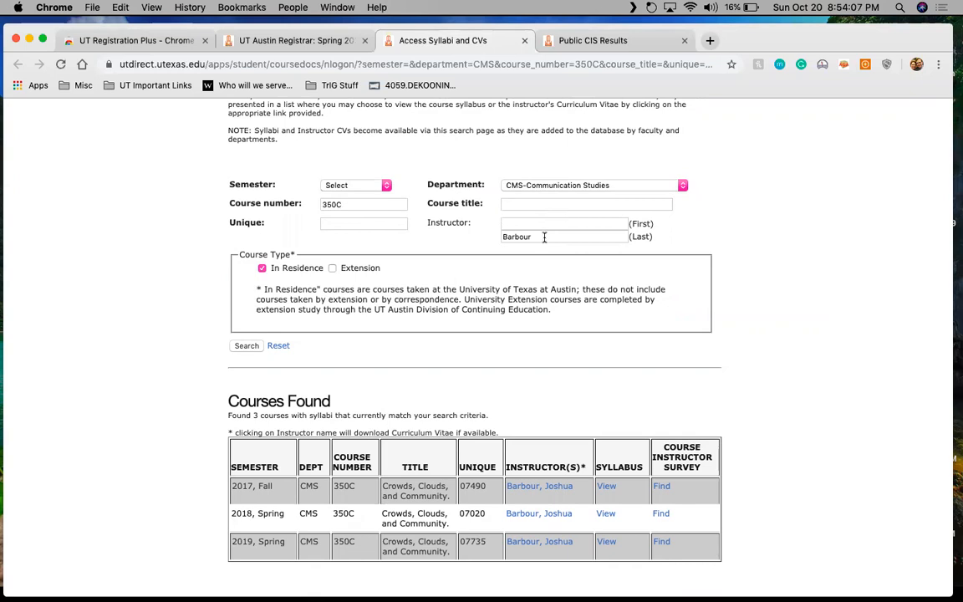
mouse_move(739, 309)
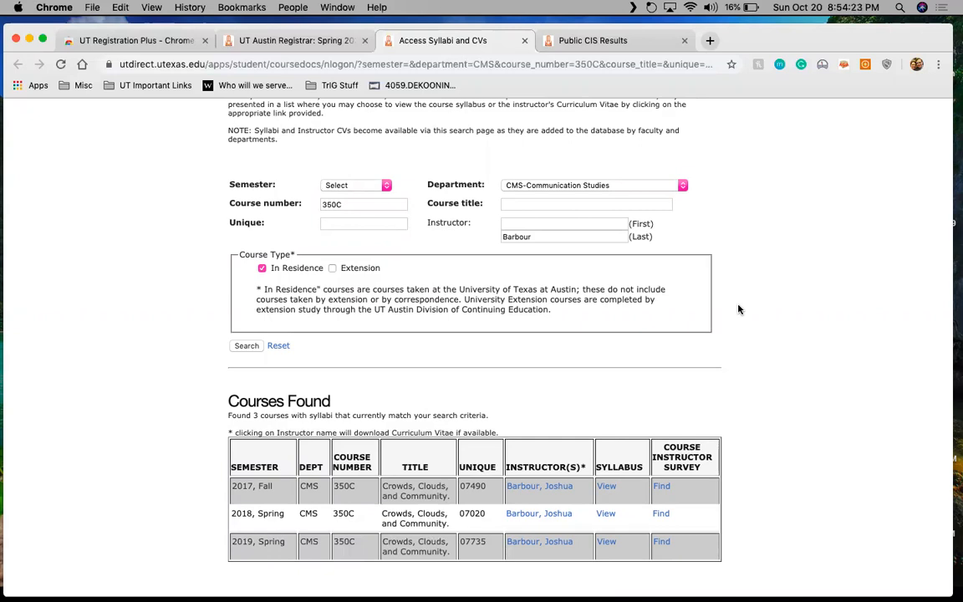
mouse_move(766, 309)
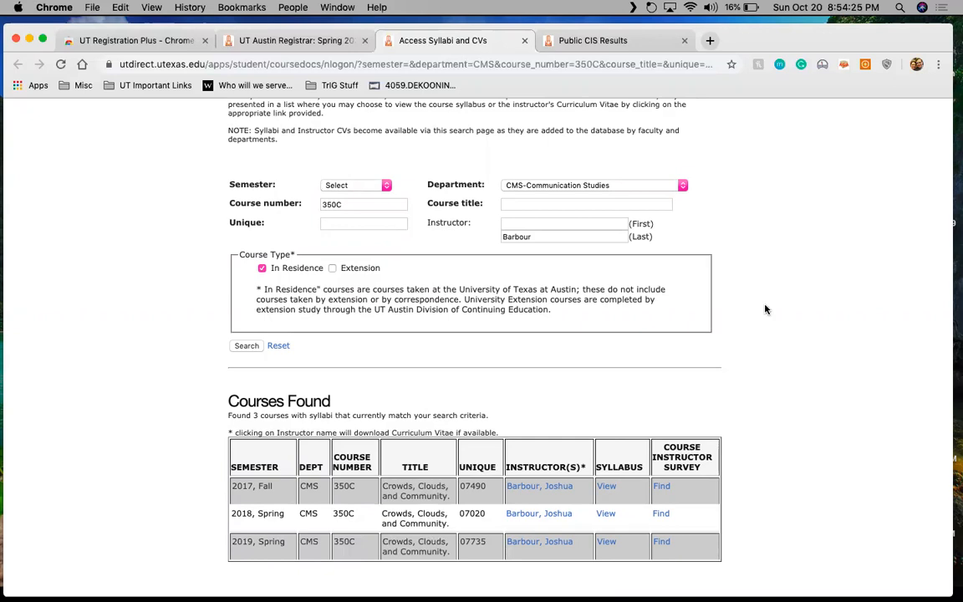
scroll(down, 3)
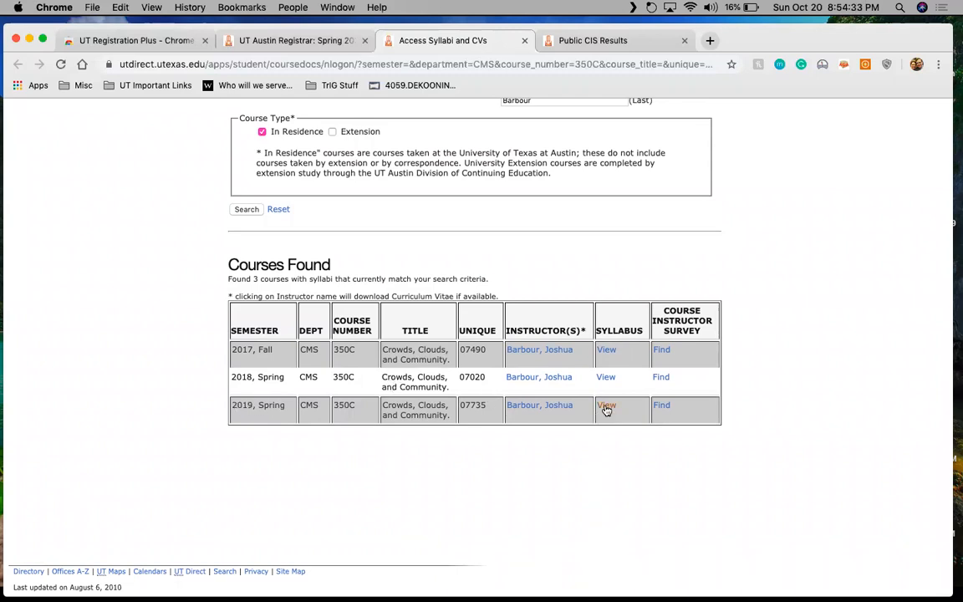
click(605, 406)
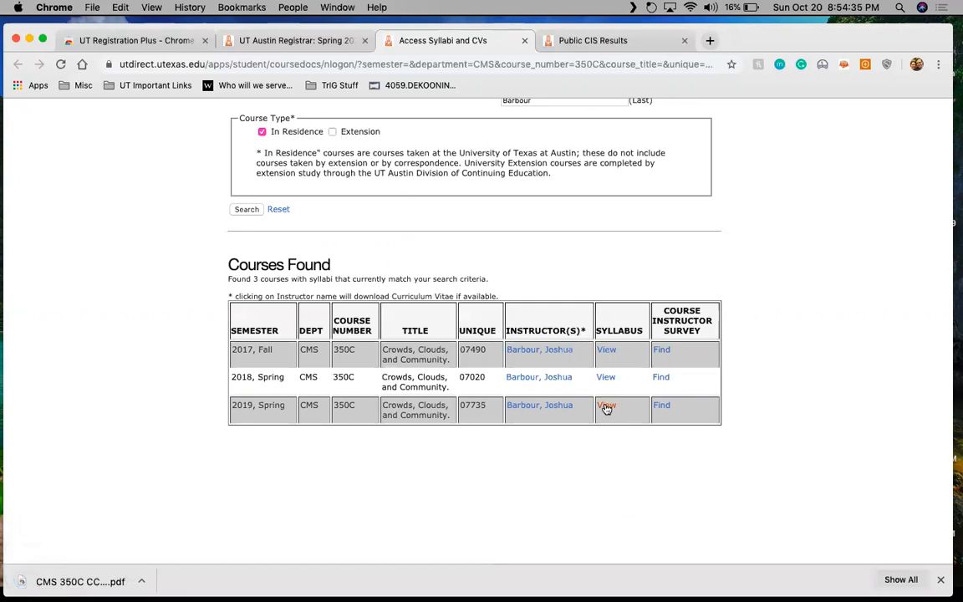
click(606, 406)
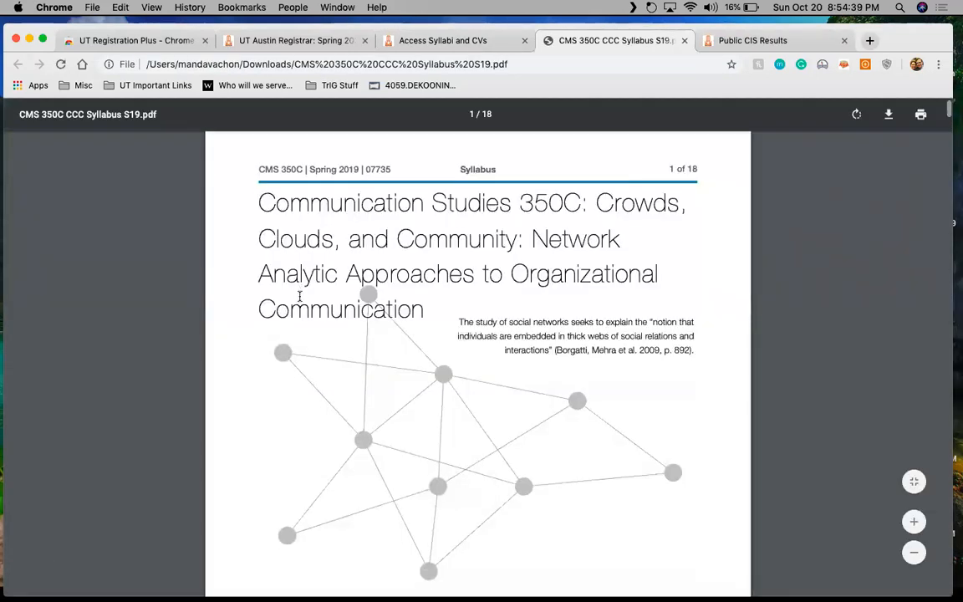
- Read the syllabus's course format and assignment points, then return to the registrar tab
scroll(down, 3)
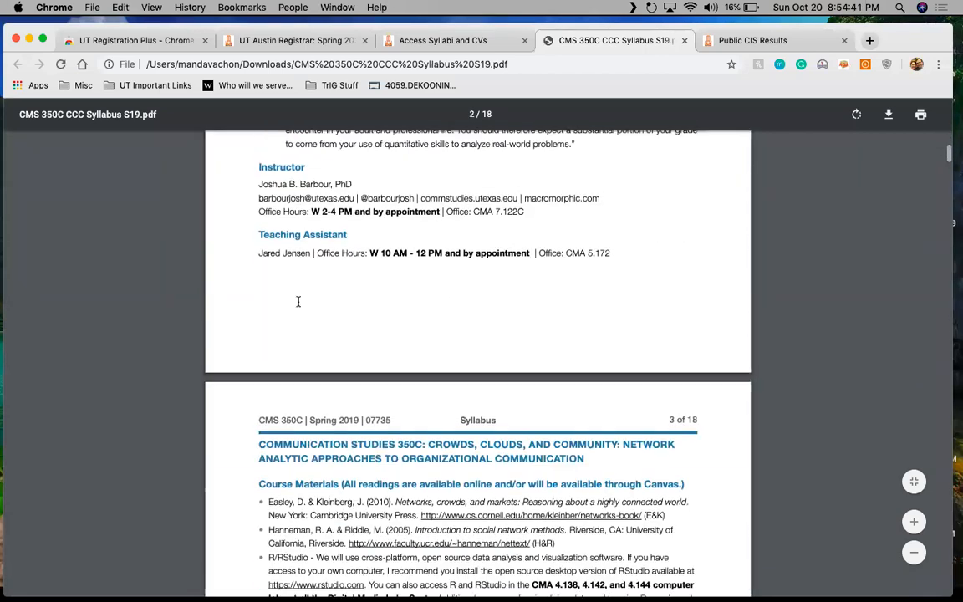
scroll(down, 3)
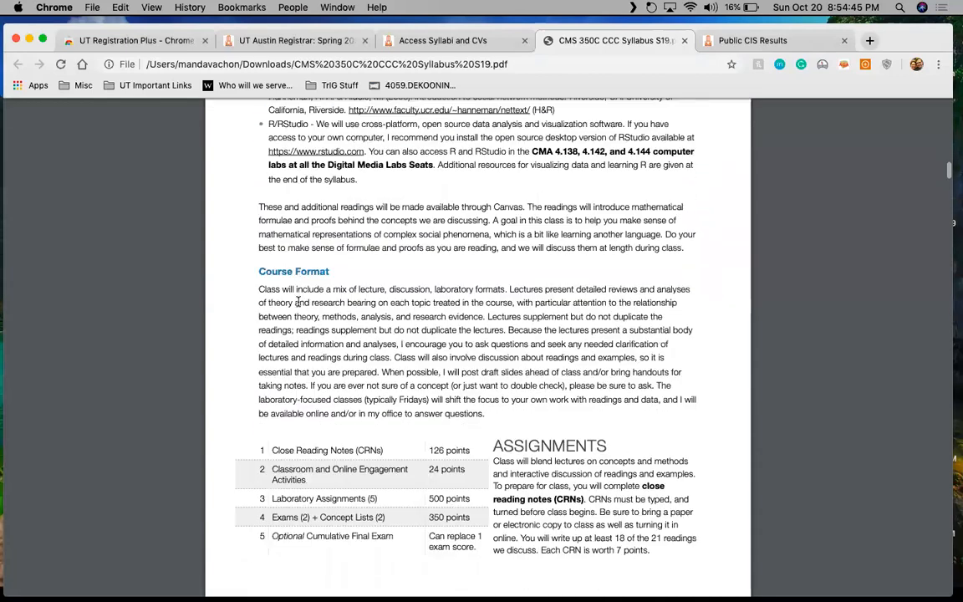
scroll(down, 3)
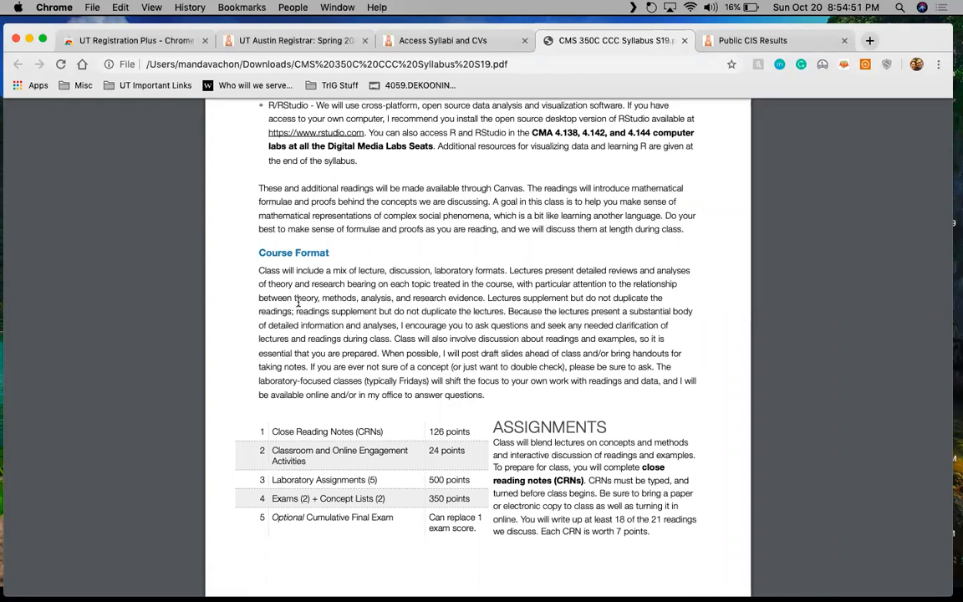
scroll(down, 3)
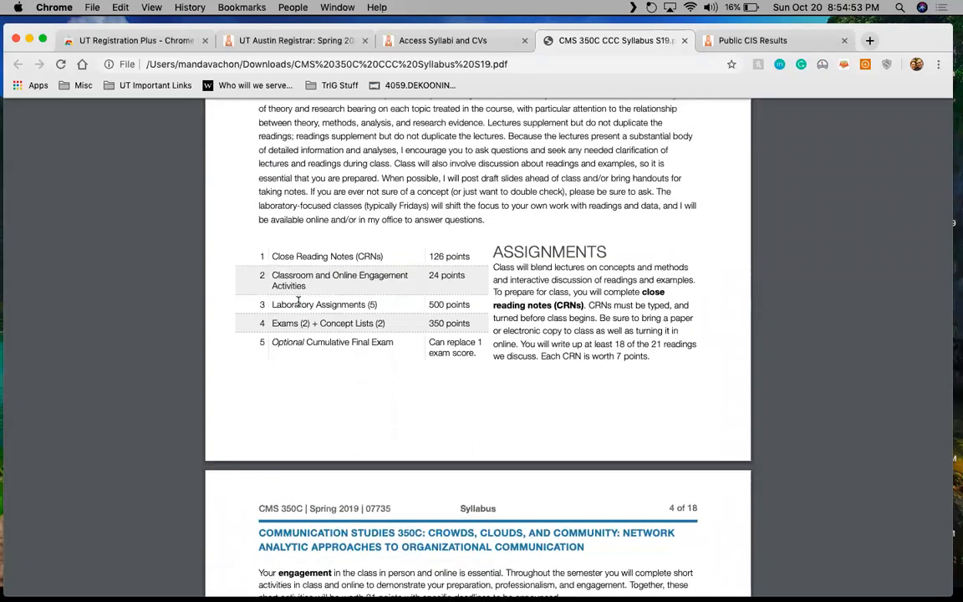
scroll(down, 3)
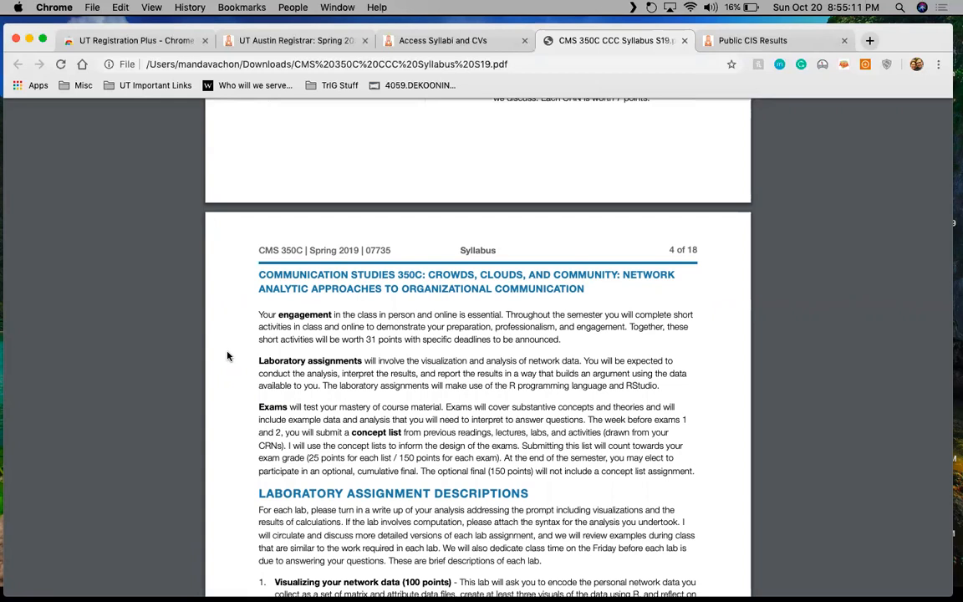
scroll(up, 3)
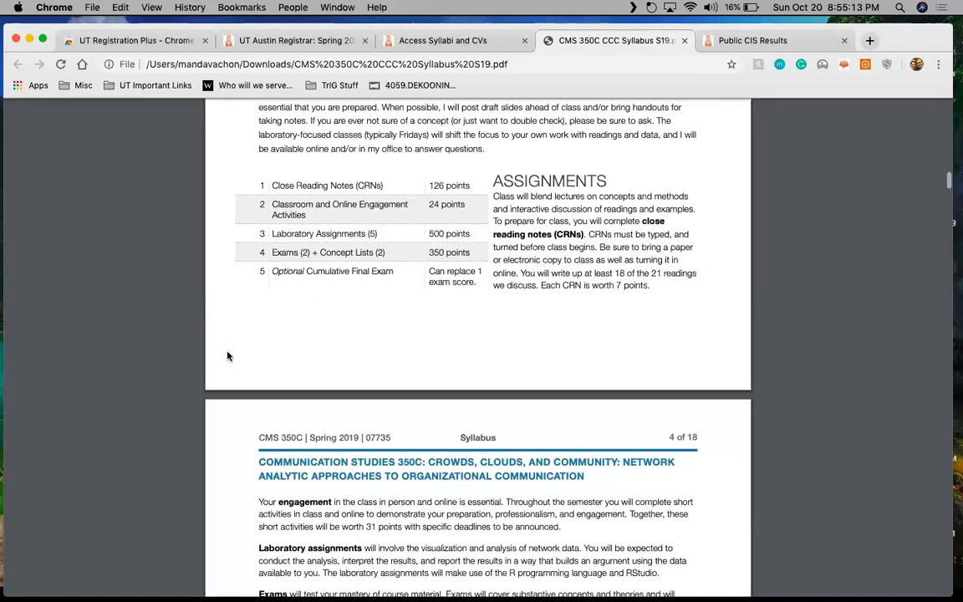
mouse_move(372, 226)
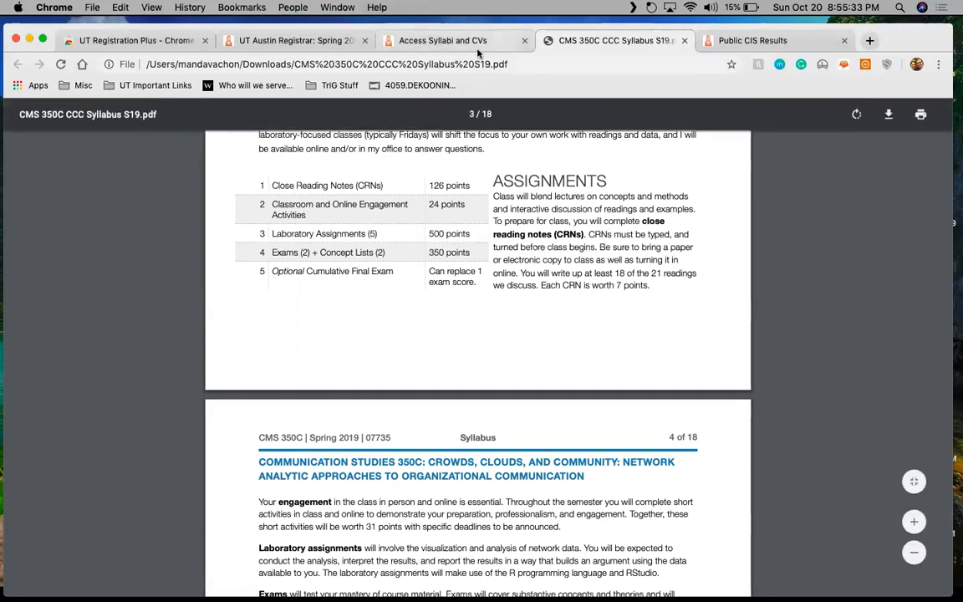
click(297, 40)
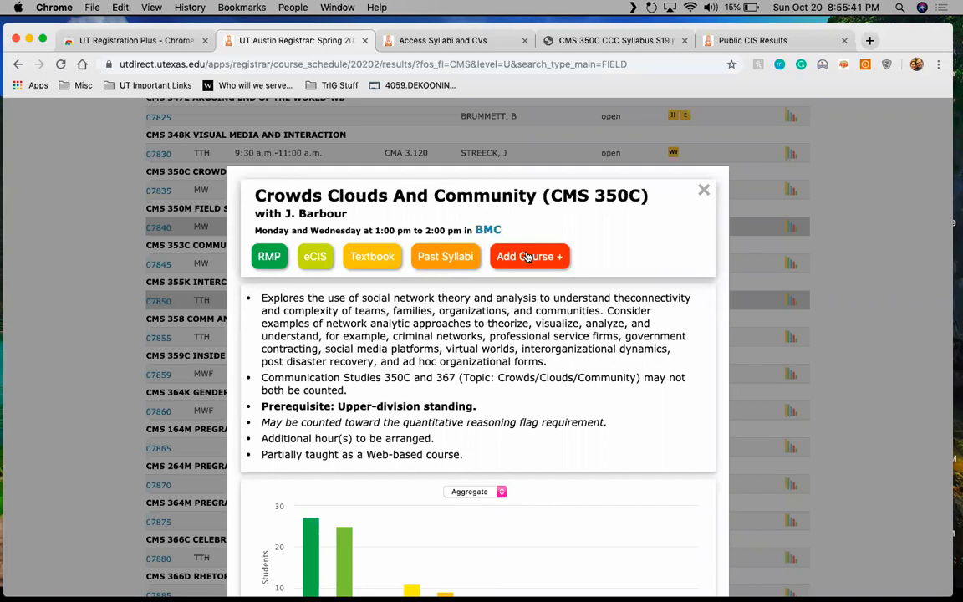
- Add CMS 350C to the schedule and scroll the results toward CMS 366C
click(703, 190)
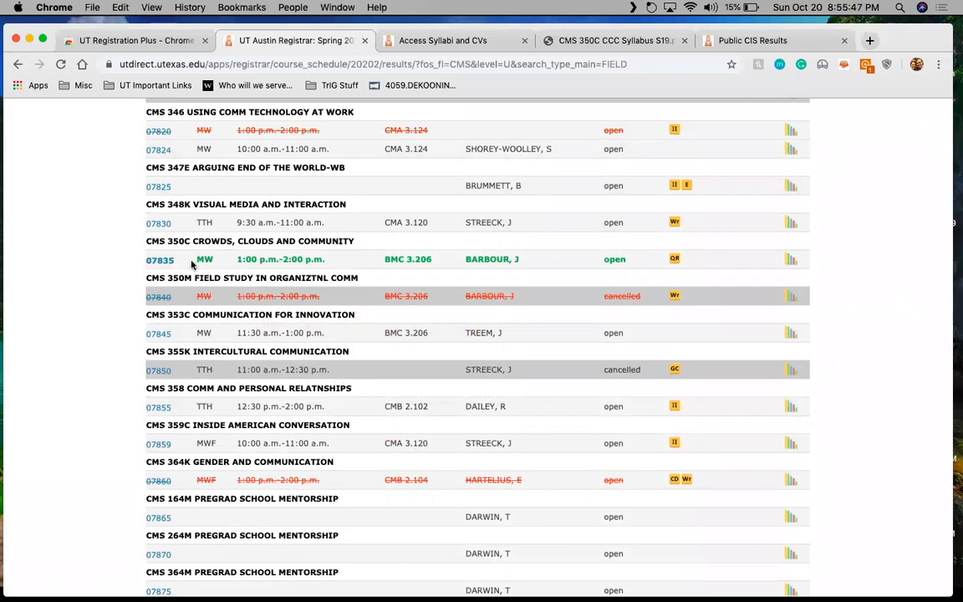
mouse_move(196, 289)
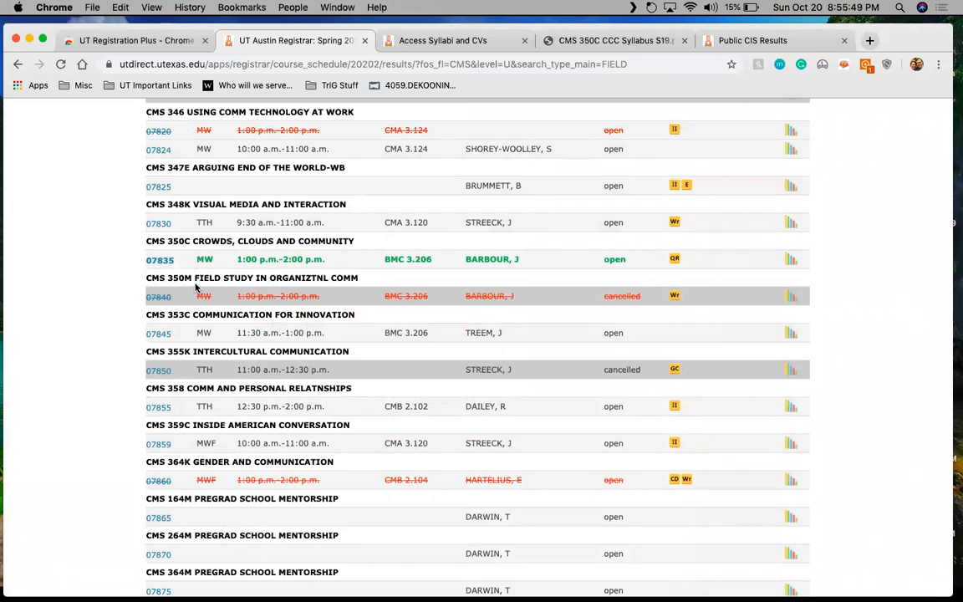
mouse_move(301, 277)
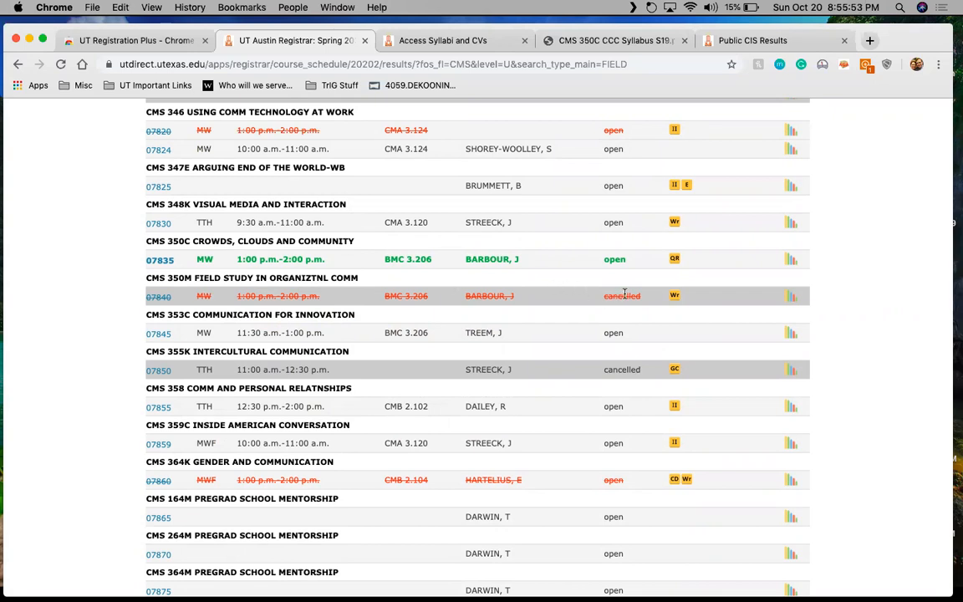
mouse_move(457, 311)
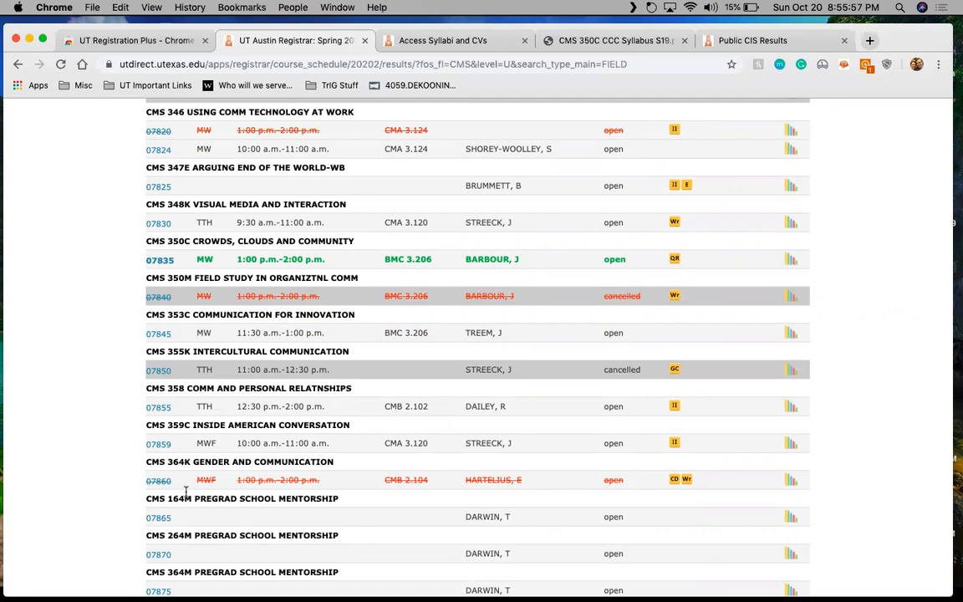
mouse_move(356, 389)
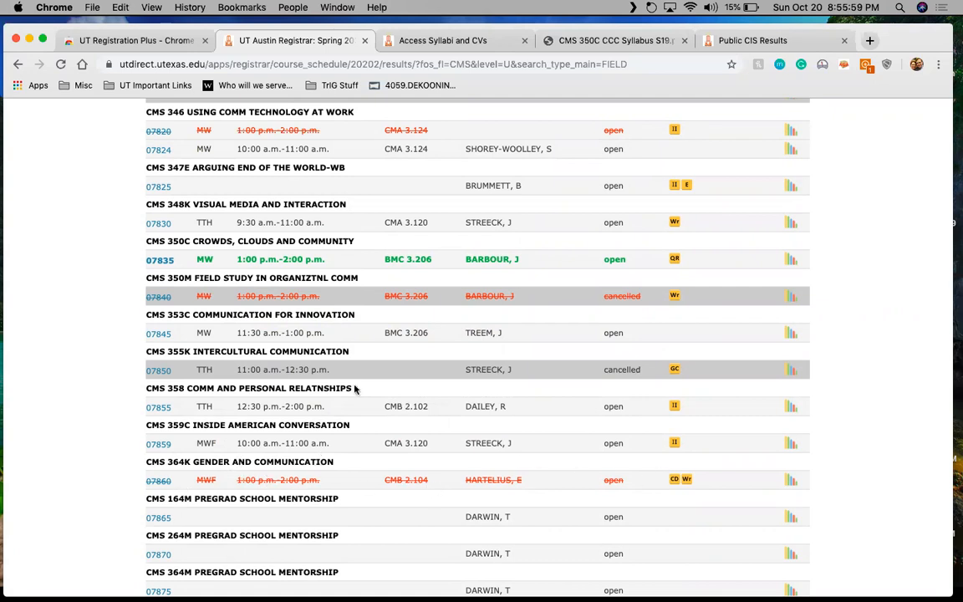
mouse_move(351, 302)
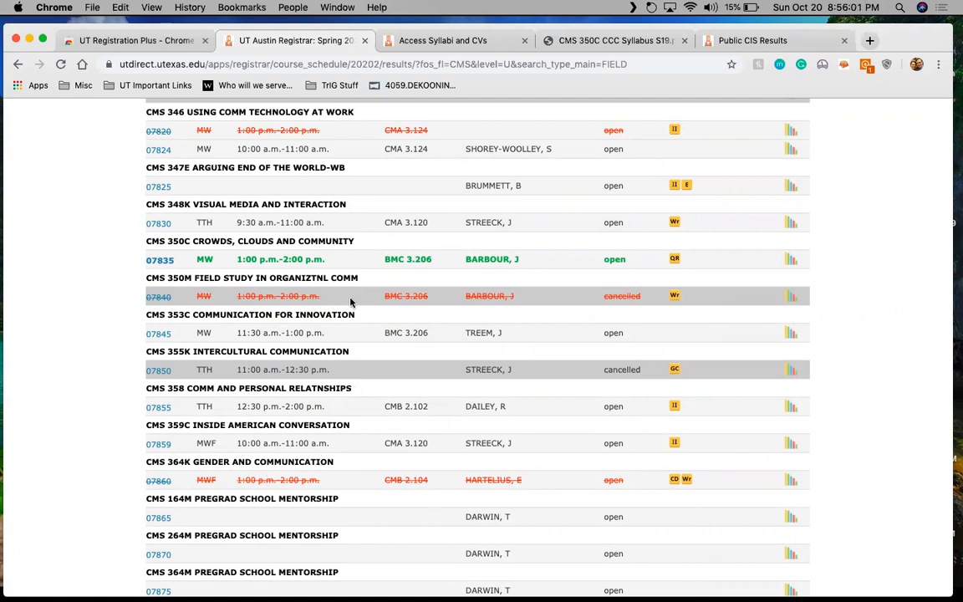
mouse_move(331, 259)
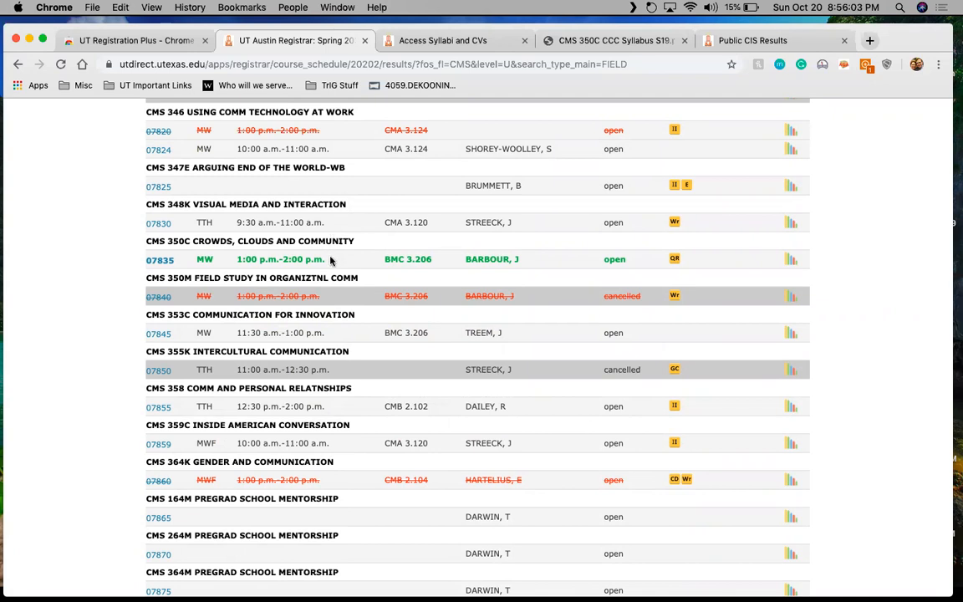
scroll(down, 3)
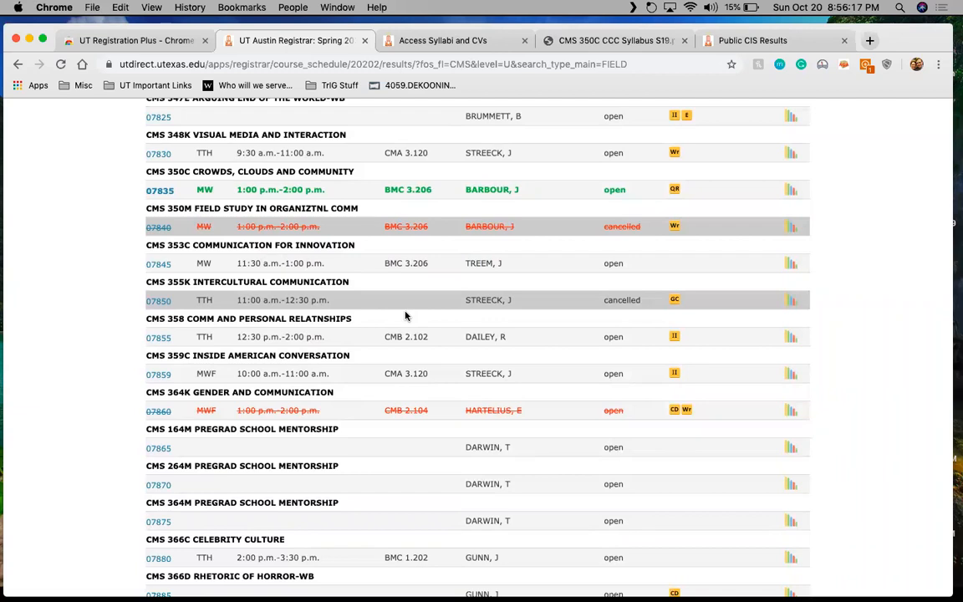
mouse_move(677, 188)
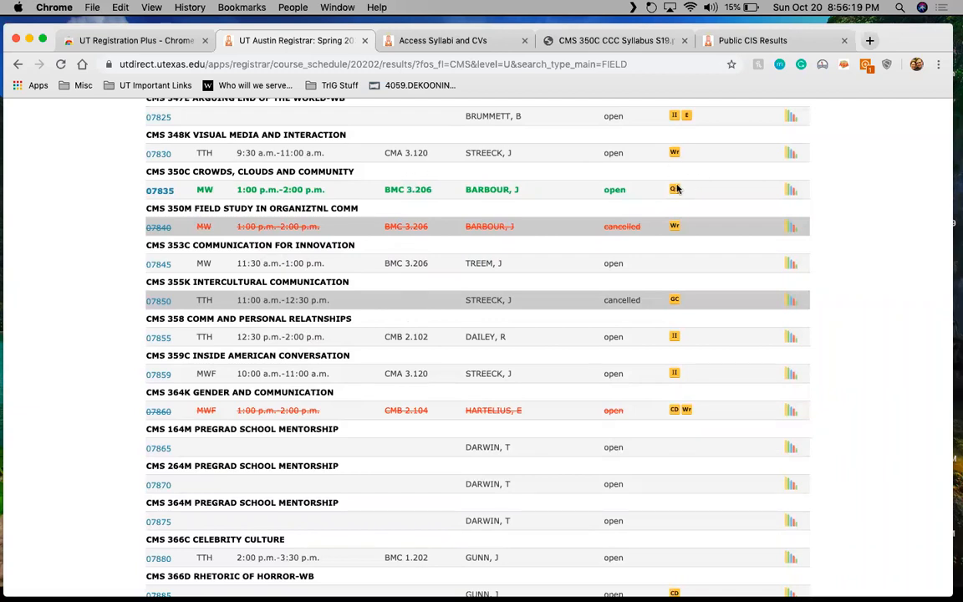
scroll(down, 3)
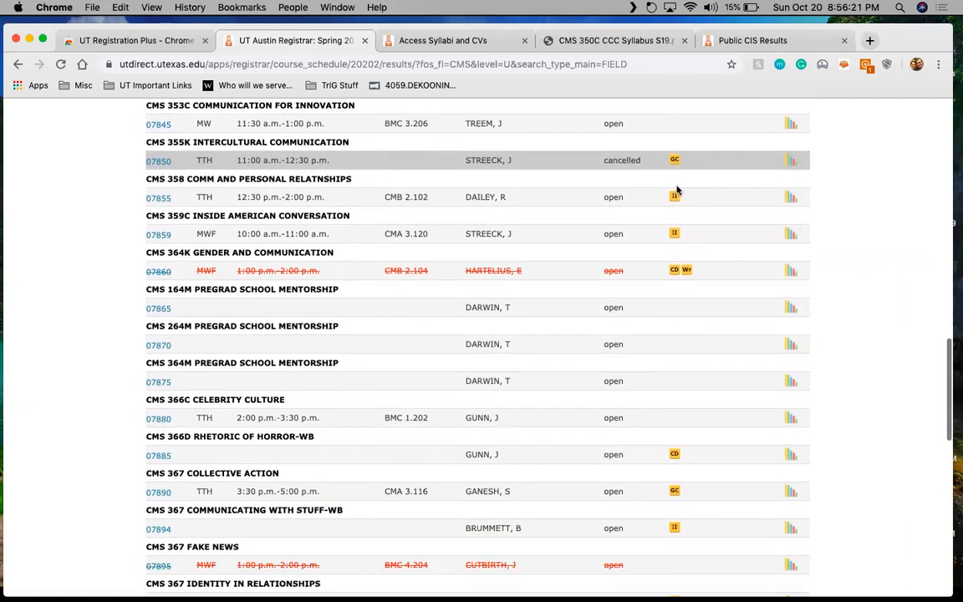
scroll(down, 3)
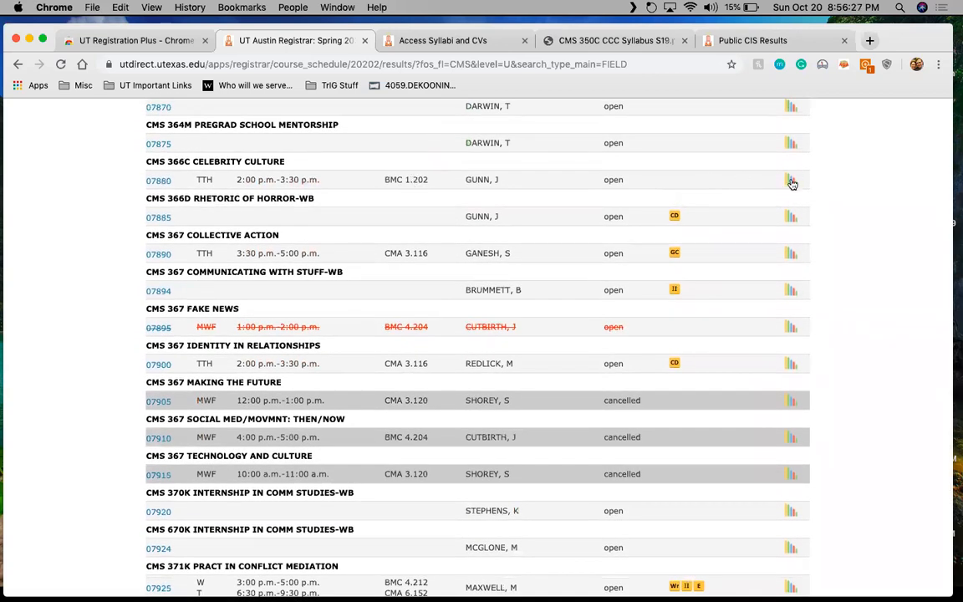
- Add CMS 366C Celebrity Culture (07880) to the schedule and close its popup
click(790, 179)
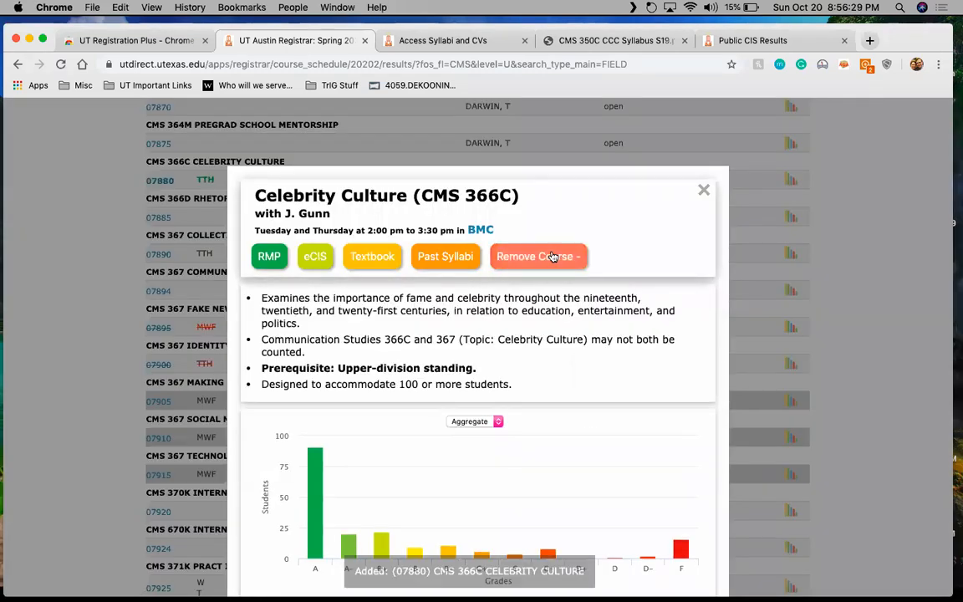
click(538, 256)
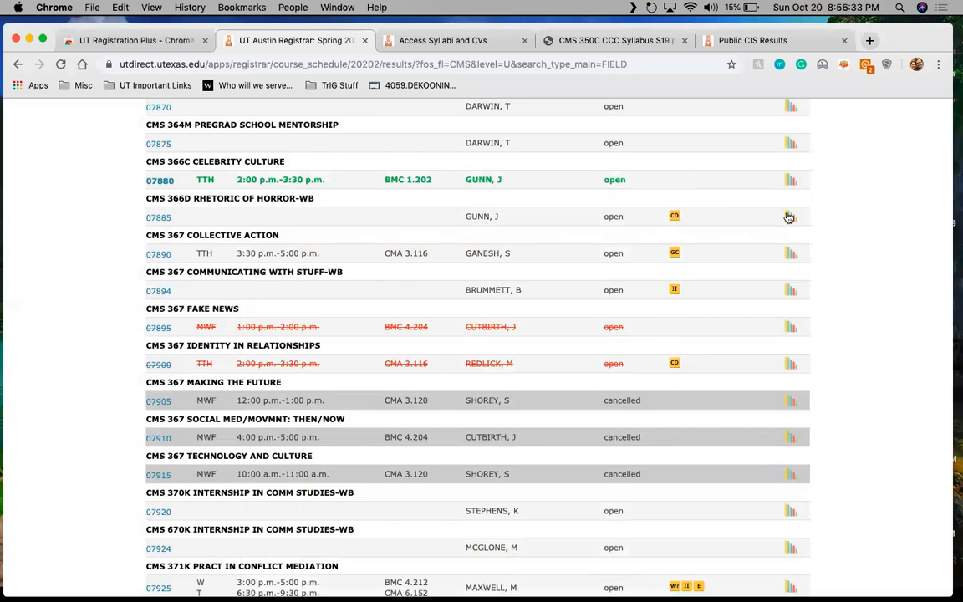
mouse_move(892, 249)
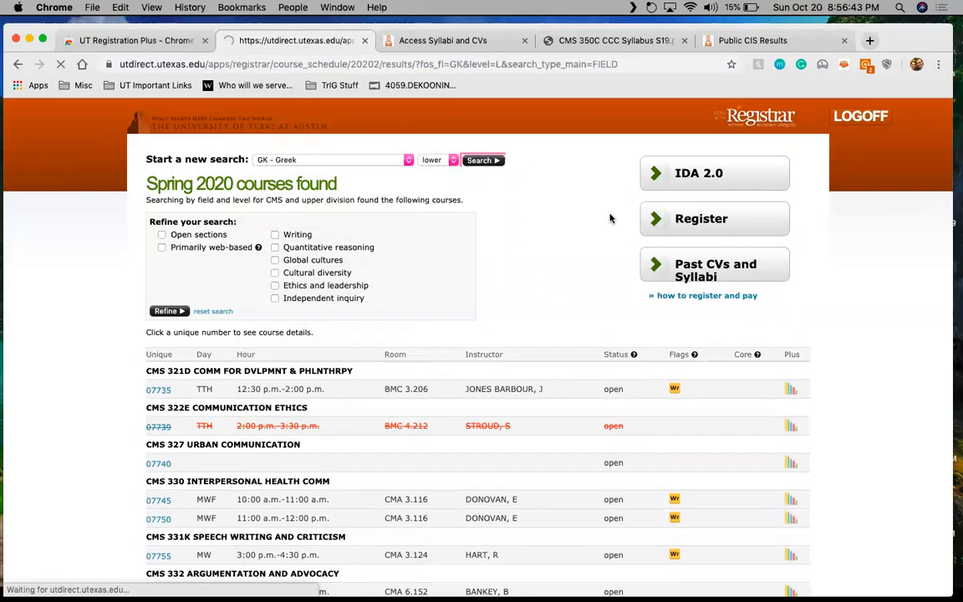
- Add GK 507 First-Year Greek II (33680) to the schedule, then choose History as the next field
click(481, 159)
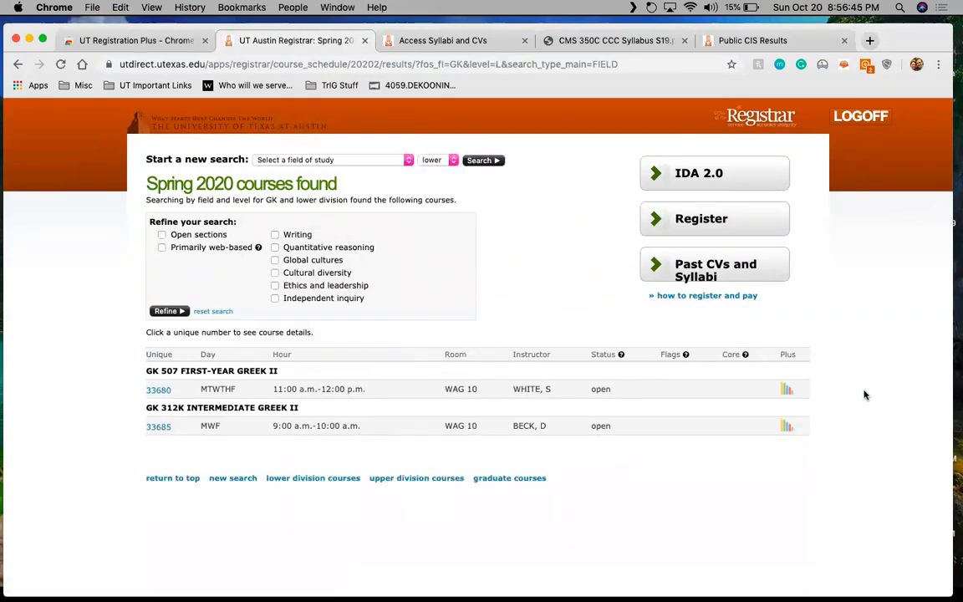
mouse_move(788, 392)
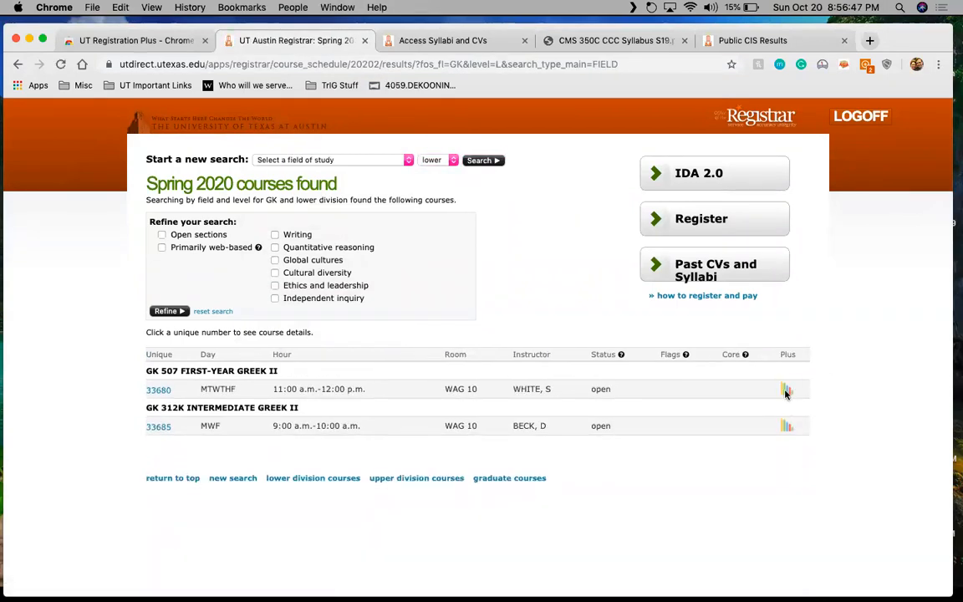
click(787, 384)
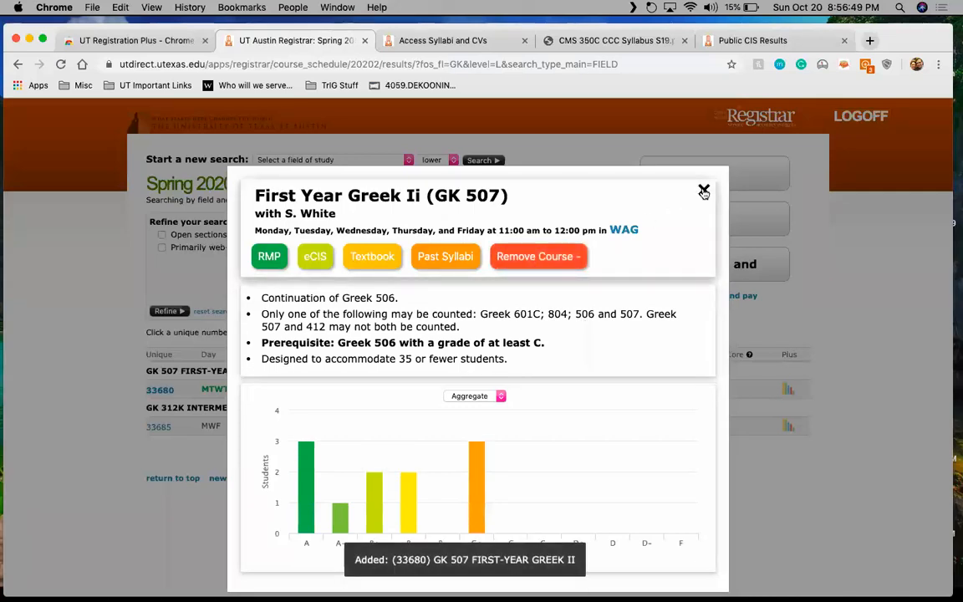
click(702, 190)
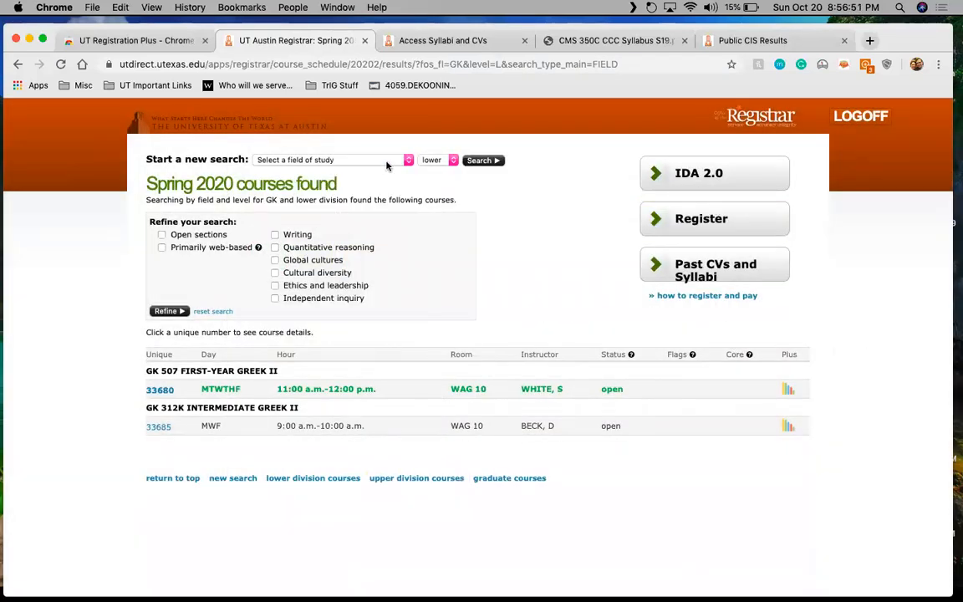
click(332, 160)
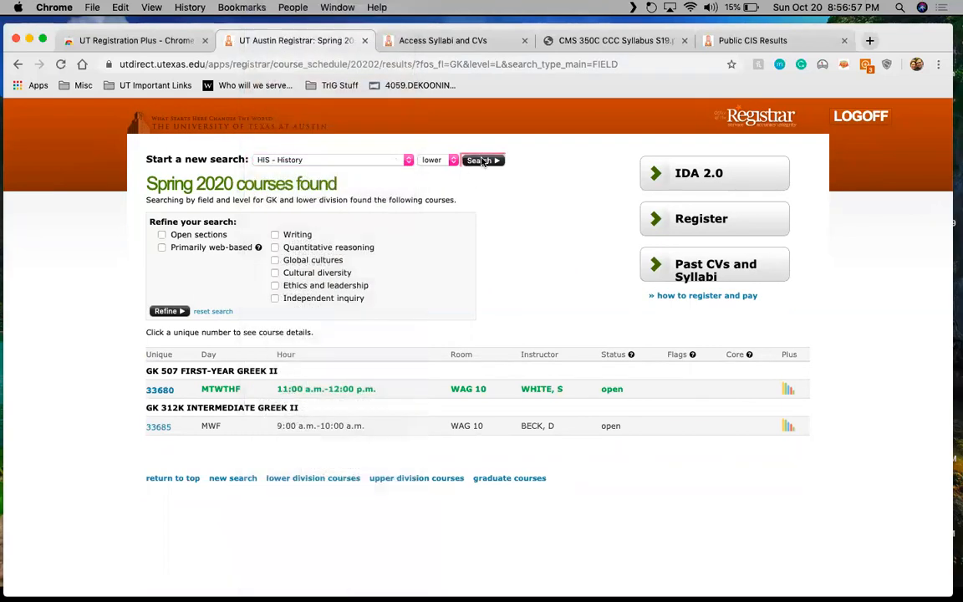
- Search lower-division History courses and add HIS 315G section 38495 to the schedule
click(482, 159)
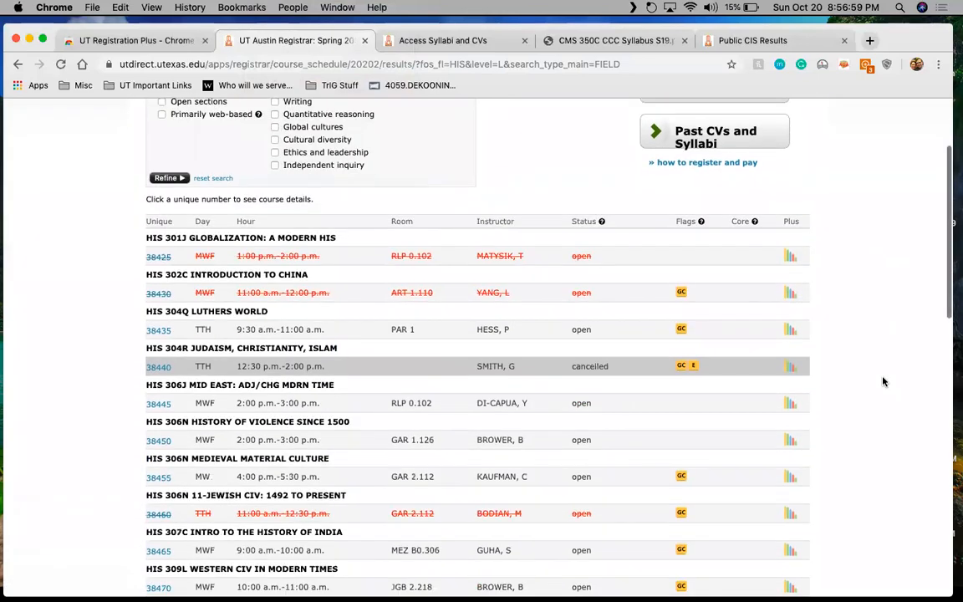
scroll(down, 3)
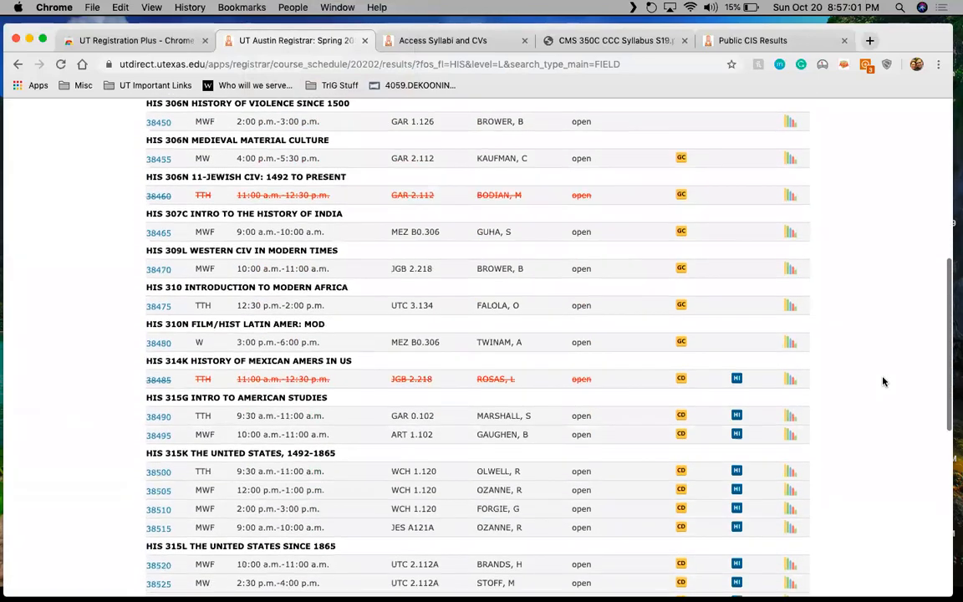
scroll(down, 3)
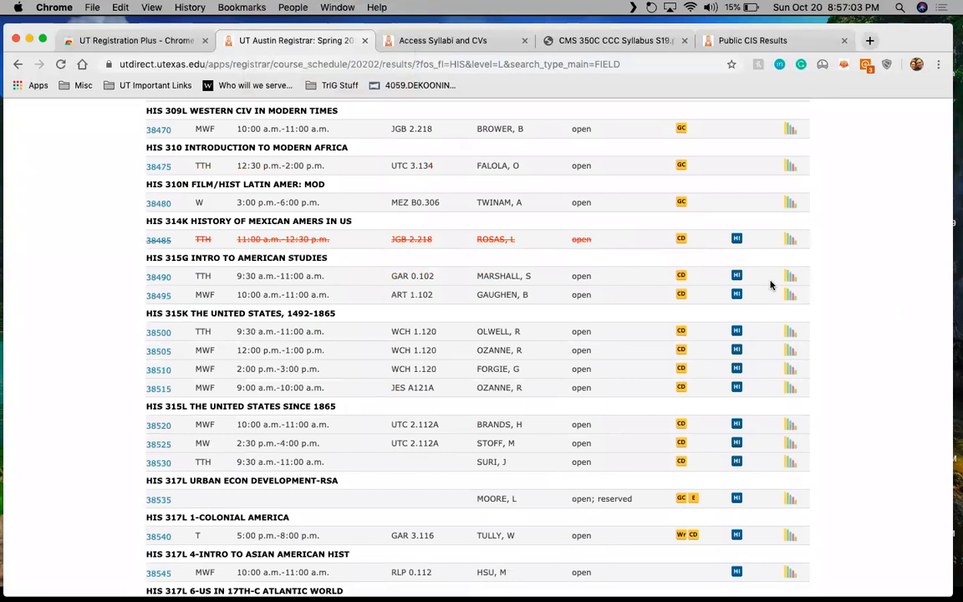
mouse_move(791, 297)
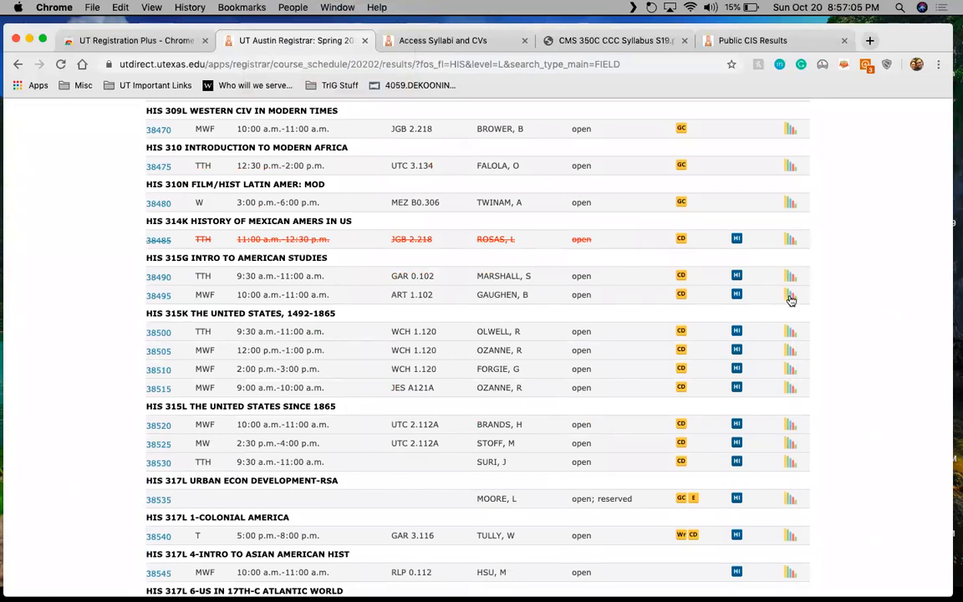
click(791, 295)
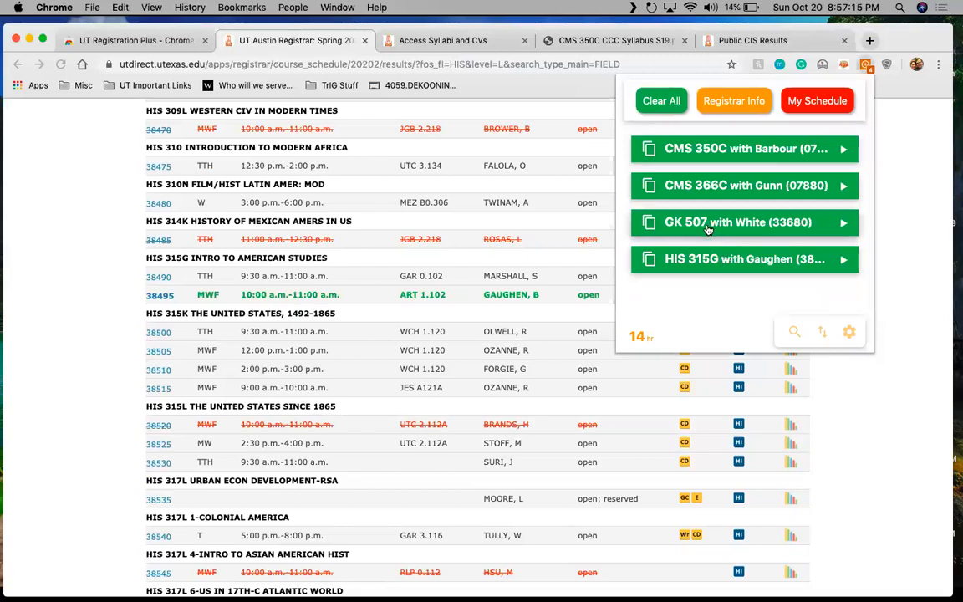
mouse_move(734, 220)
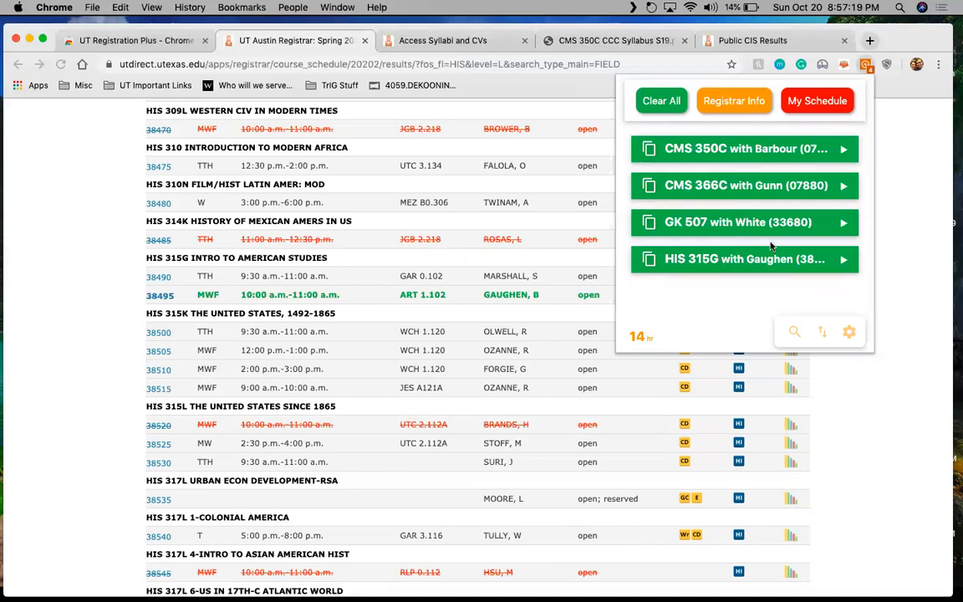
mouse_move(819, 165)
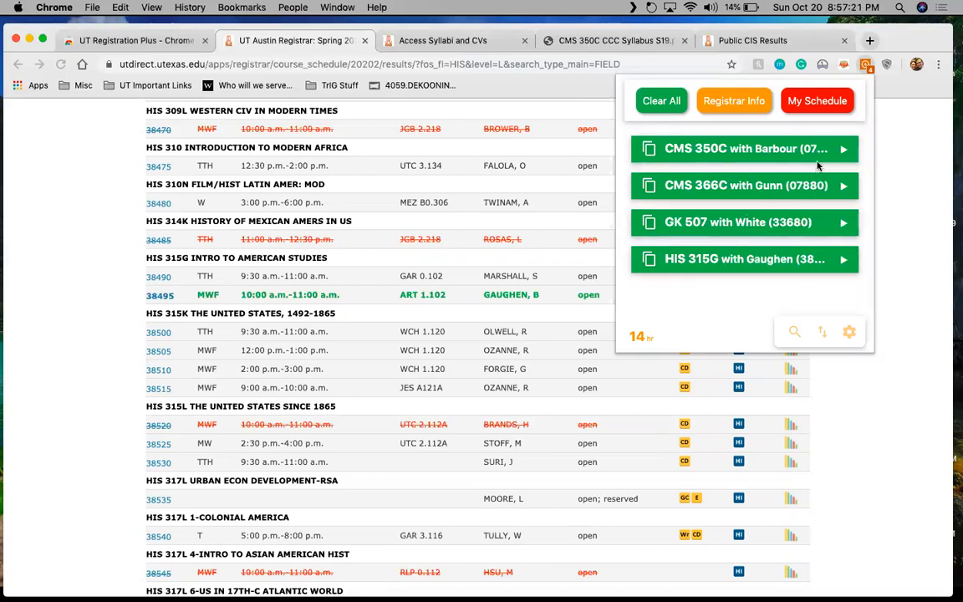
- Expand the saved CMS 350C entry to show its meeting times and rooms
click(744, 149)
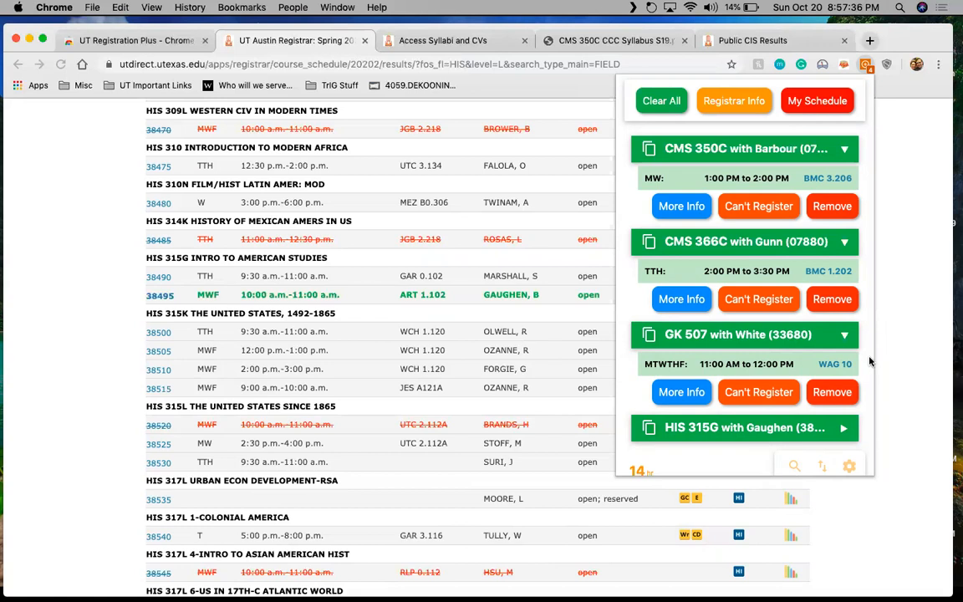
mouse_move(754, 134)
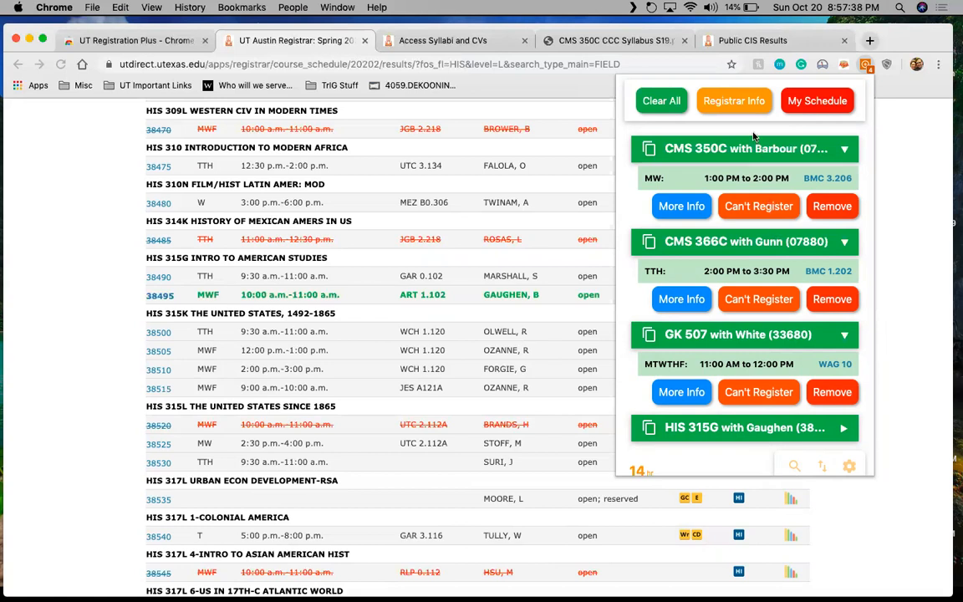
mouse_move(748, 118)
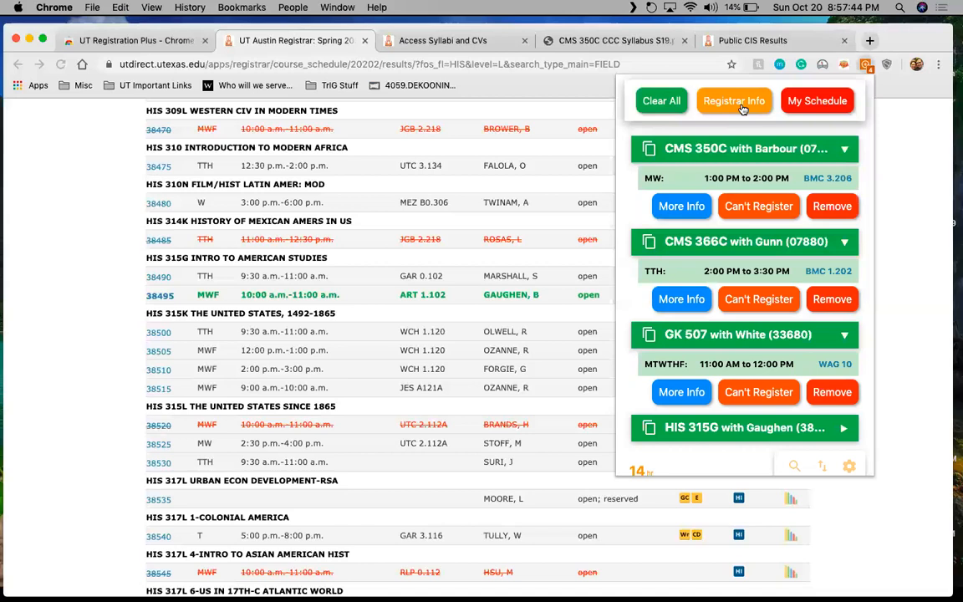
right_click(735, 100)
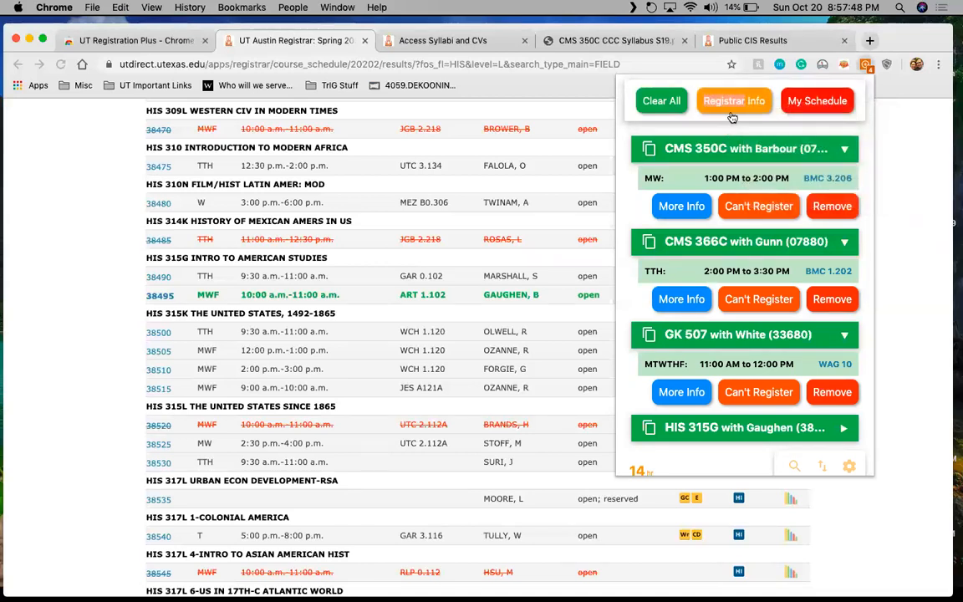
- Open the Registration Information Sheet and select Spring 2020 as the semester
click(734, 100)
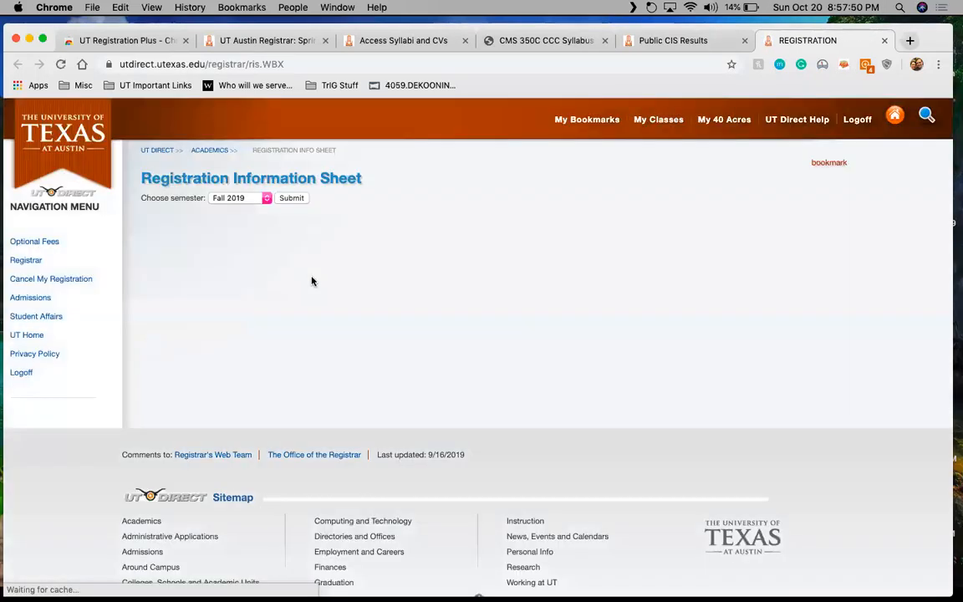
click(266, 197)
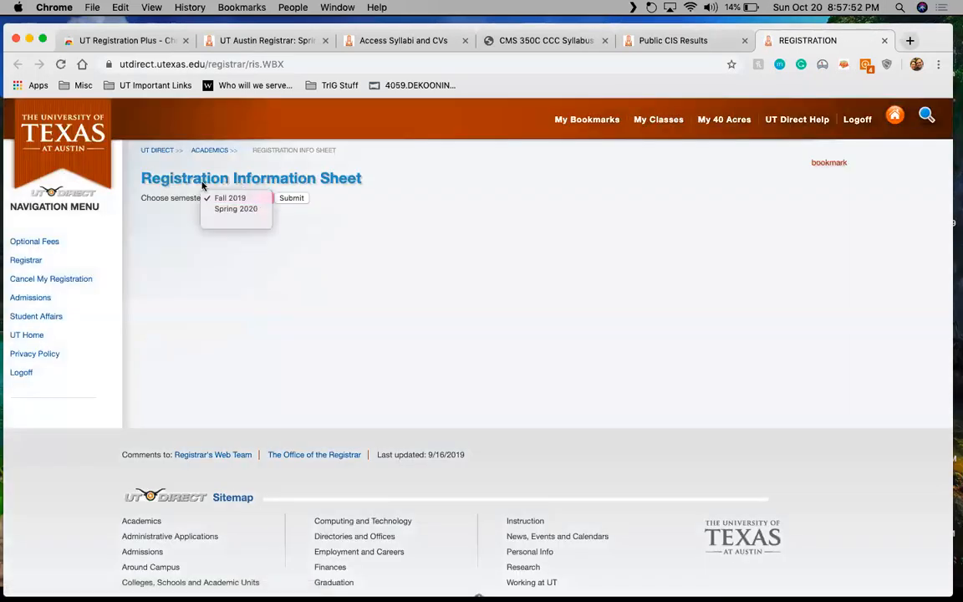
click(230, 199)
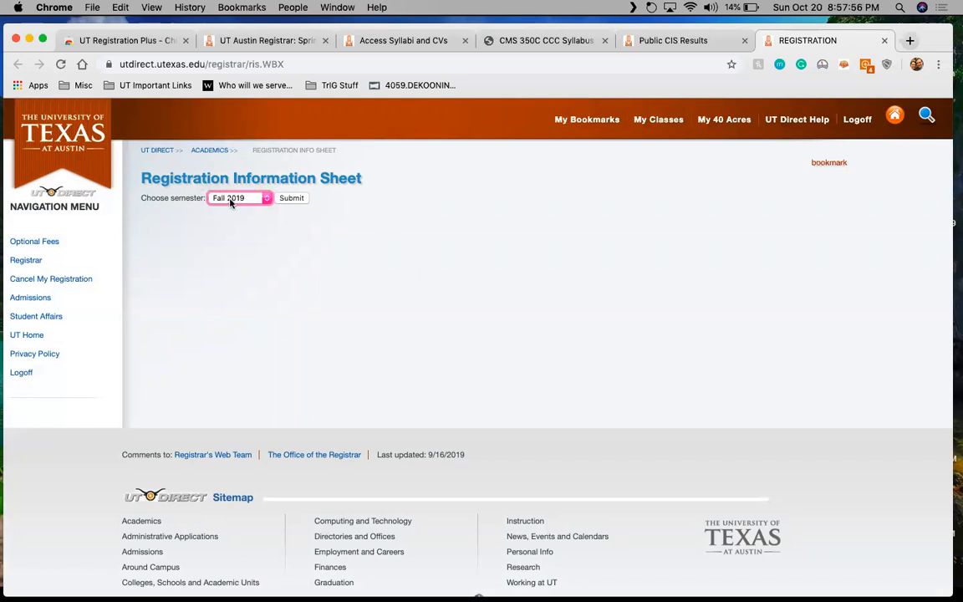
click(238, 198)
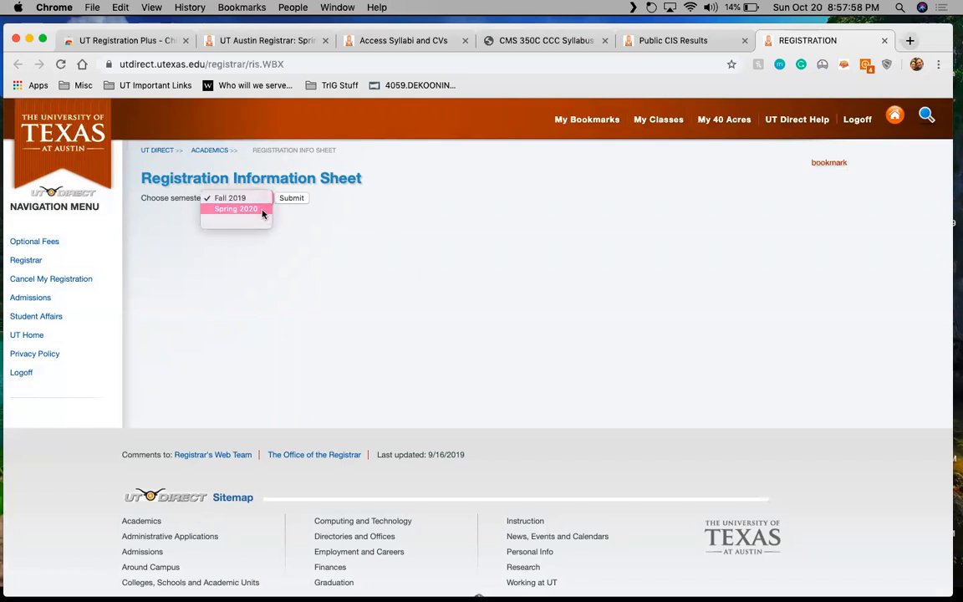
click(236, 208)
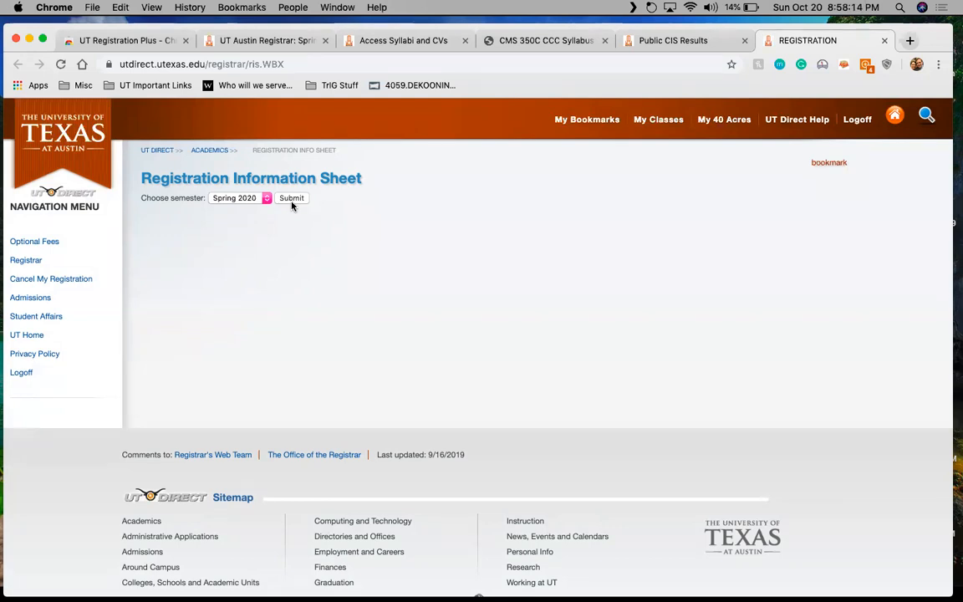
mouse_move(613, 135)
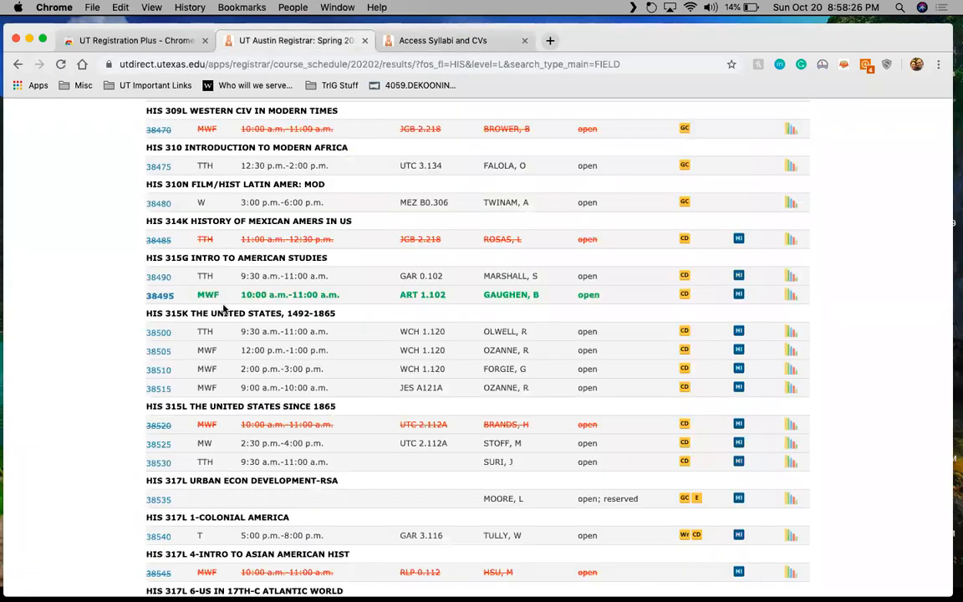
- Open the weekly calendar of saved courses and CMS 350C's registrar details
click(863, 64)
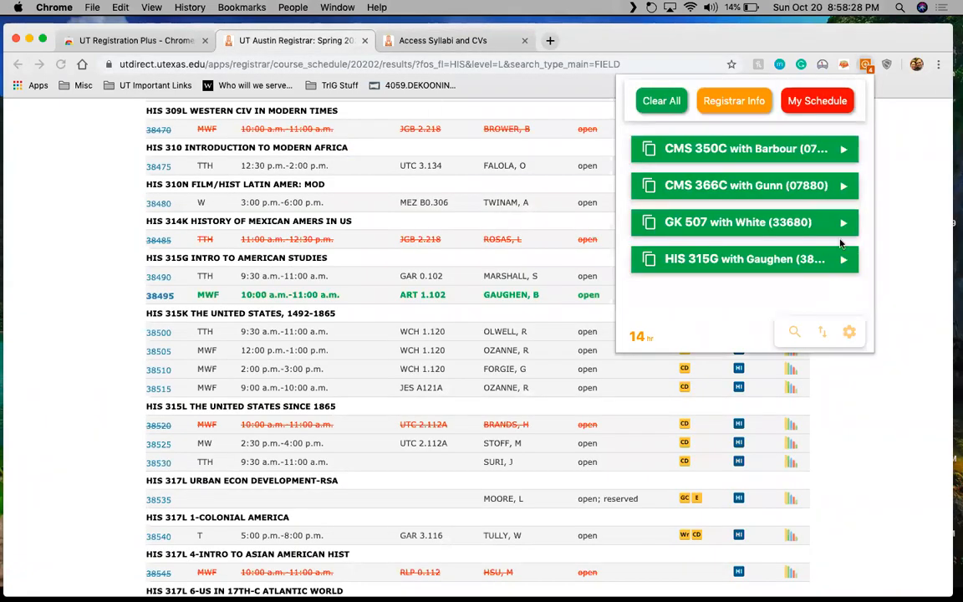
mouse_move(751, 260)
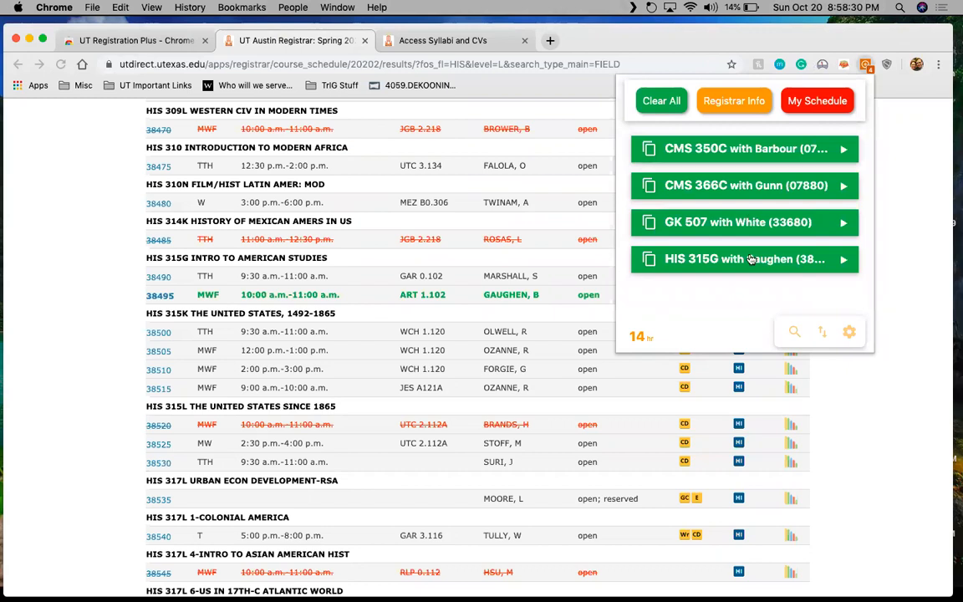
click(817, 101)
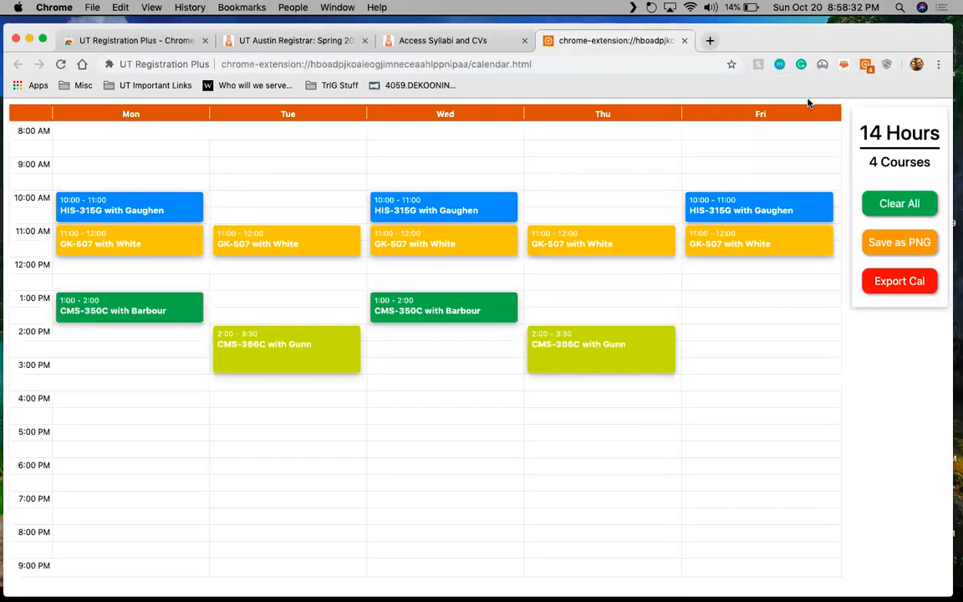
mouse_move(467, 357)
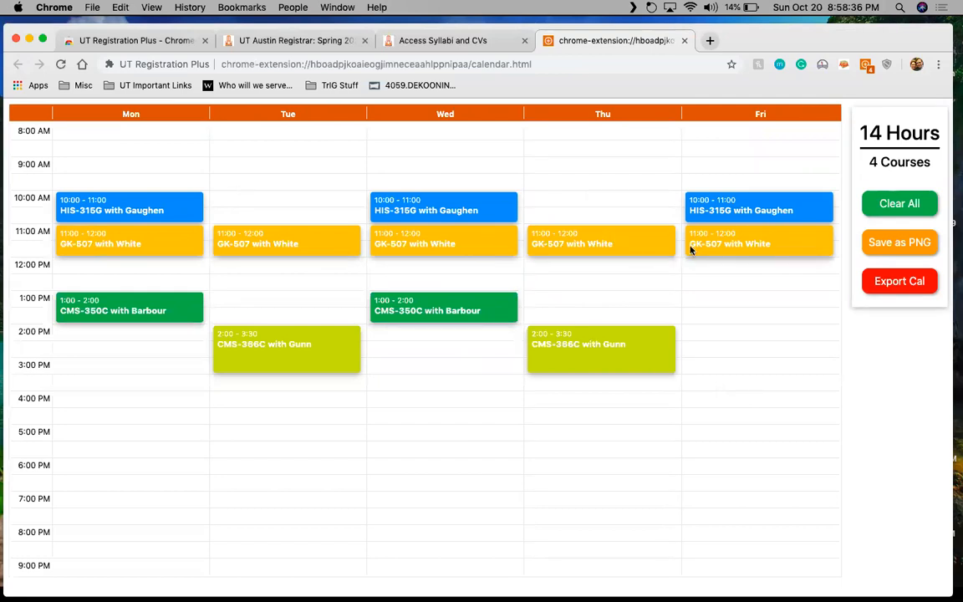
mouse_move(351, 315)
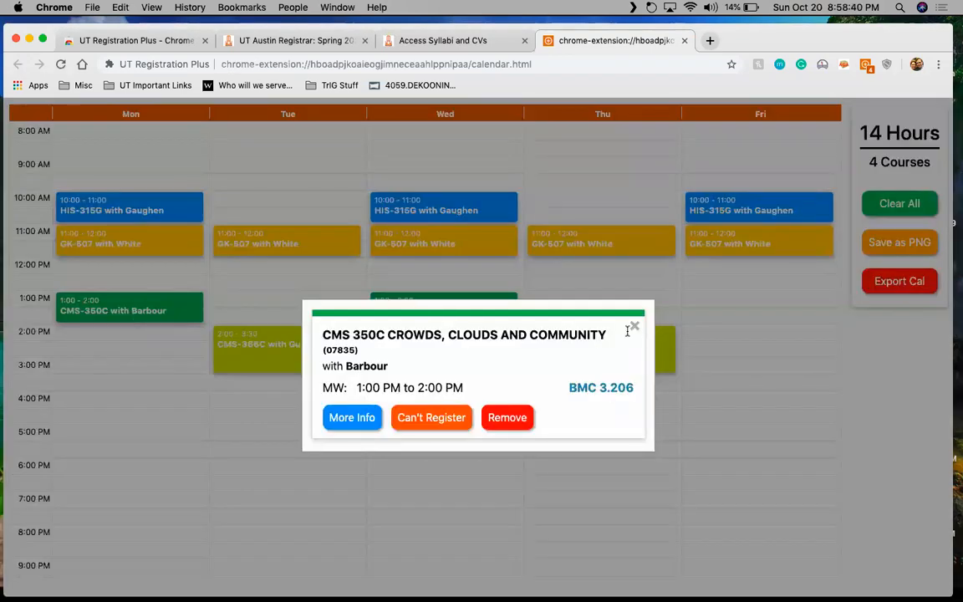
mouse_move(546, 368)
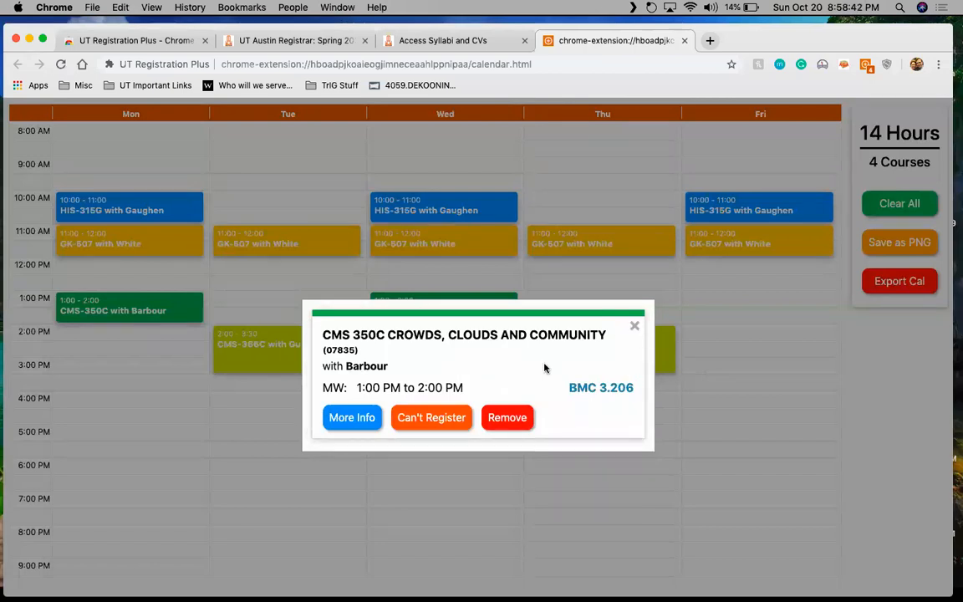
click(352, 417)
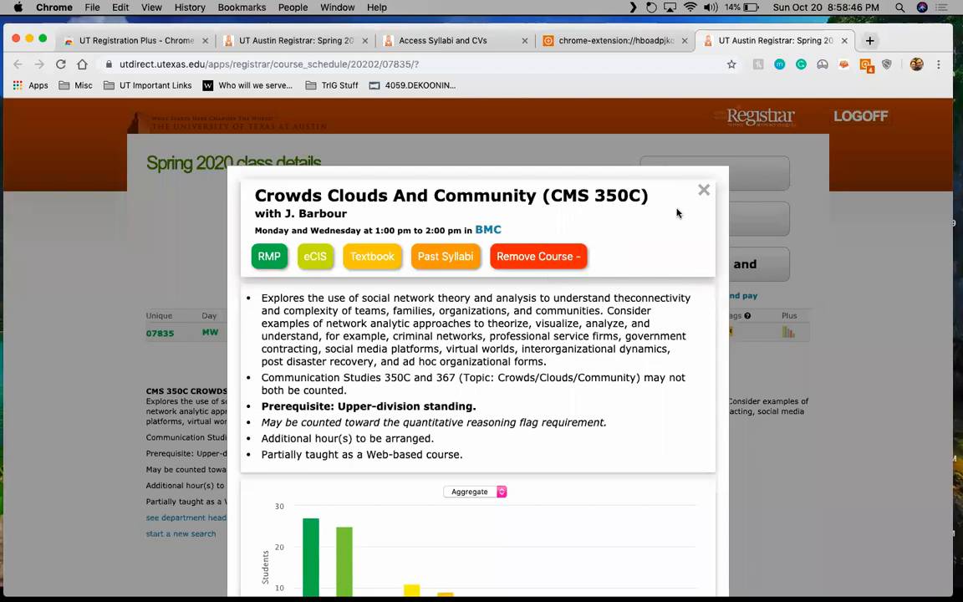
- Dismiss the CMS 350C breakdown, start registering, then return to its Spring 2020 class details
click(704, 190)
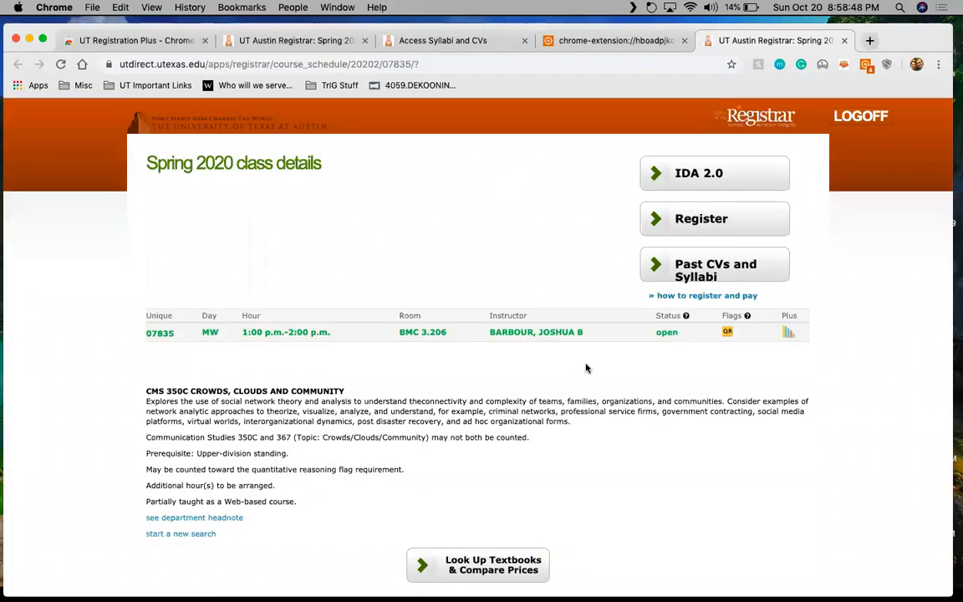
scroll(down, 3)
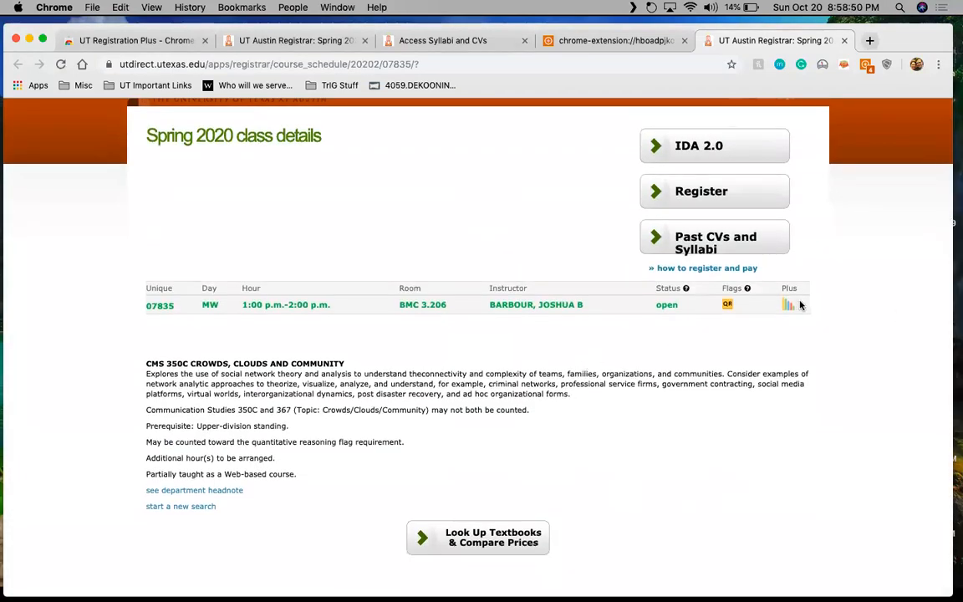
click(714, 191)
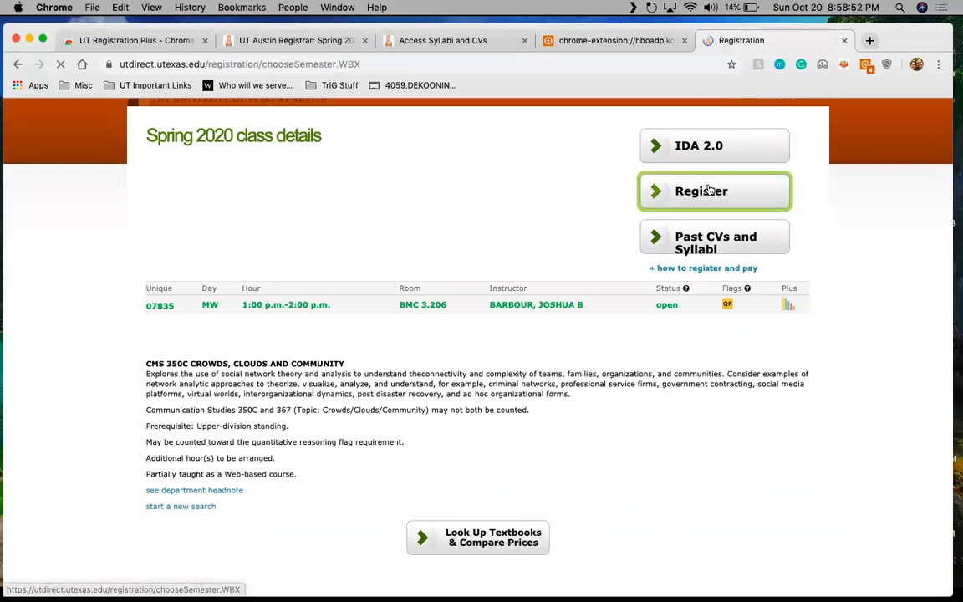
click(714, 191)
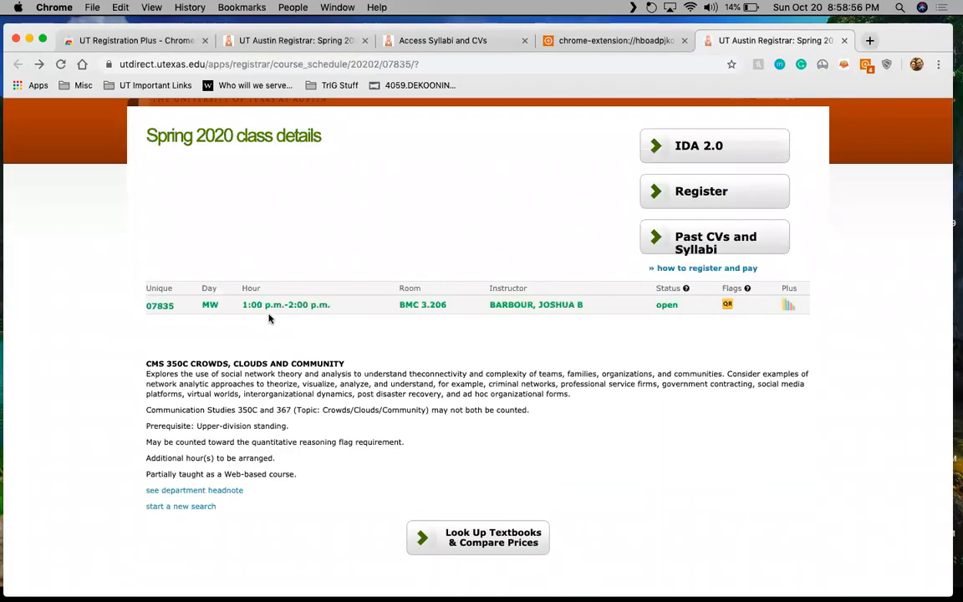
mouse_move(174, 304)
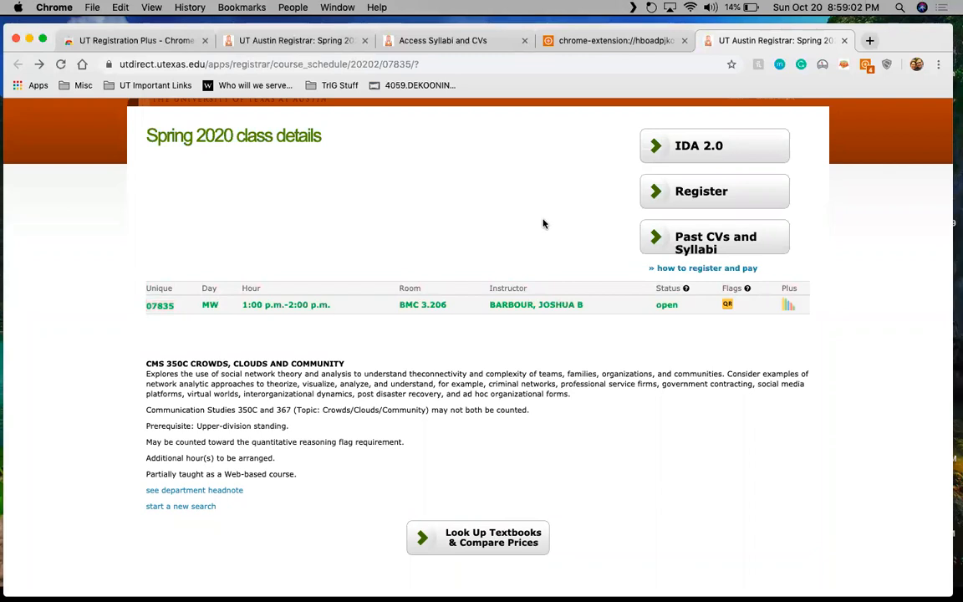
mouse_move(641, 145)
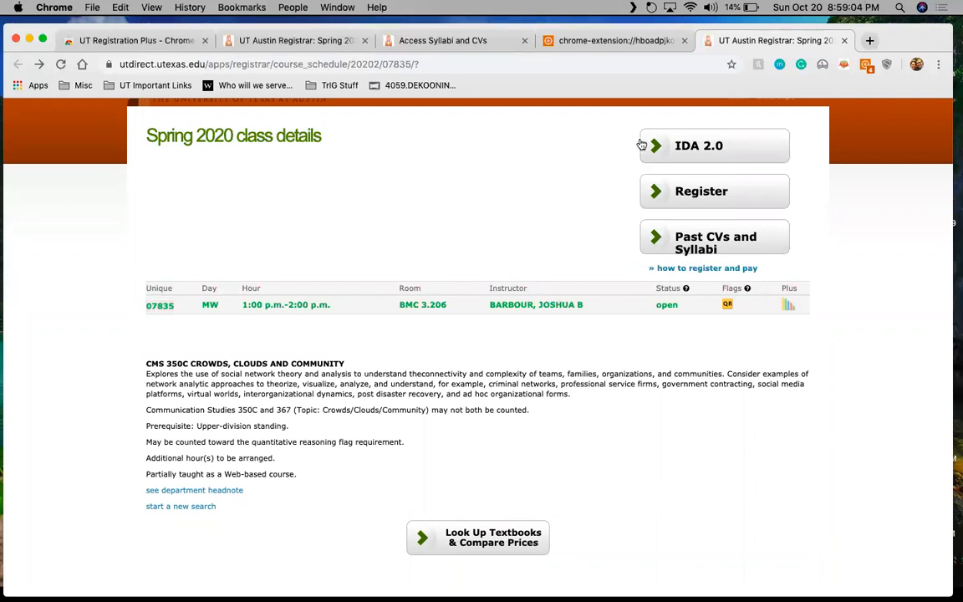
mouse_move(781, 311)
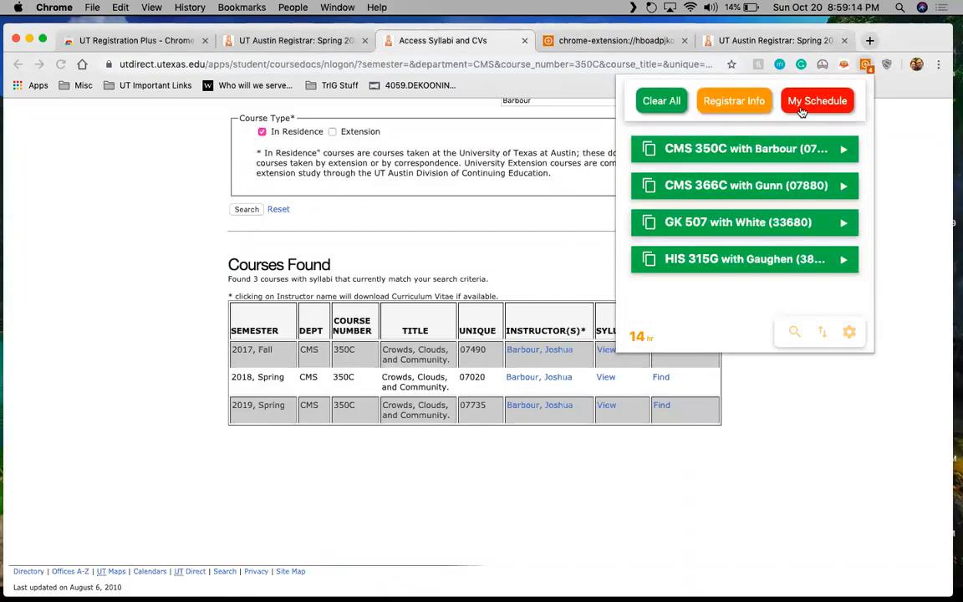
- Open the weekly schedule and review the HIS 315G, CMS 350C and CMS 366C block details
click(816, 100)
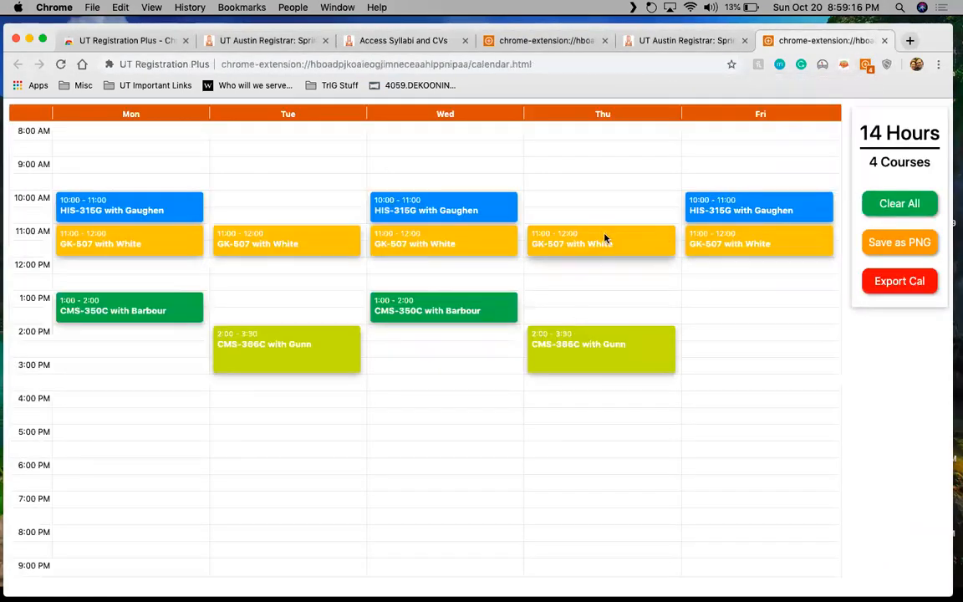
click(601, 241)
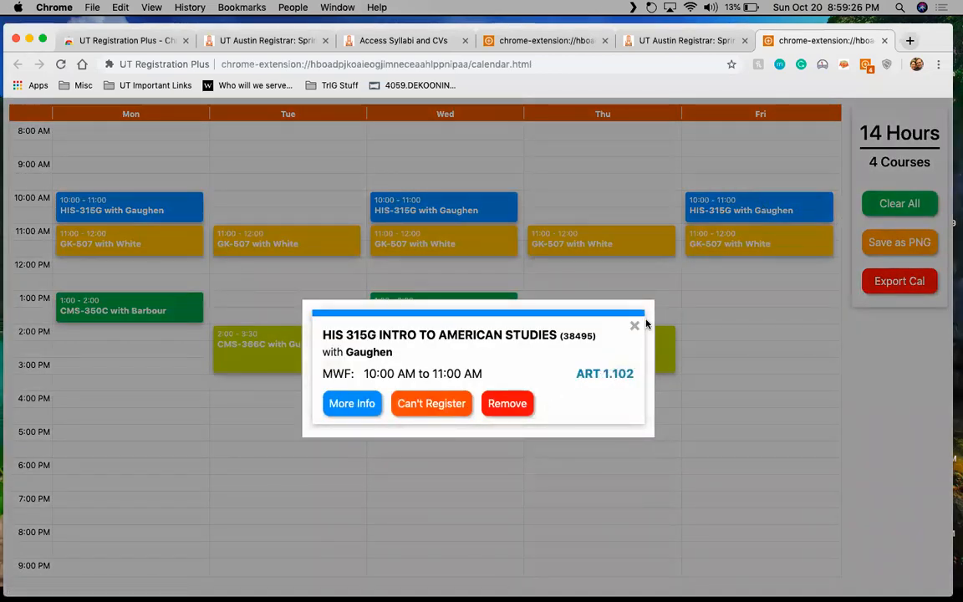
click(751, 240)
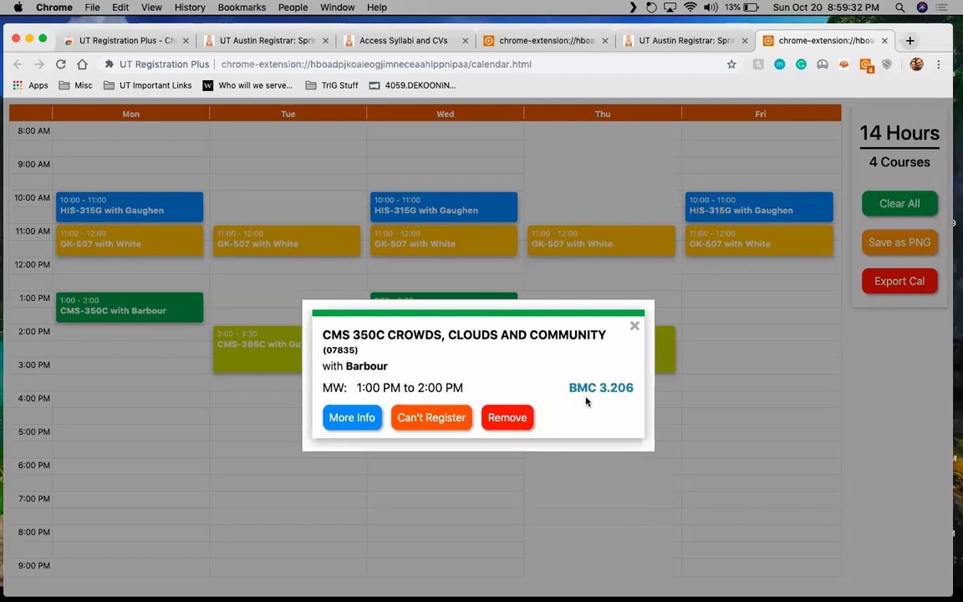
mouse_move(590, 396)
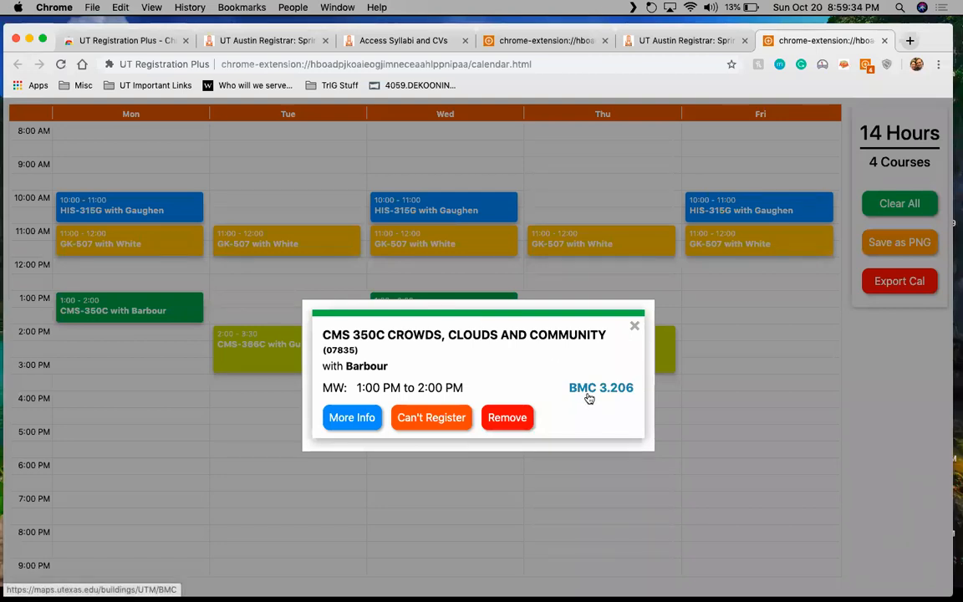
mouse_move(605, 393)
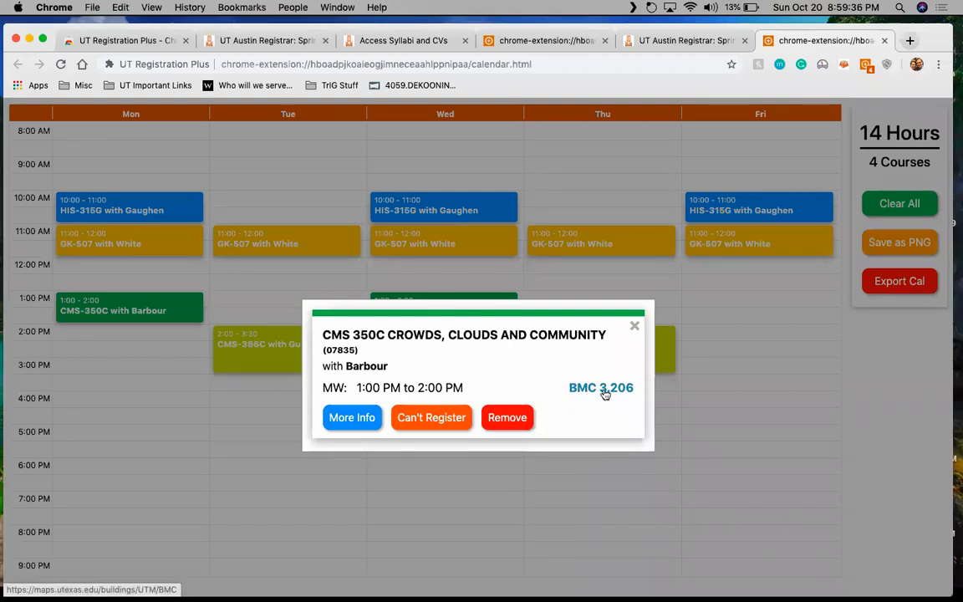
mouse_move(635, 326)
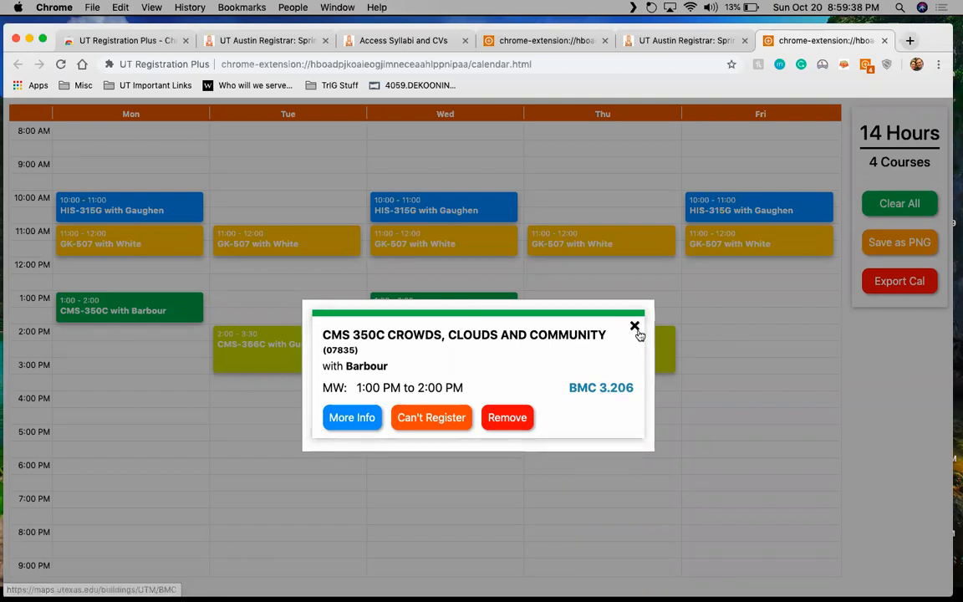
click(634, 326)
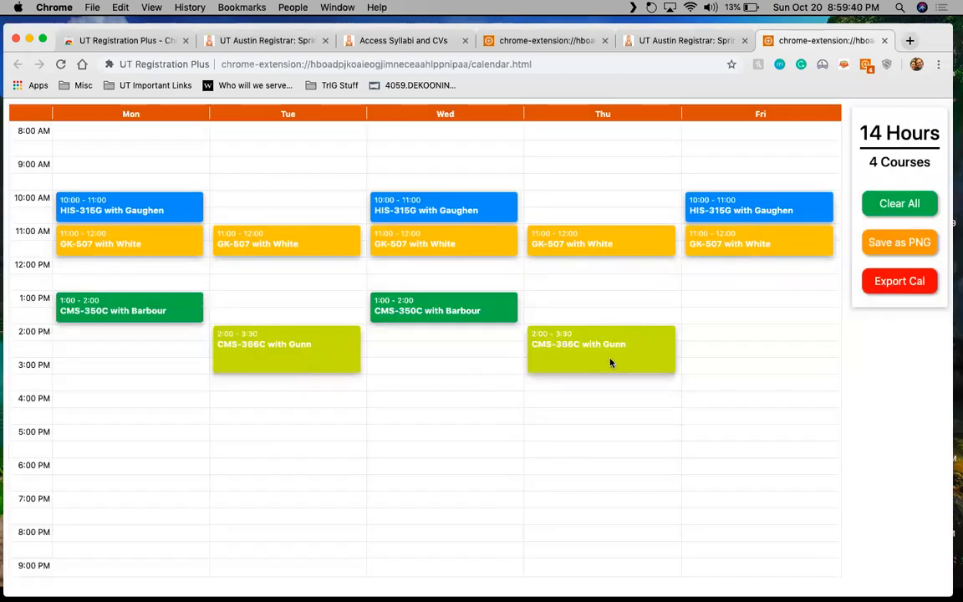
click(601, 348)
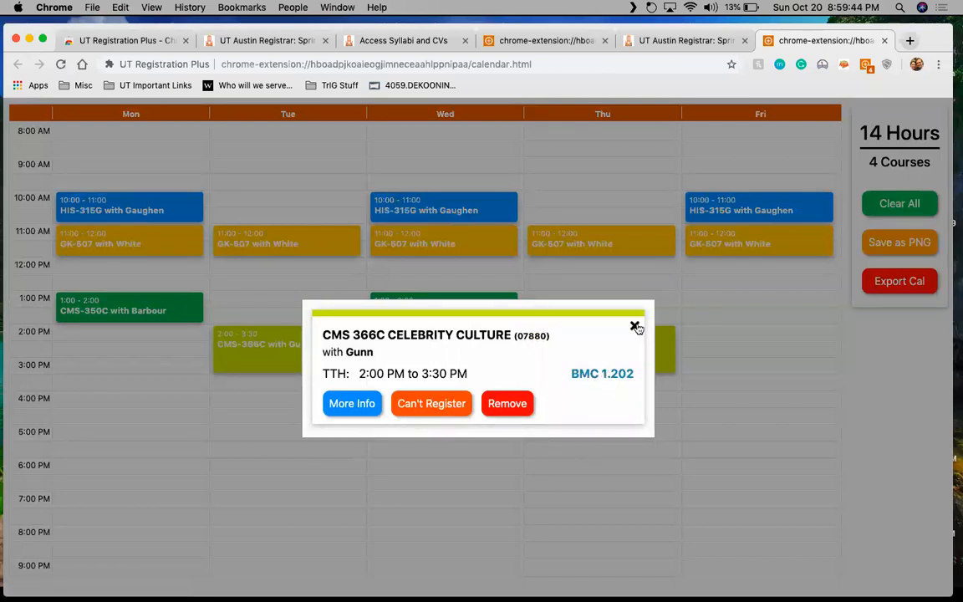
click(622, 324)
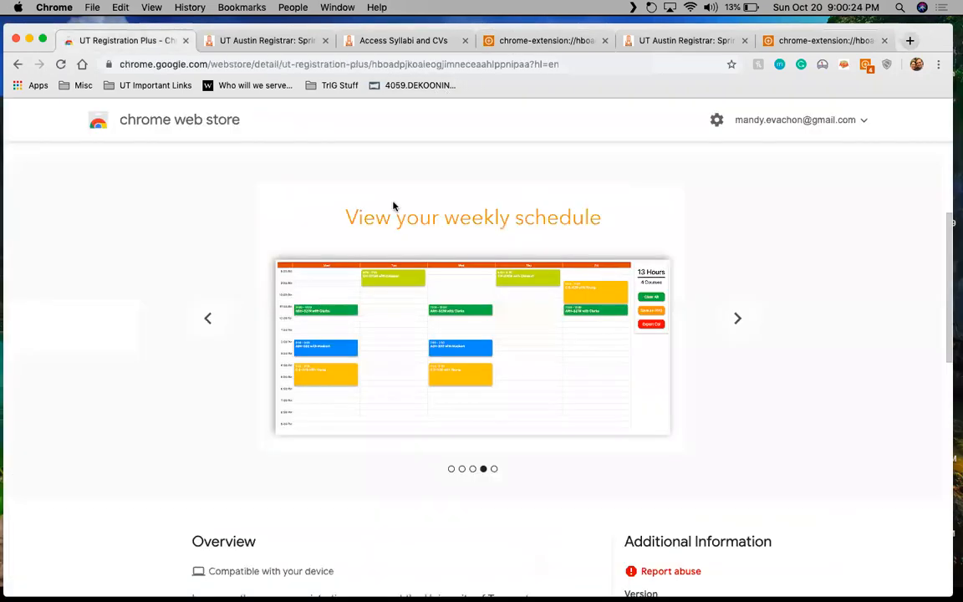
- Browse the Overview, then show the Support posts from other users
scroll(down, 3)
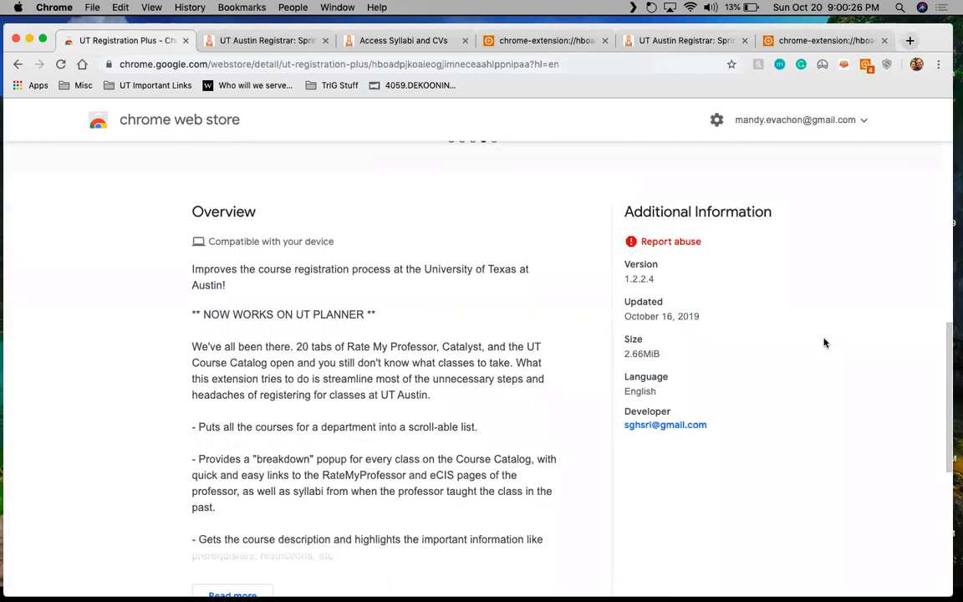
scroll(down, 3)
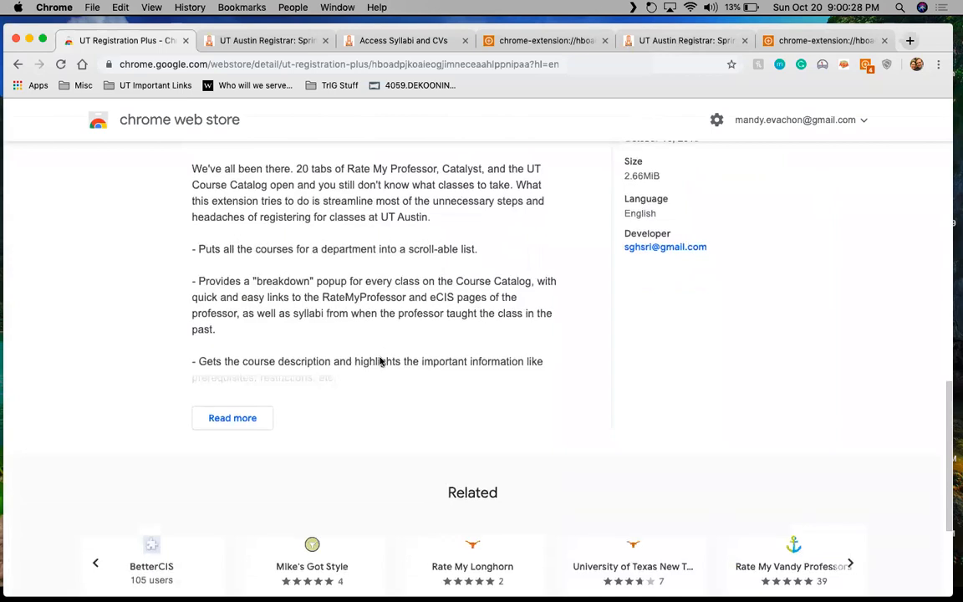
click(232, 418)
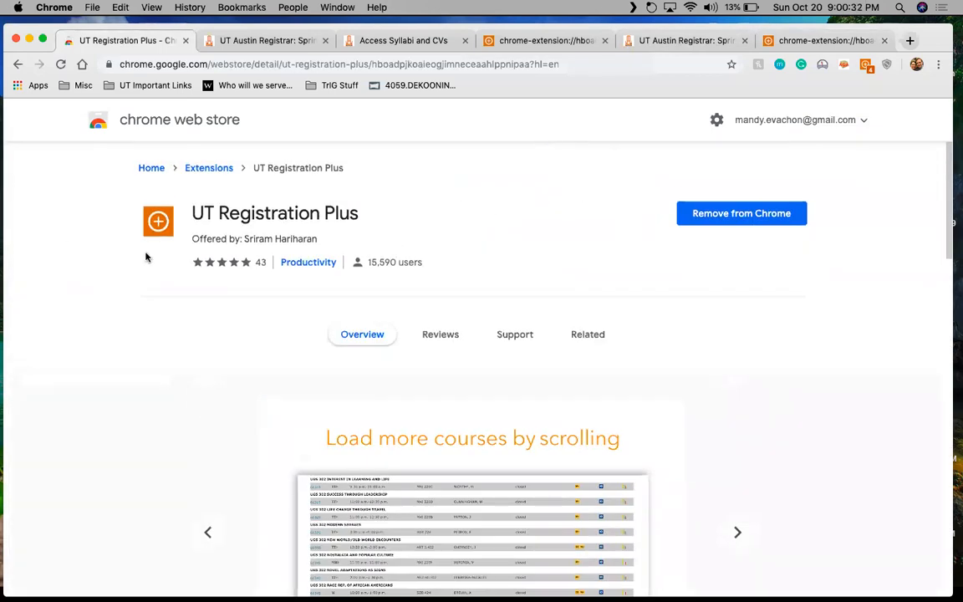
mouse_move(445, 194)
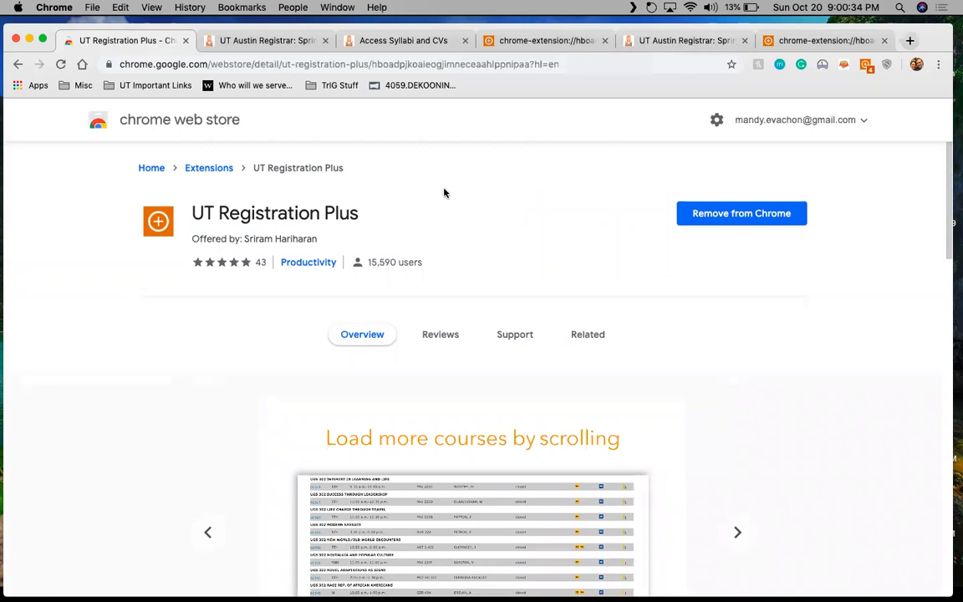
mouse_move(450, 198)
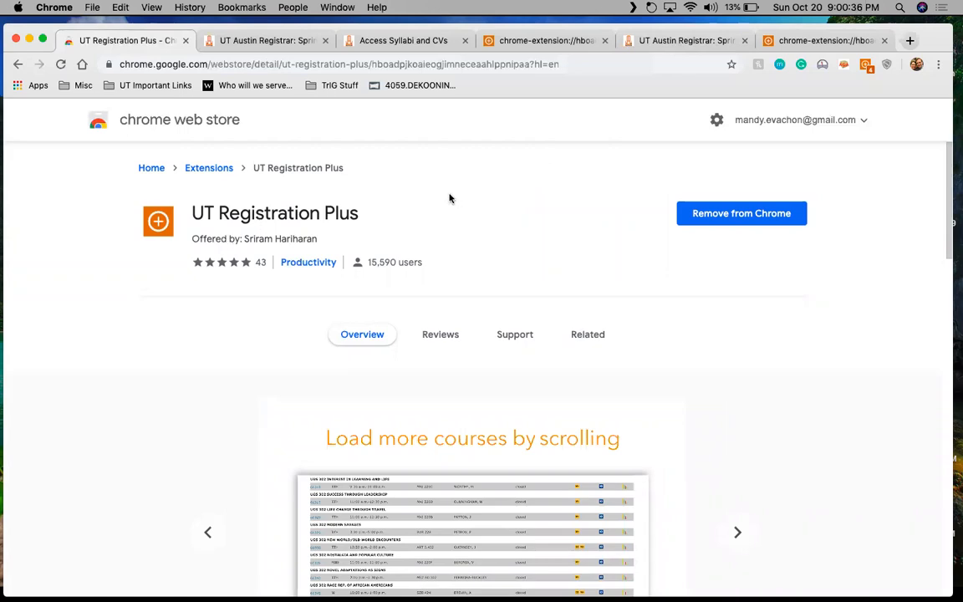
scroll(down, 3)
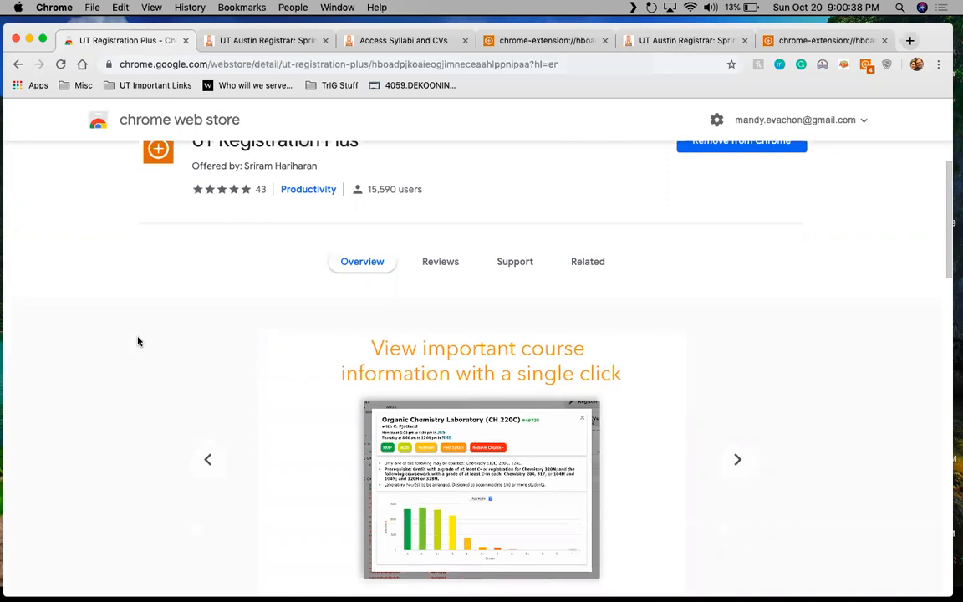
click(514, 261)
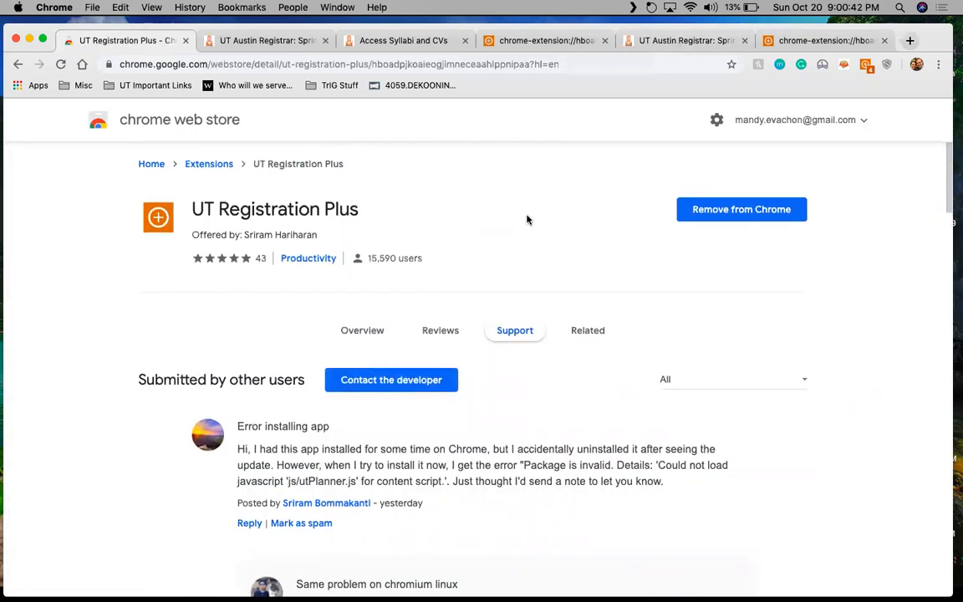
mouse_move(614, 147)
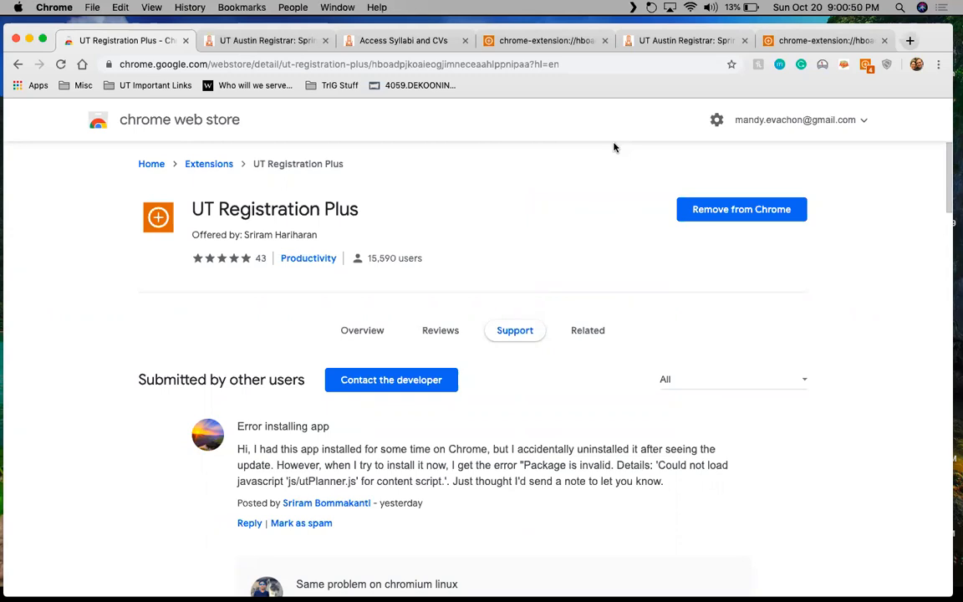
mouse_move(531, 87)
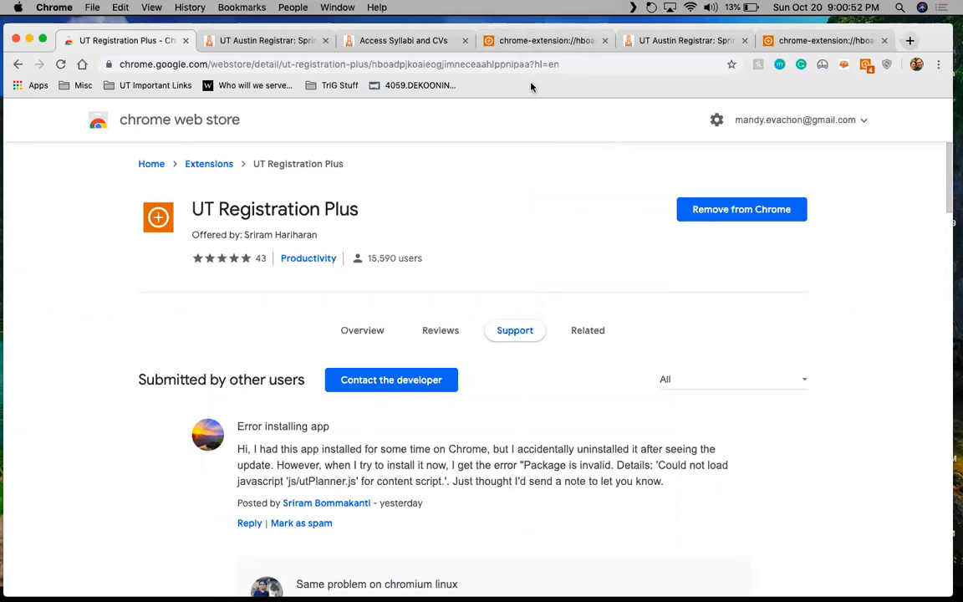